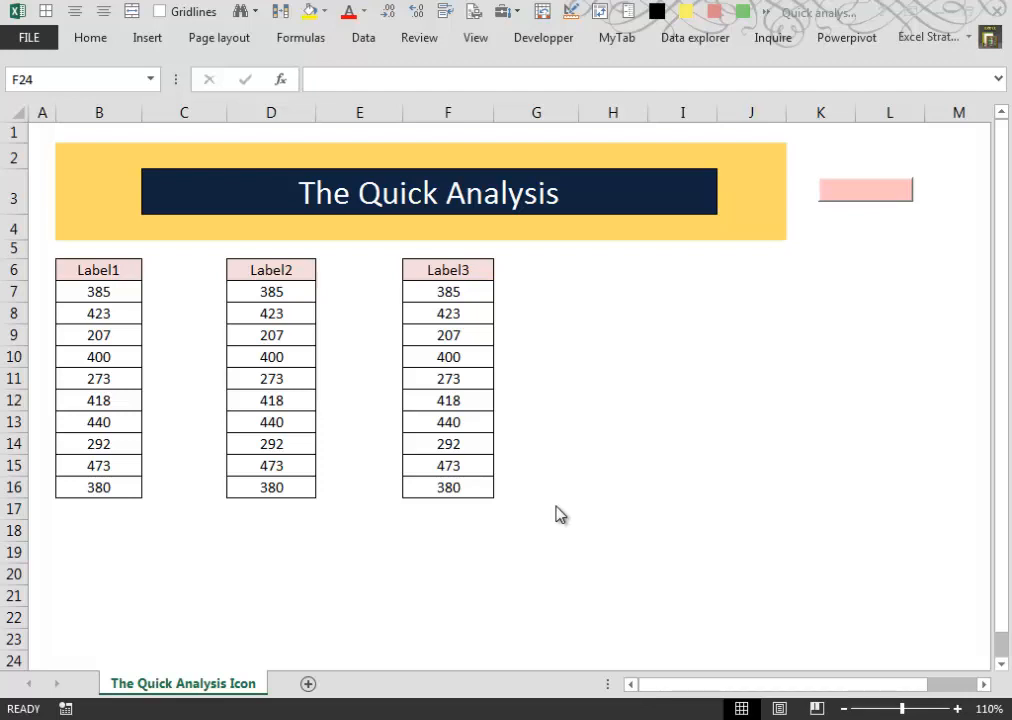
{"action": "mouse_move", "coordinate": [586, 528]}
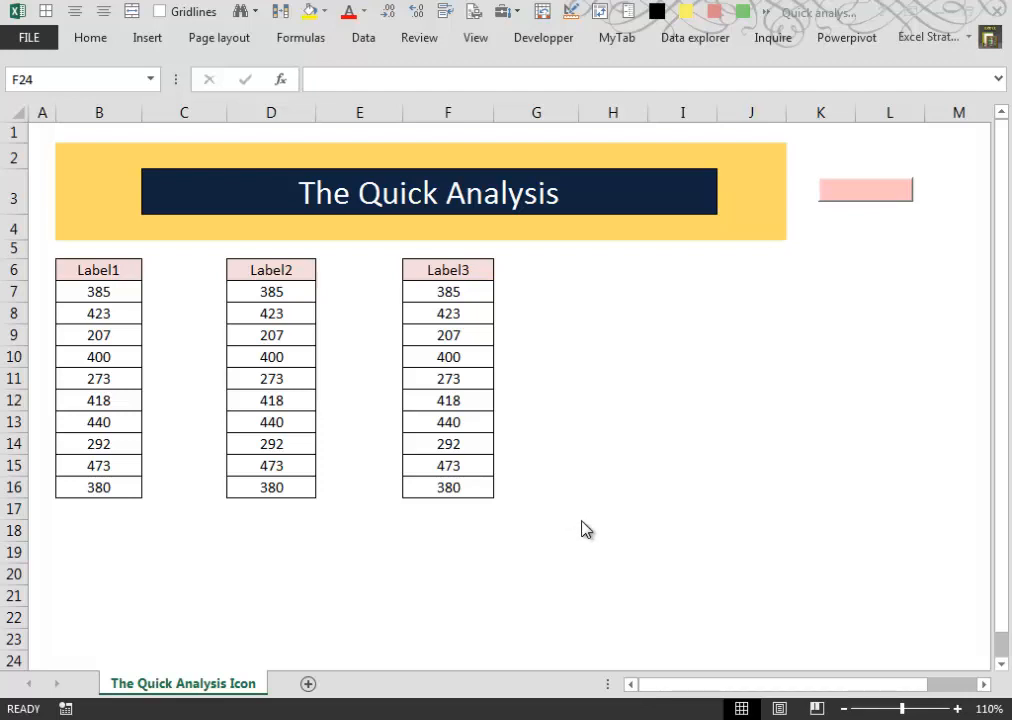
{"action": "mouse_move", "coordinate": [564, 188]}
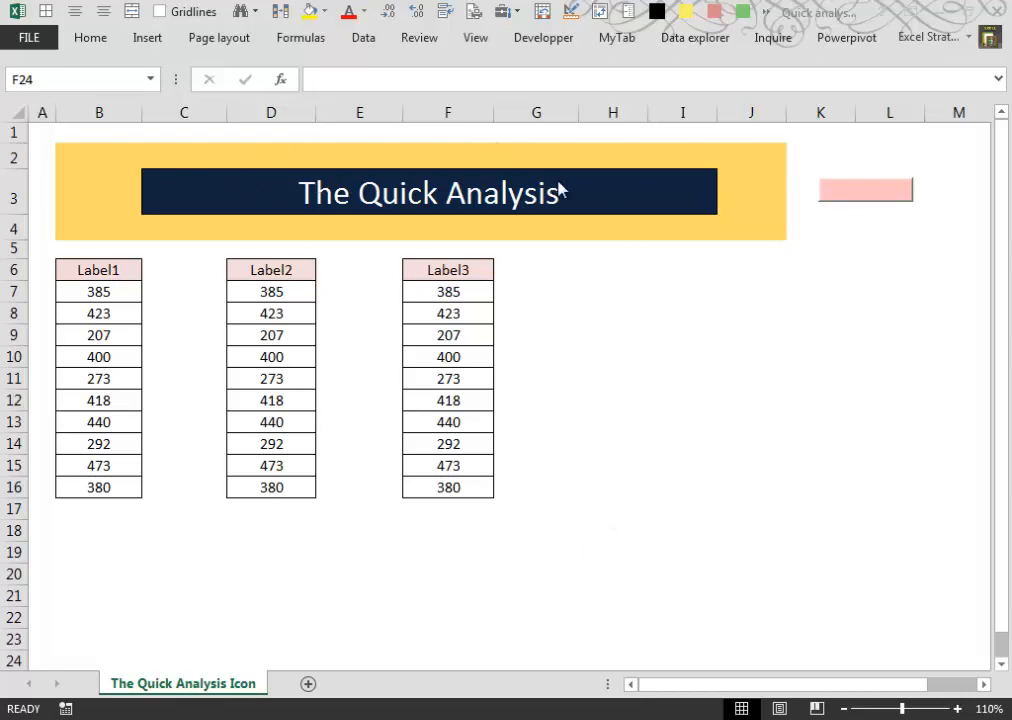
{"action": "mouse_move", "coordinate": [724, 280]}
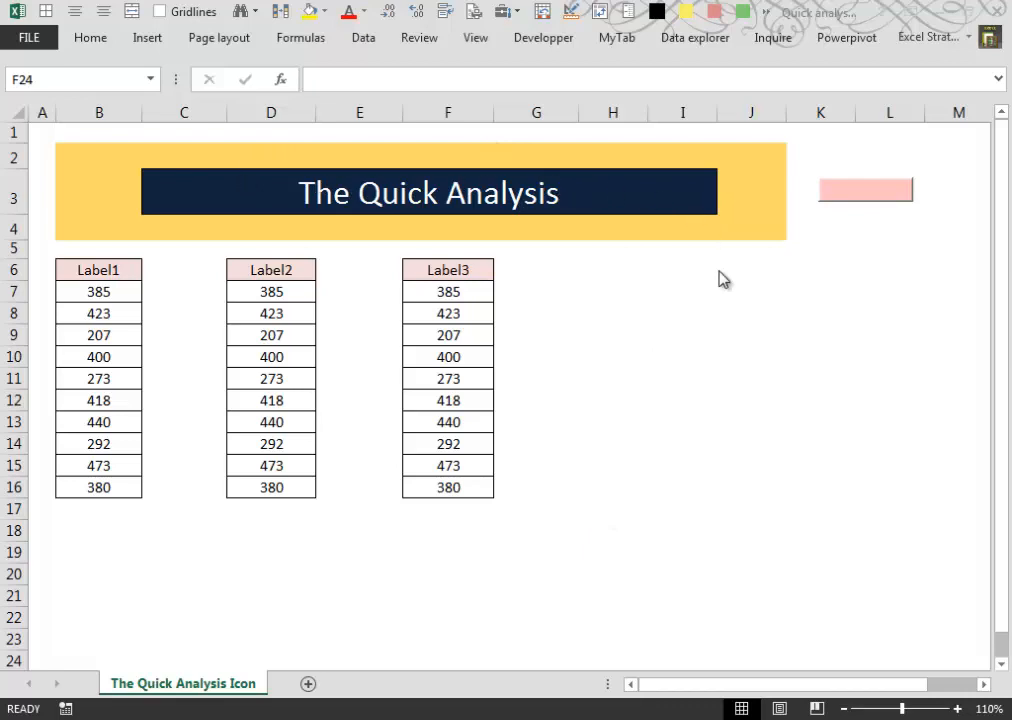
{"action": "mouse_move", "coordinate": [680, 444]}
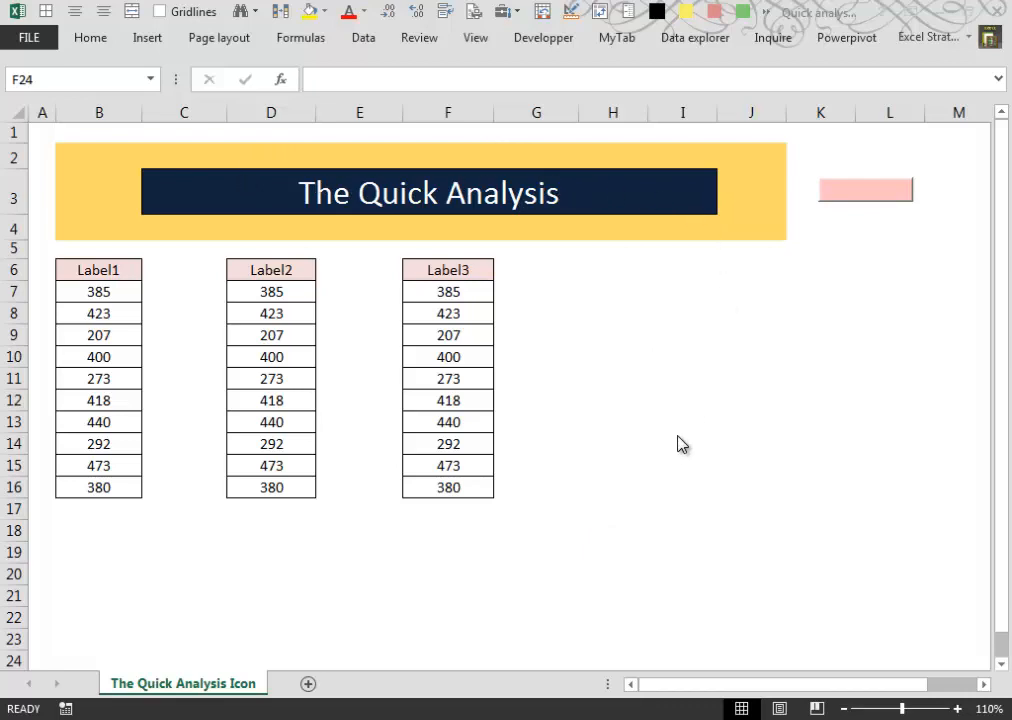
{"action": "mouse_move", "coordinate": [688, 450]}
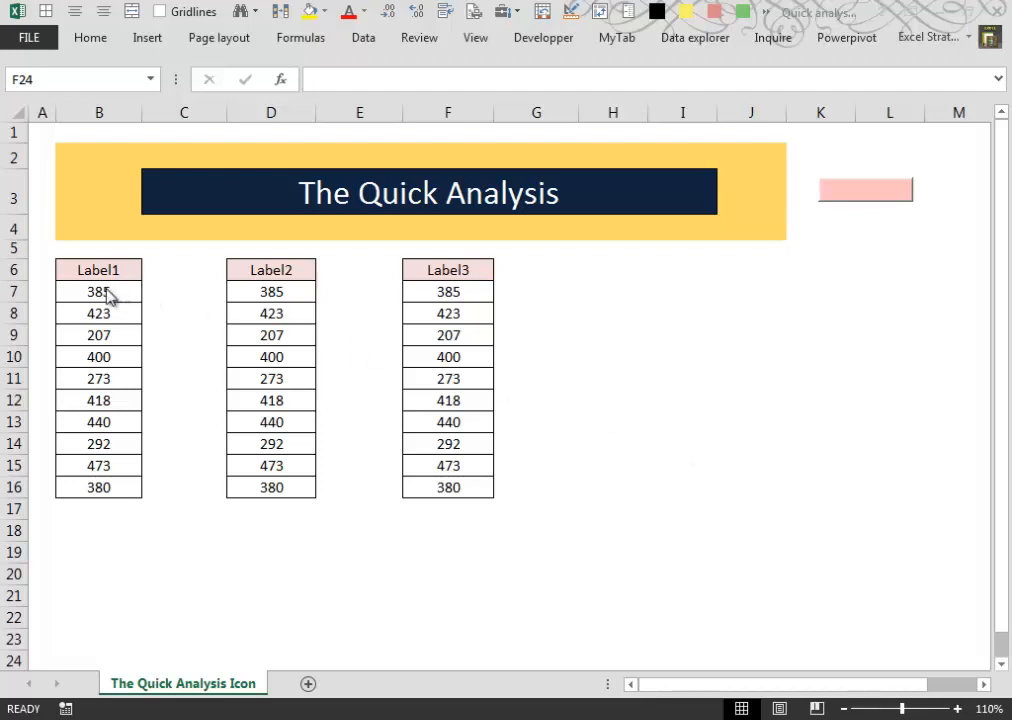
Select the ten Label1 values in B7:B16 so the Quick Analysis button appears
{"action": "left_click", "coordinate": [448, 658]}
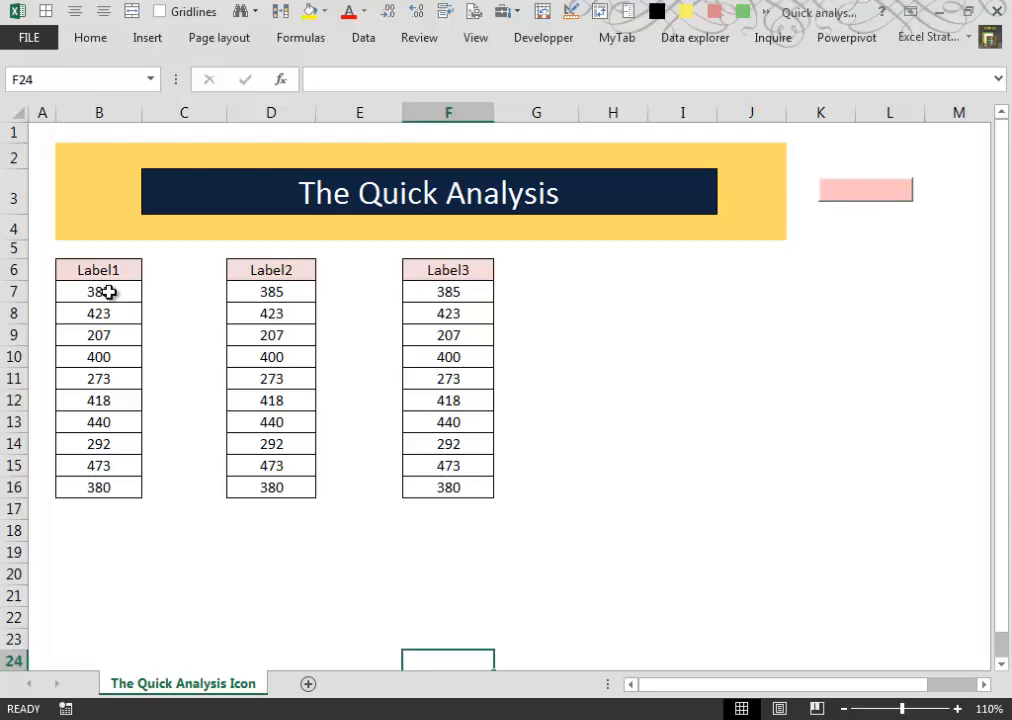
{"action": "left_click_drag", "start_coordinate": [98, 292], "coordinate": [98, 488]}
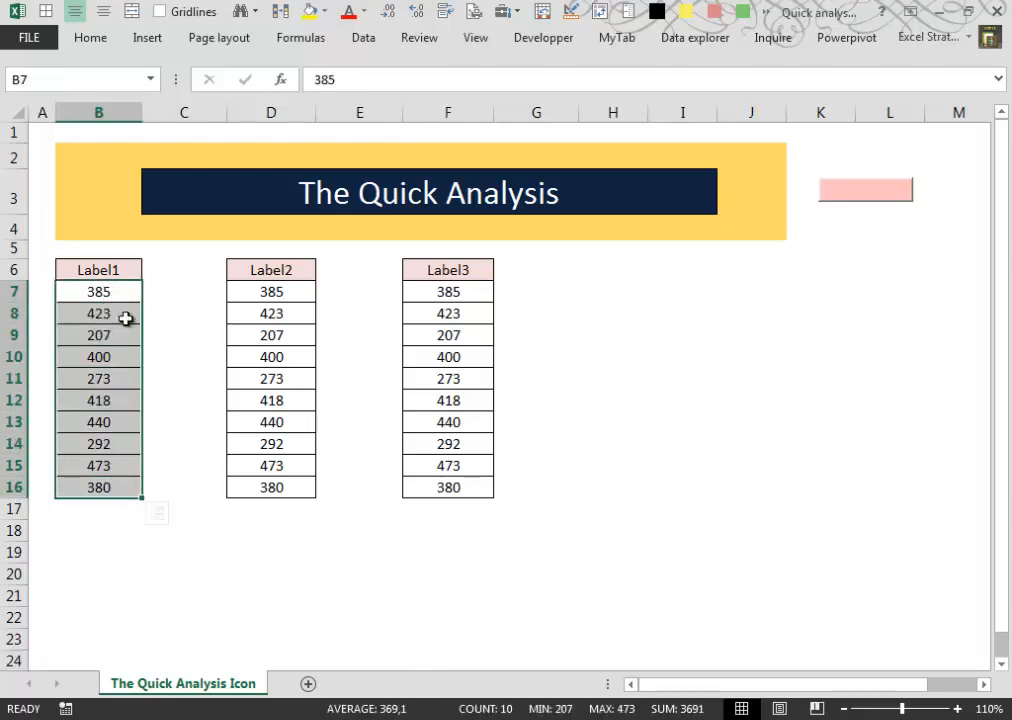
{"action": "mouse_move", "coordinate": [144, 288]}
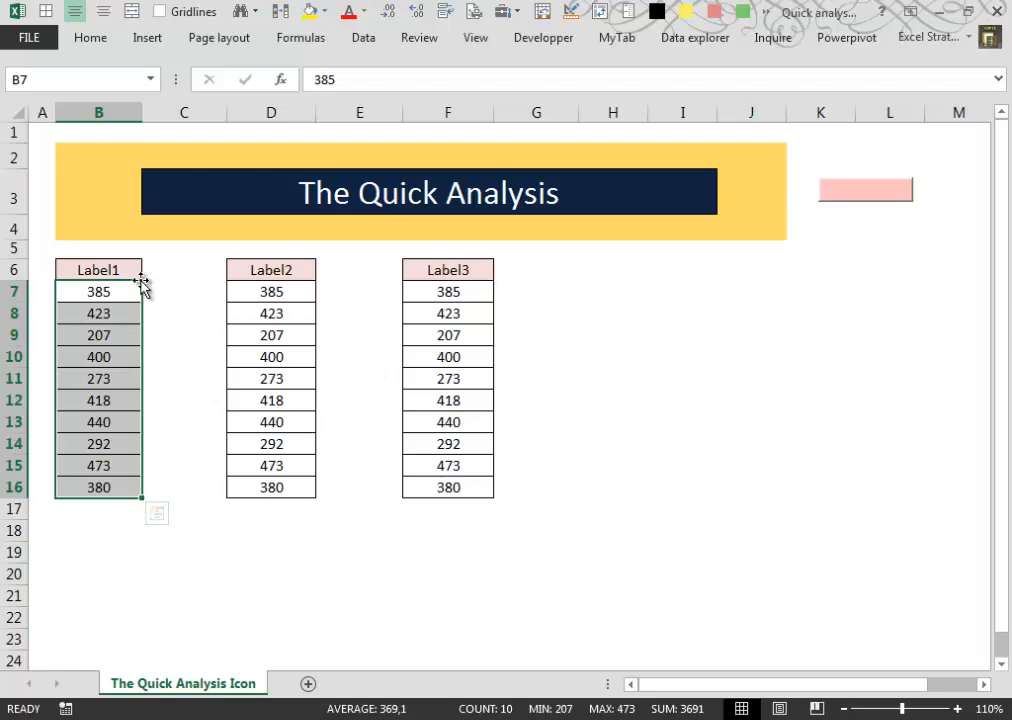
{"action": "mouse_move", "coordinate": [182, 356]}
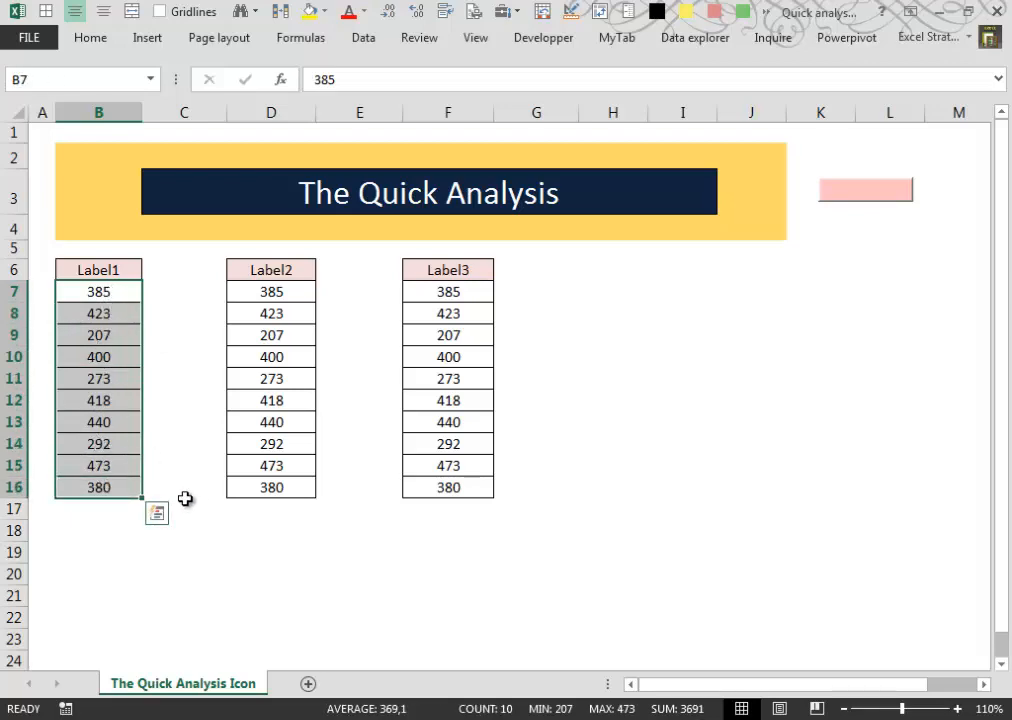
{"action": "mouse_move", "coordinate": [198, 552]}
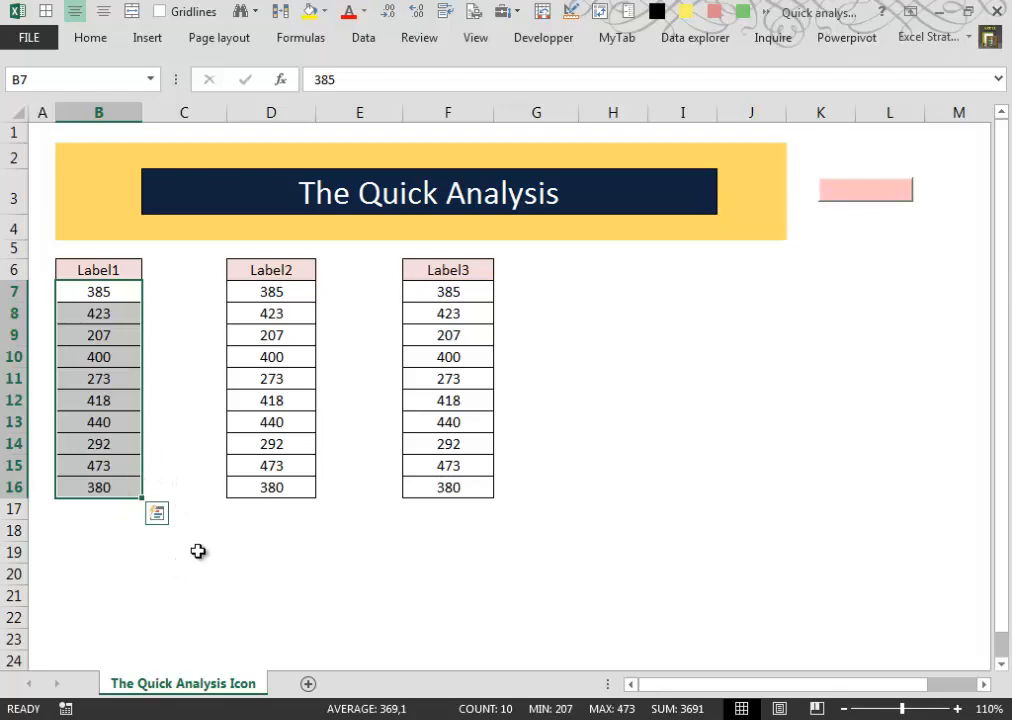
{"action": "mouse_move", "coordinate": [204, 514]}
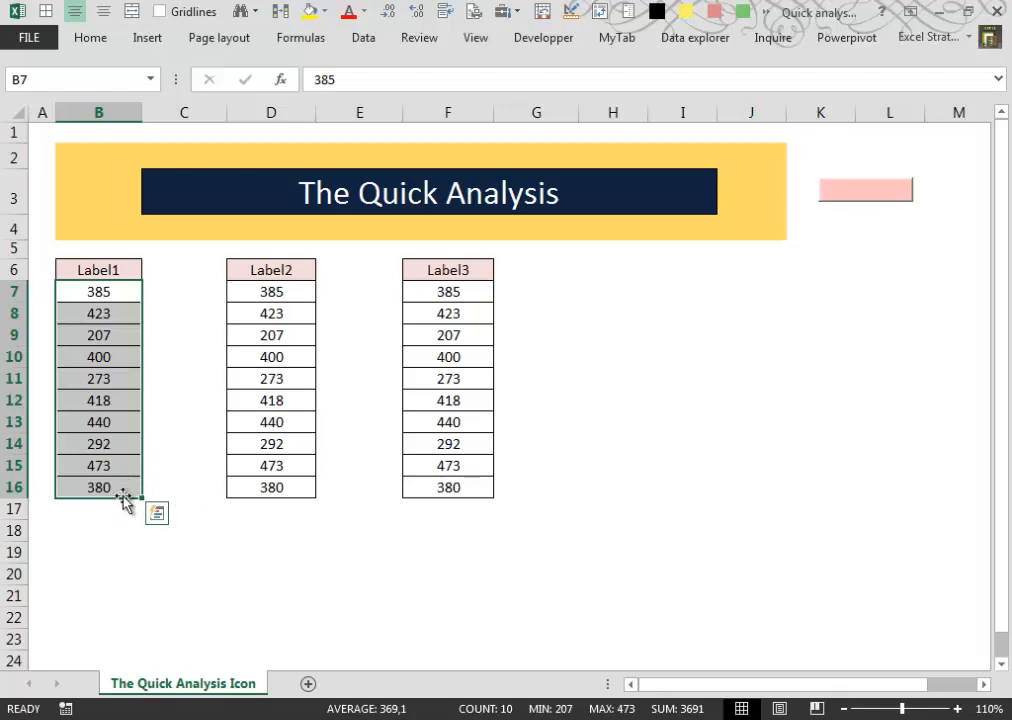
{"action": "mouse_move", "coordinate": [156, 512]}
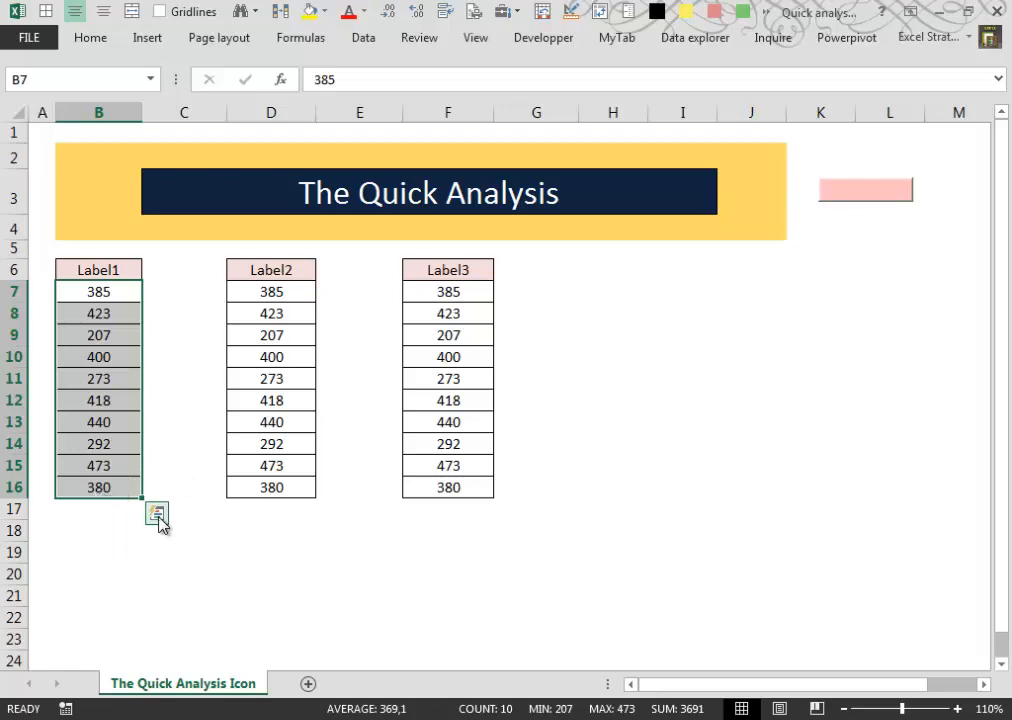
{"action": "mouse_move", "coordinate": [156, 514]}
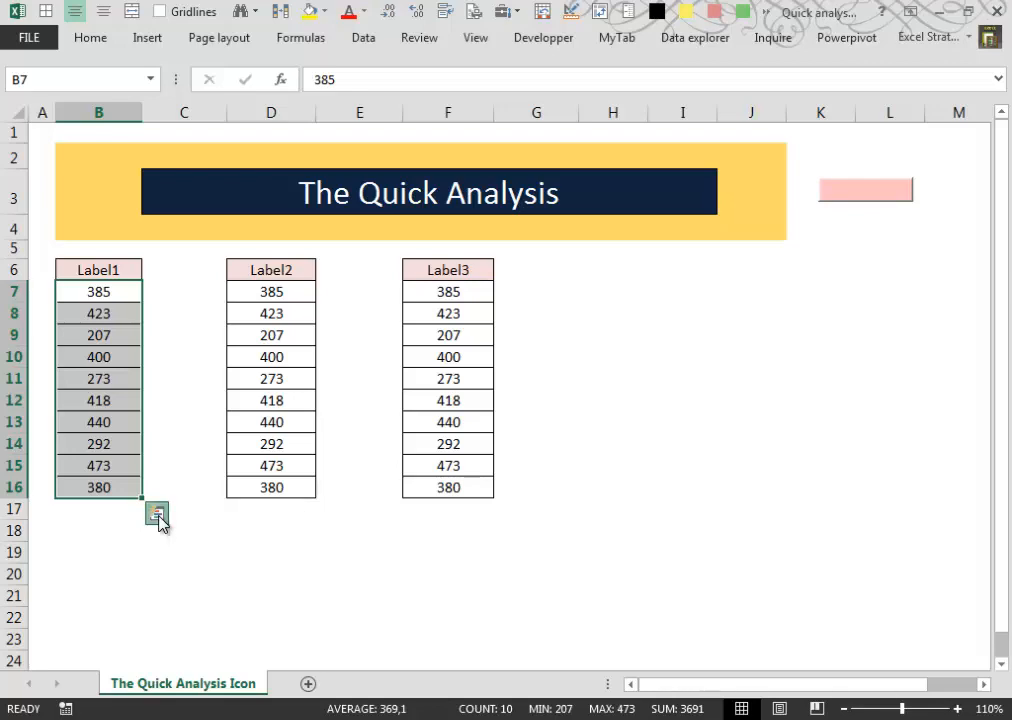
Show the Quick Analysis lens on its Formatting choices for the selected Label1 values
{"action": "left_click", "coordinate": [156, 512]}
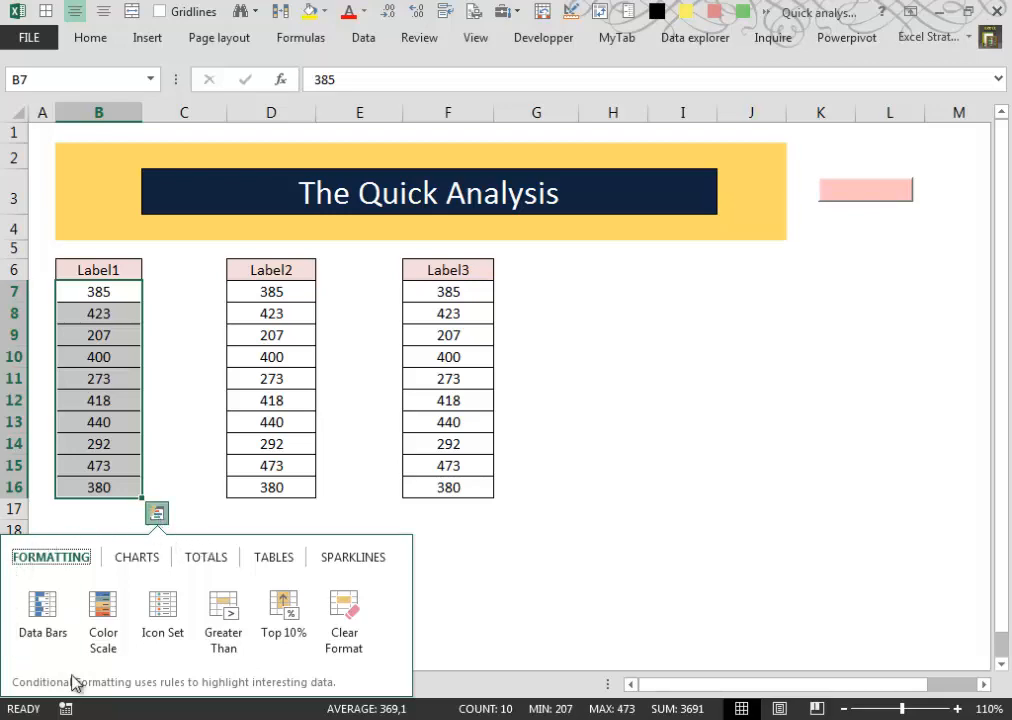
{"action": "mouse_move", "coordinate": [400, 616]}
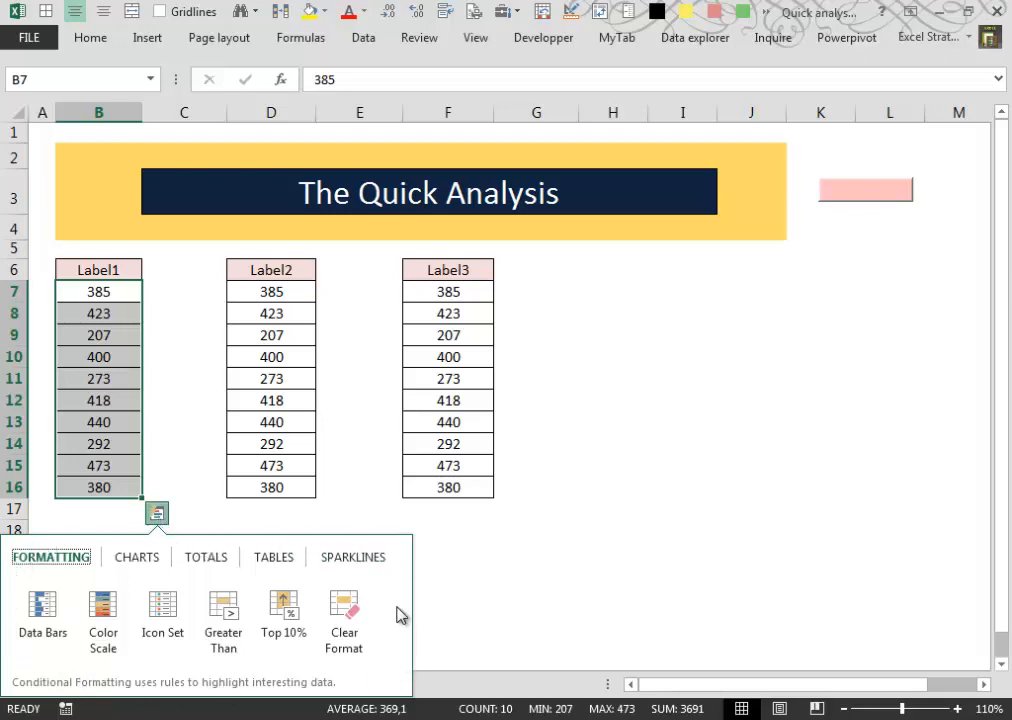
{"action": "mouse_move", "coordinate": [396, 620]}
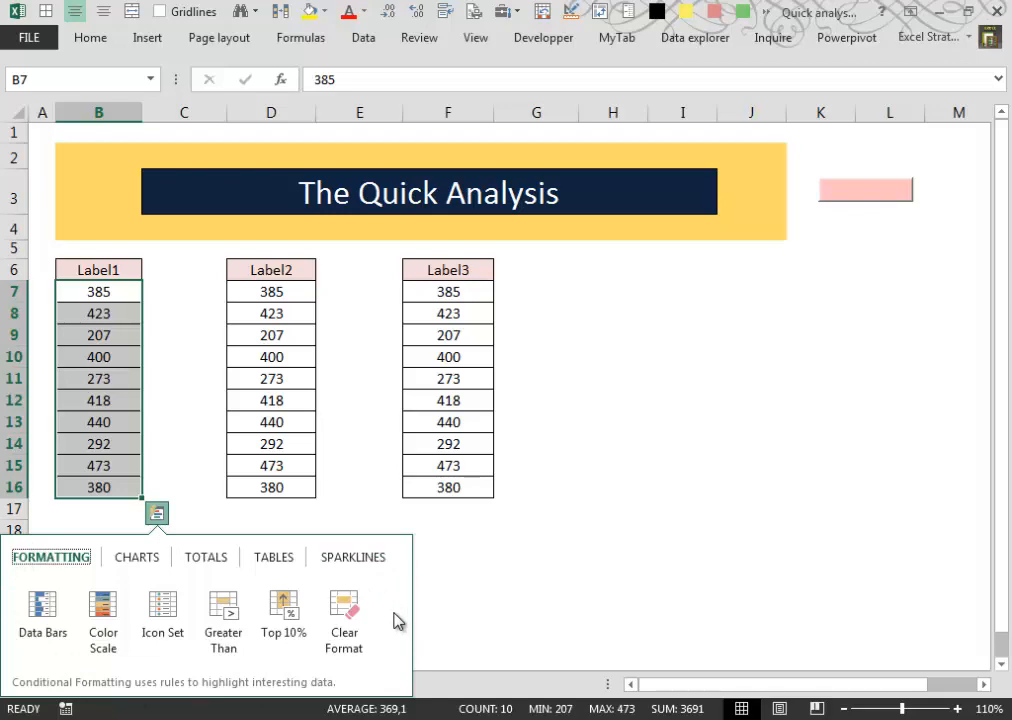
{"action": "mouse_move", "coordinate": [404, 616]}
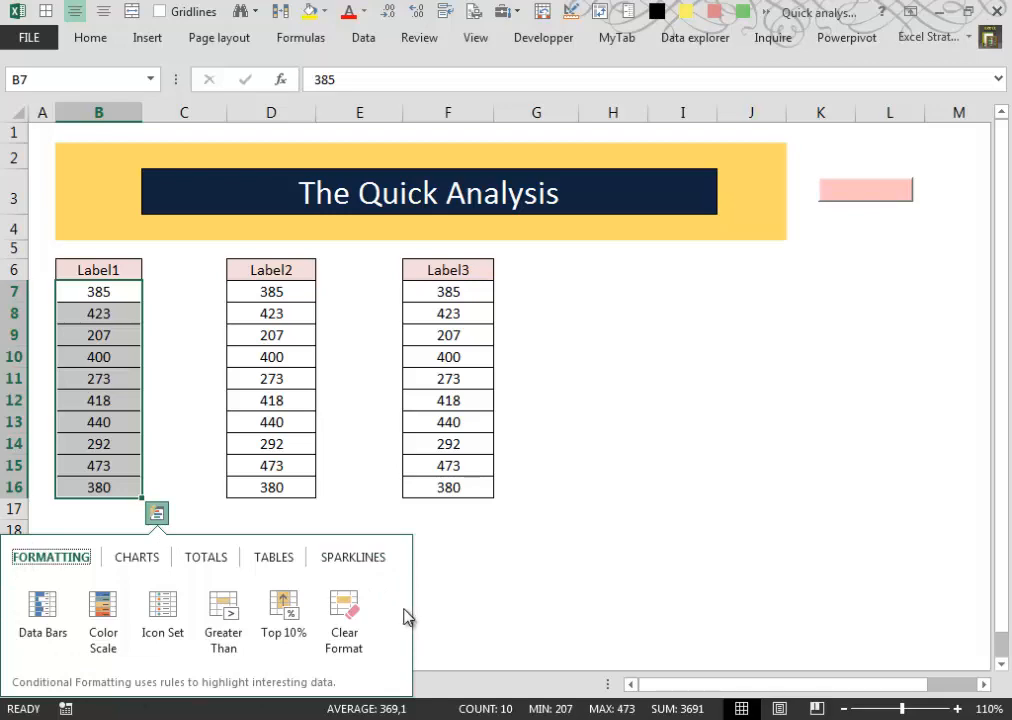
{"action": "mouse_move", "coordinate": [258, 568]}
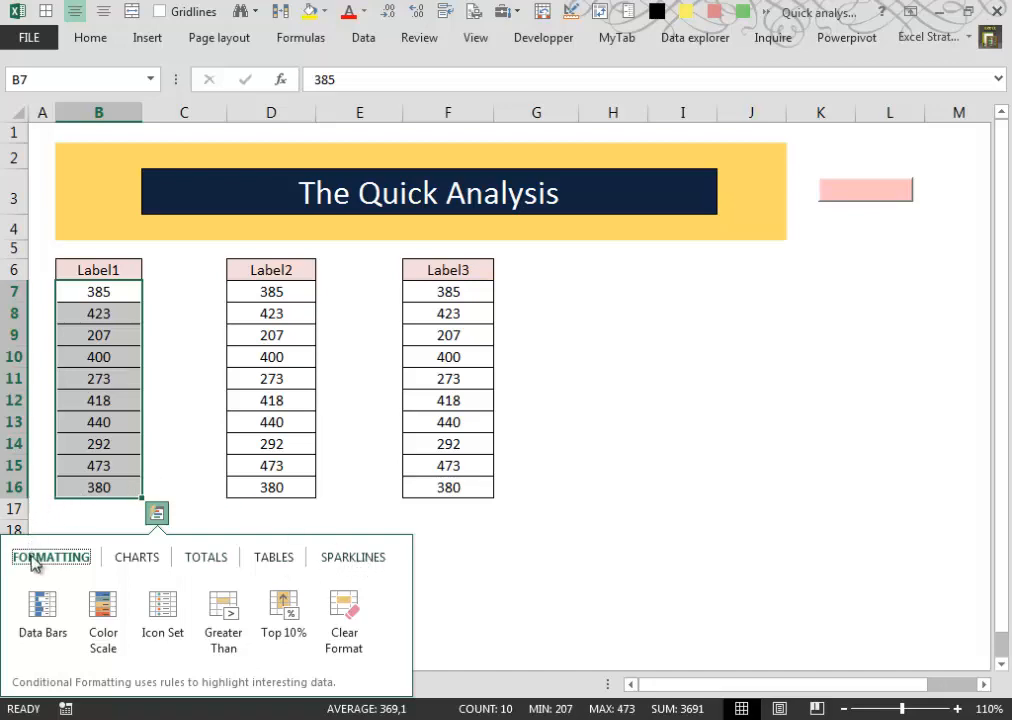
{"action": "mouse_move", "coordinate": [280, 556]}
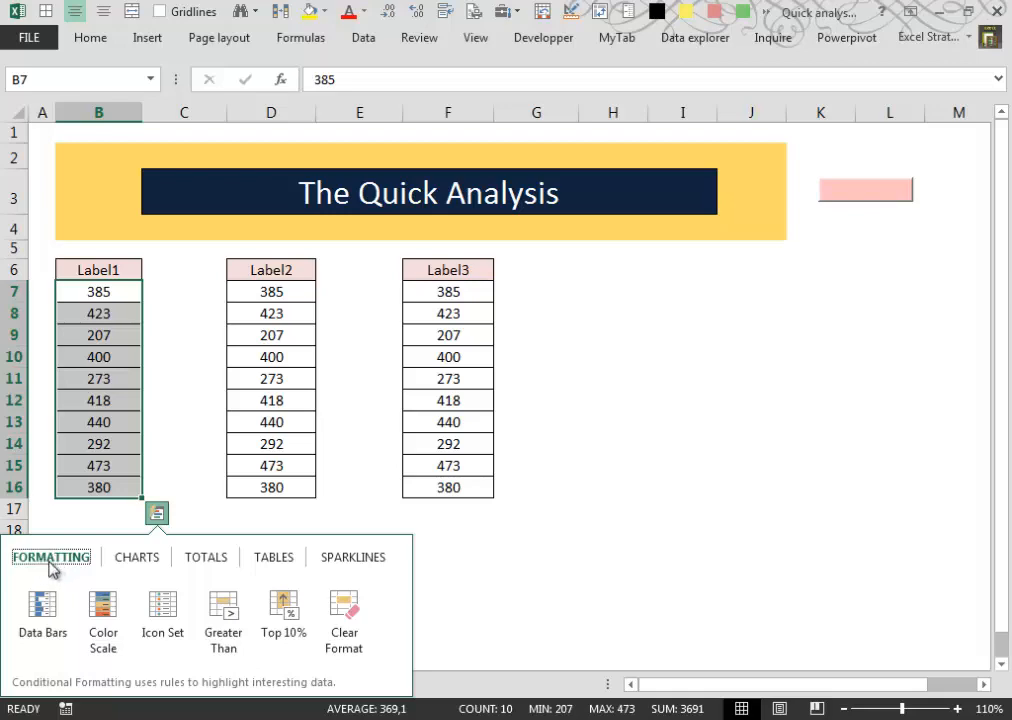
{"action": "mouse_move", "coordinate": [352, 556]}
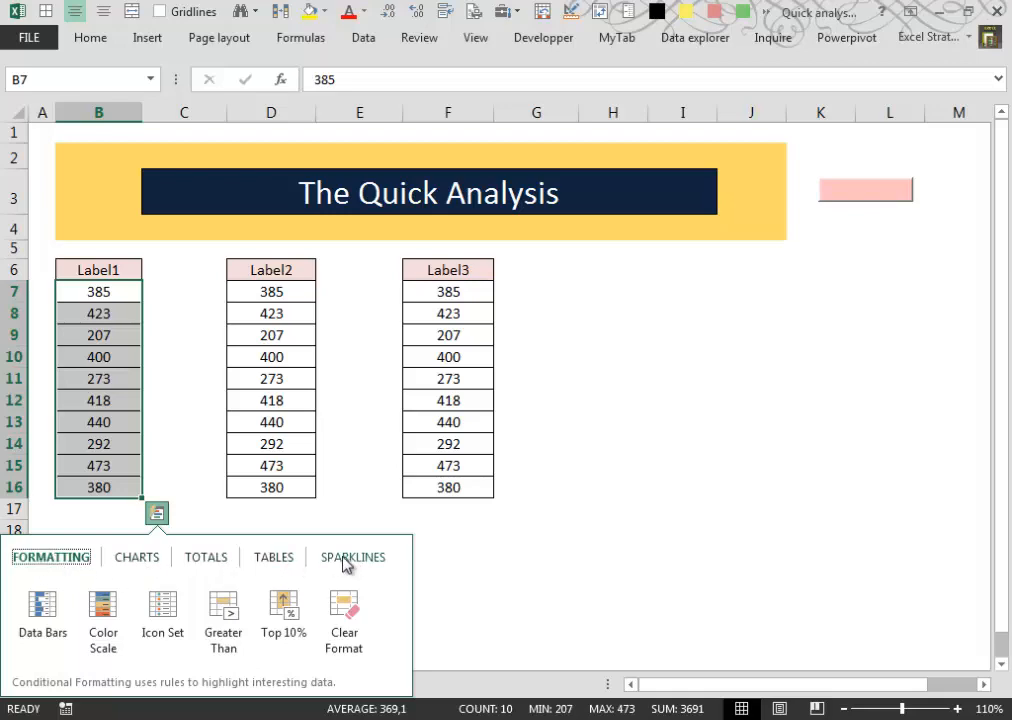
{"action": "mouse_move", "coordinate": [52, 556]}
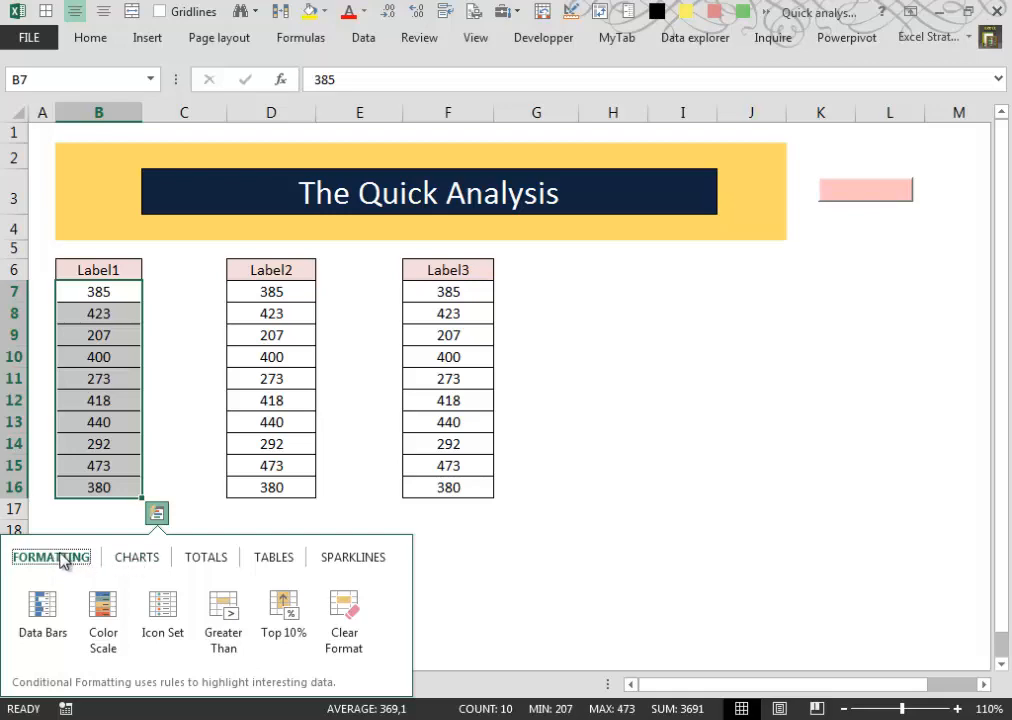
Preview colour scale and icon set formatting, then view recommended charts for Label1
{"action": "left_click", "coordinate": [42, 610]}
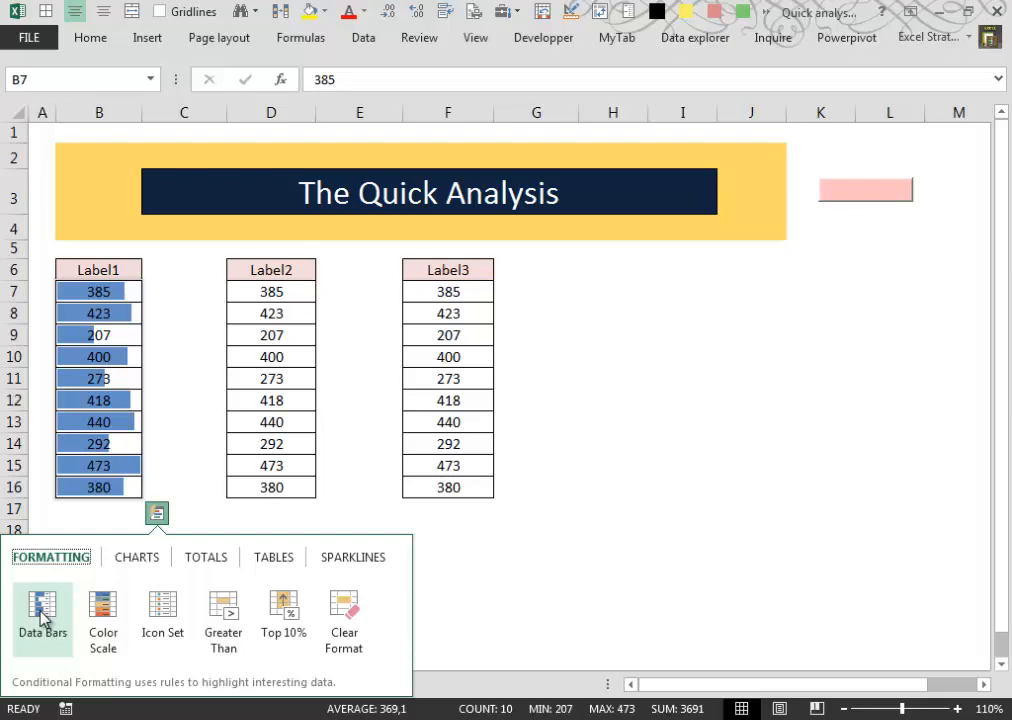
{"action": "left_click", "coordinate": [104, 618]}
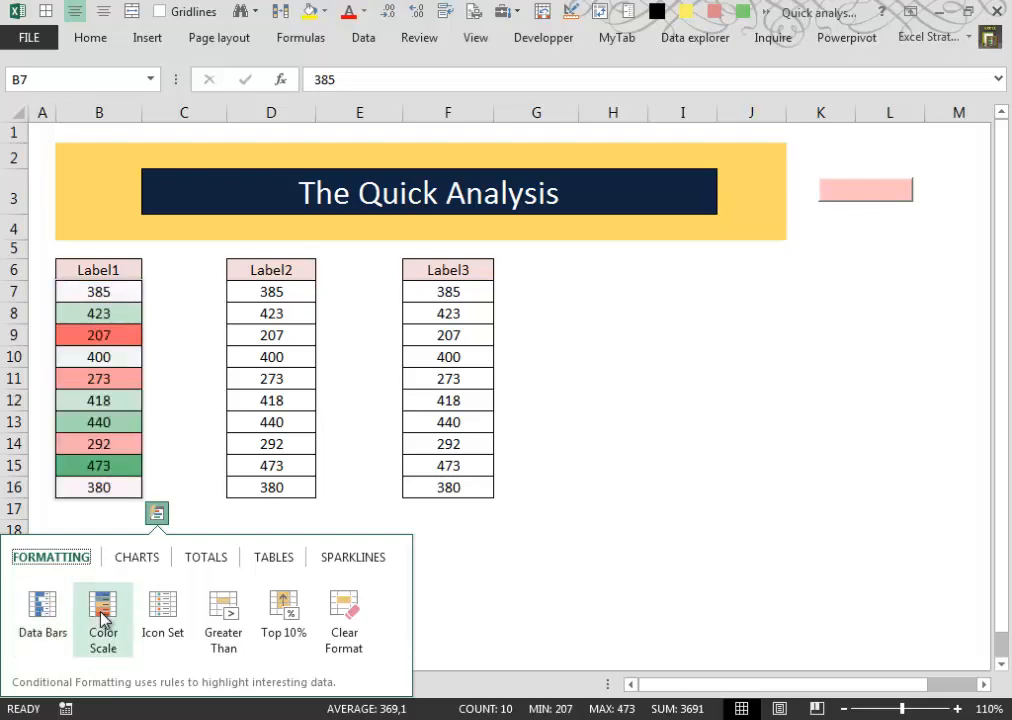
{"action": "left_click", "coordinate": [162, 616]}
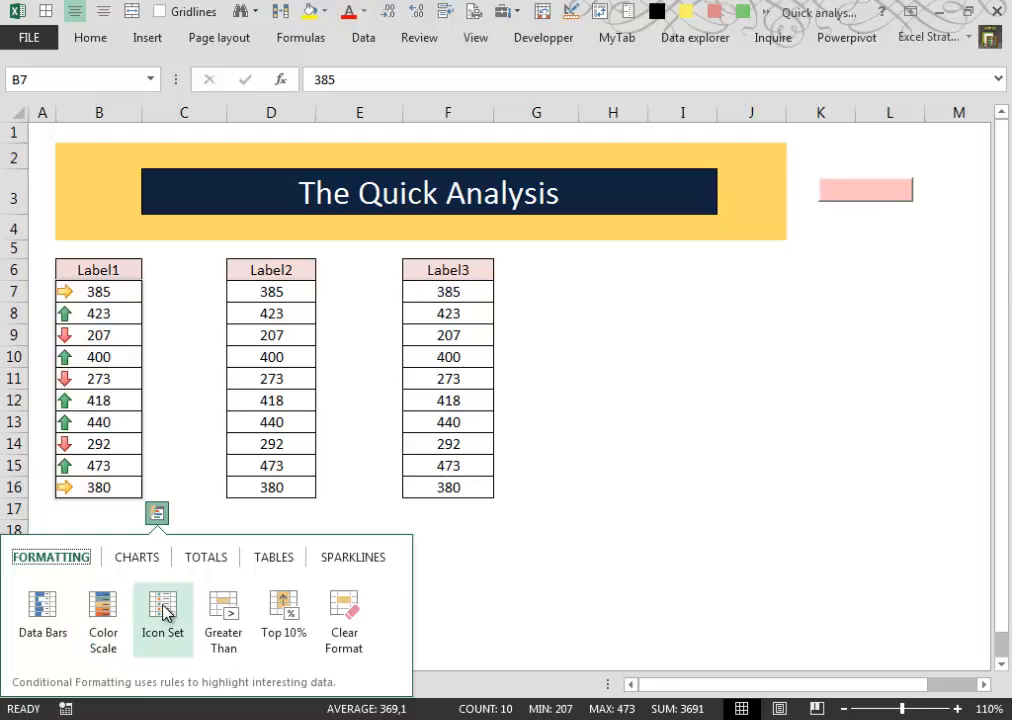
{"action": "left_click", "coordinate": [136, 556]}
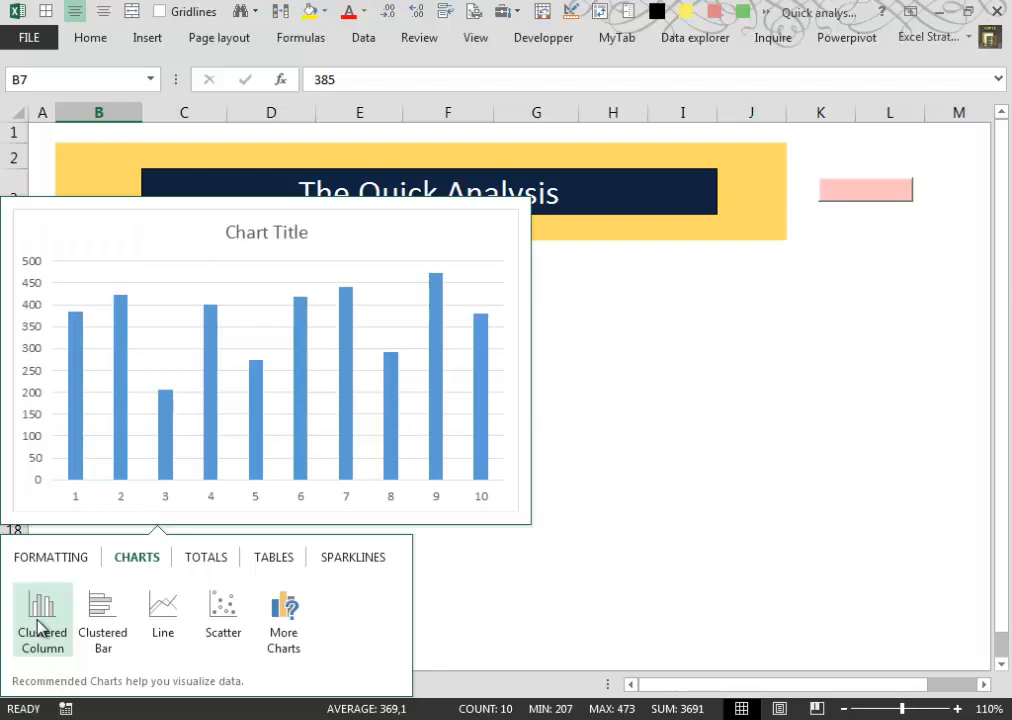
Switch the lens to Totals and preview Sum and Average below the Label1 values
{"action": "left_click", "coordinate": [204, 556]}
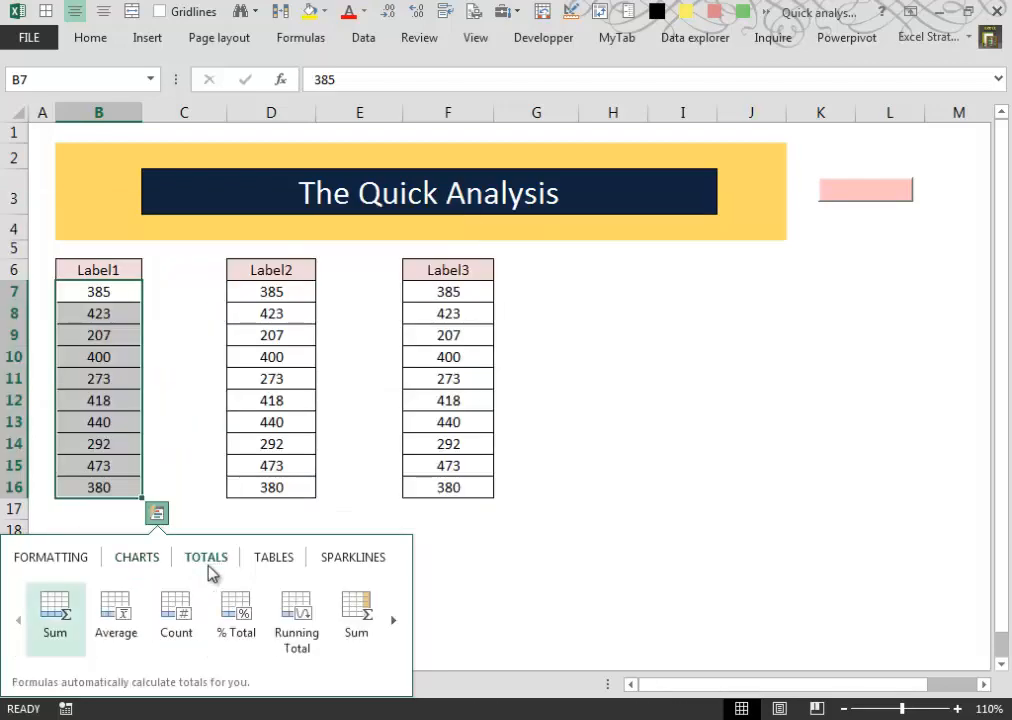
{"action": "mouse_move", "coordinate": [82, 584]}
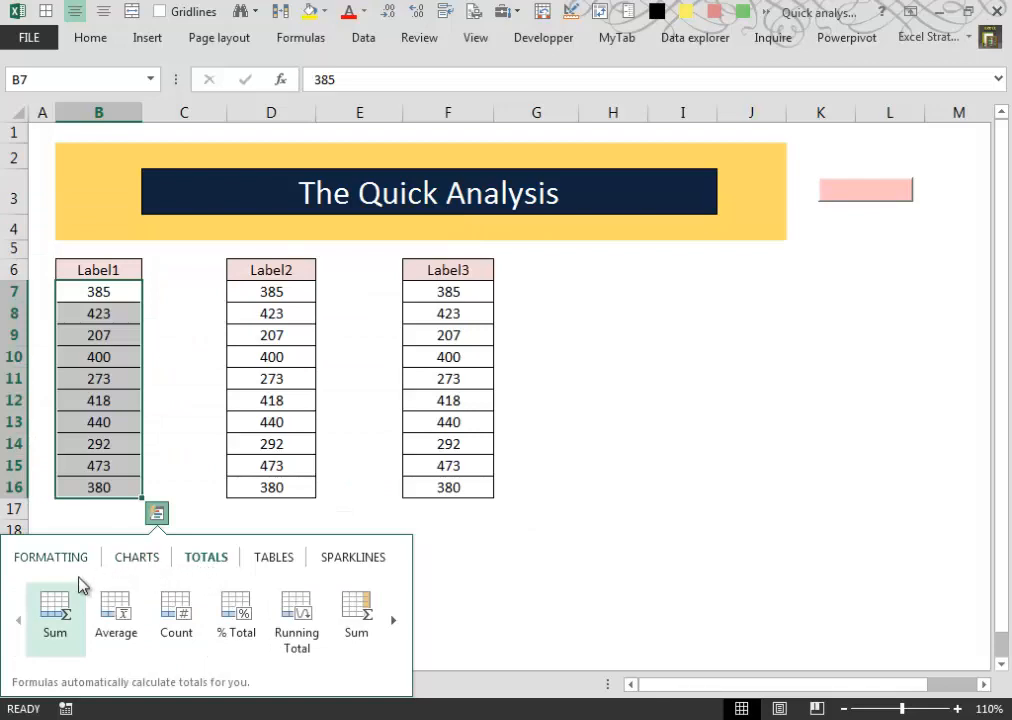
{"action": "left_click", "coordinate": [54, 616]}
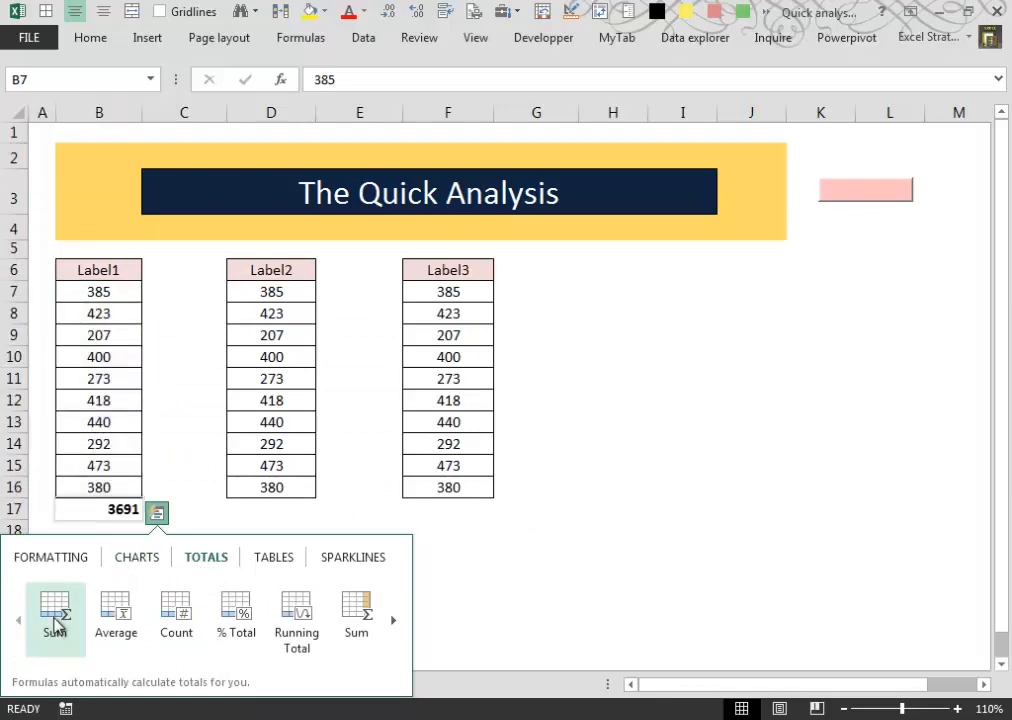
{"action": "mouse_move", "coordinate": [116, 618]}
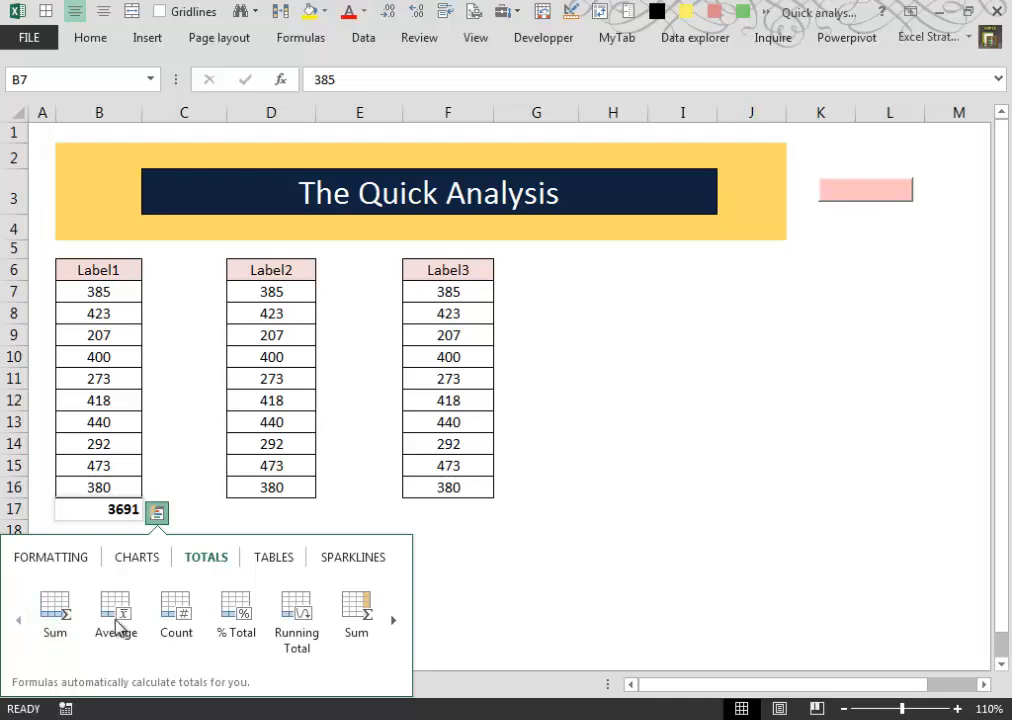
{"action": "left_click", "coordinate": [176, 616]}
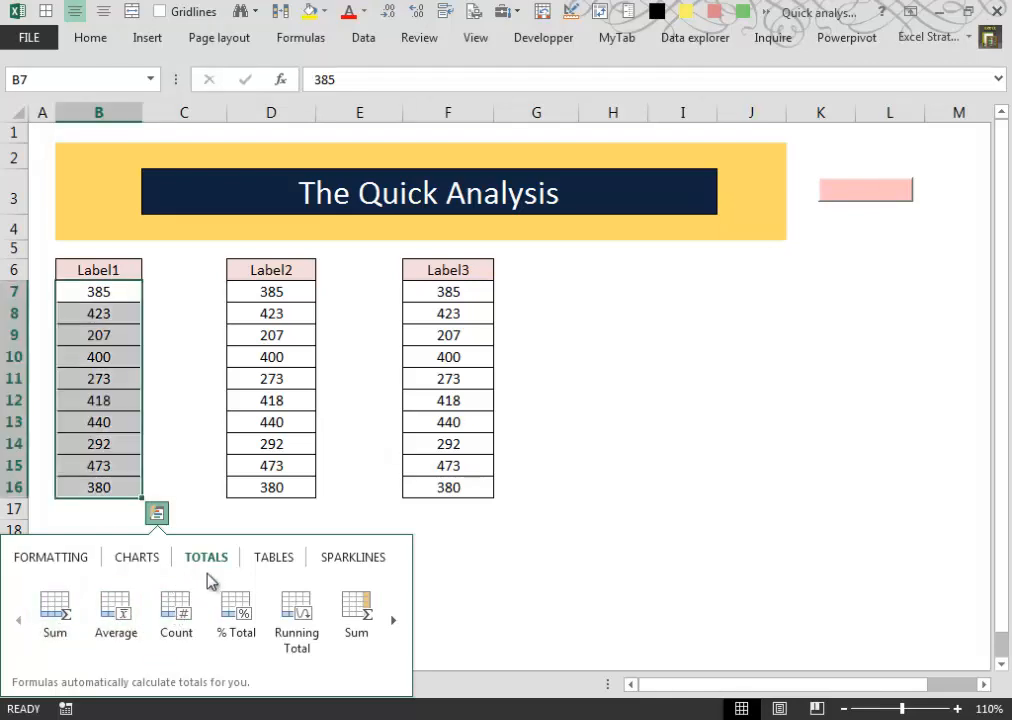
Preview the Table option on the Tables choices, then show the Sparklines choices
{"action": "left_click", "coordinate": [272, 556]}
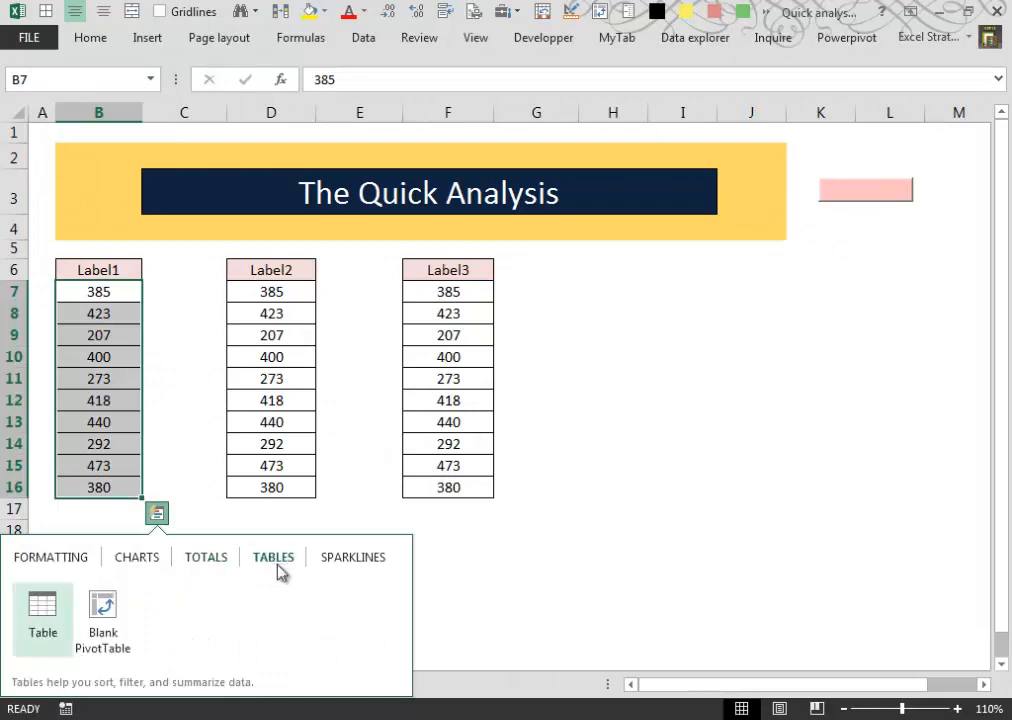
{"action": "left_click", "coordinate": [42, 610]}
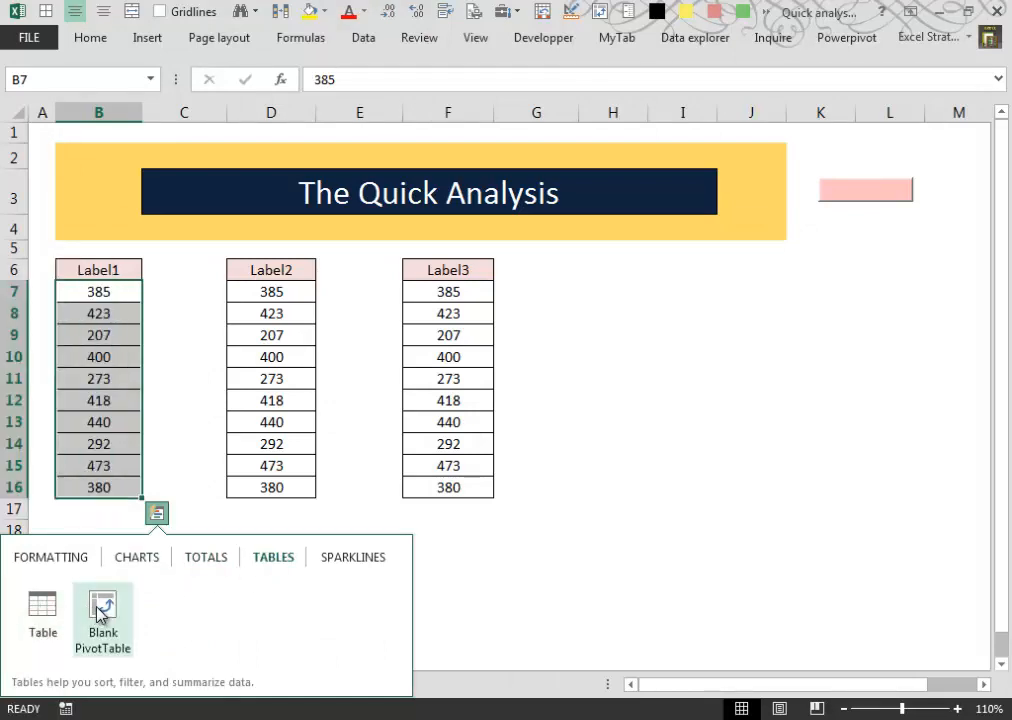
{"action": "mouse_move", "coordinate": [316, 600]}
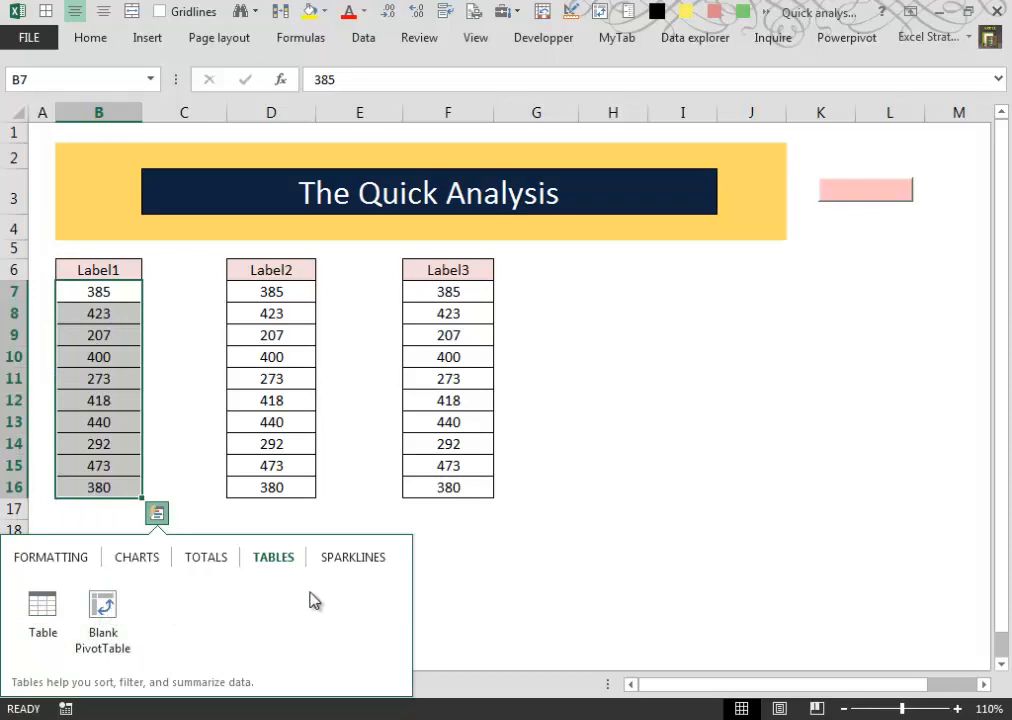
{"action": "left_click", "coordinate": [352, 556]}
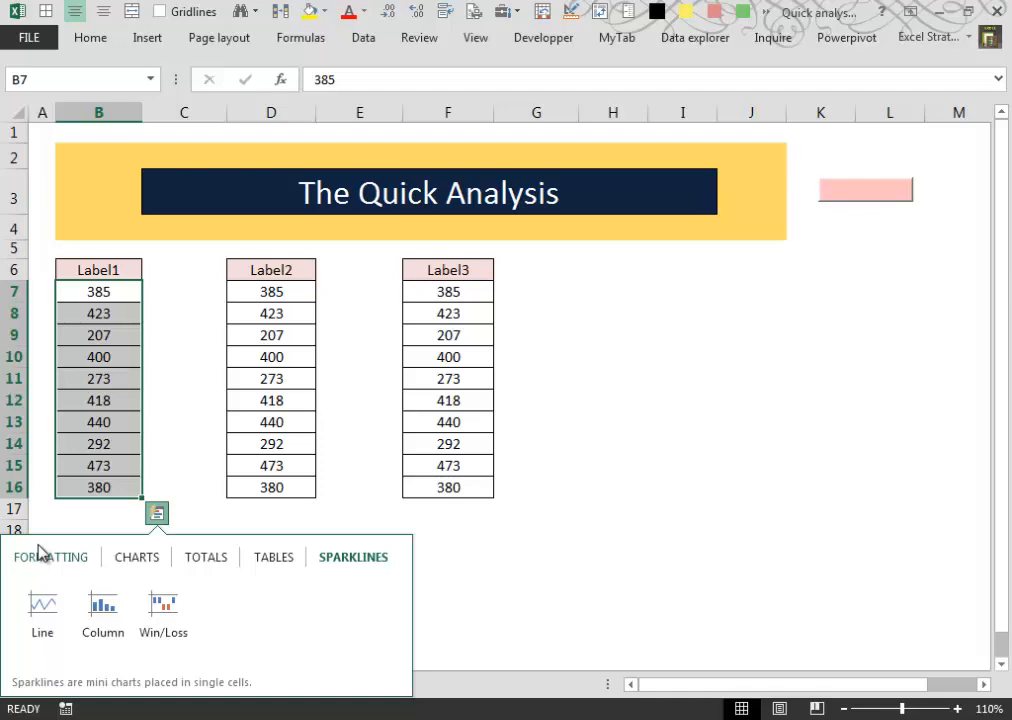
{"action": "mouse_move", "coordinate": [52, 522]}
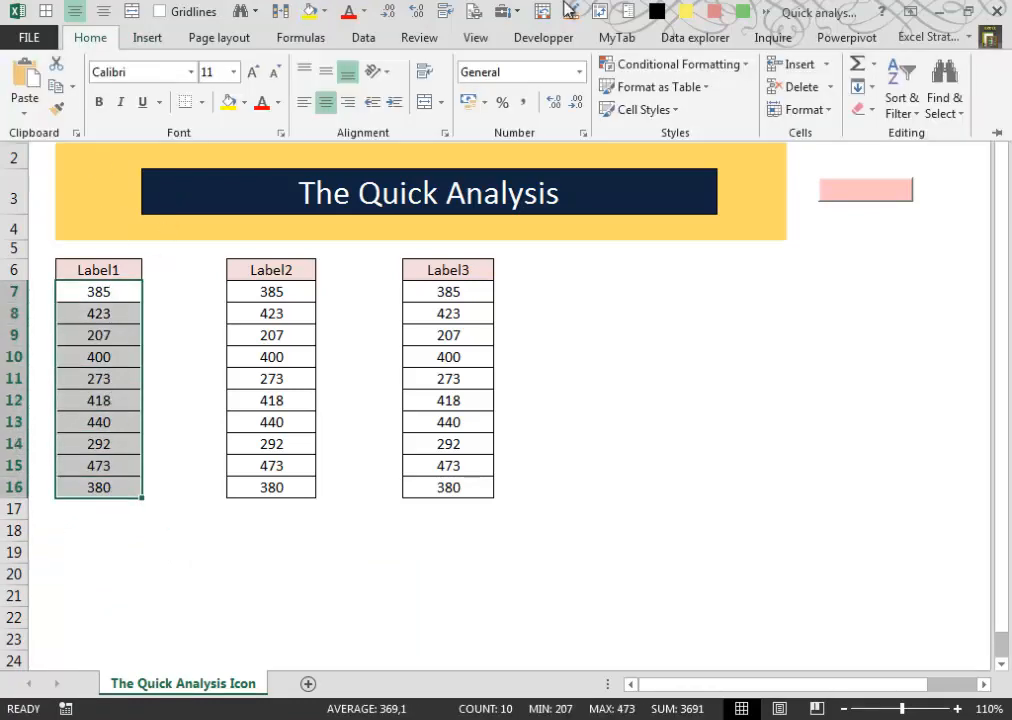
Preview Data Bars from Conditional Formatting without applying, then view Insert tab charts
{"action": "left_click", "coordinate": [672, 64]}
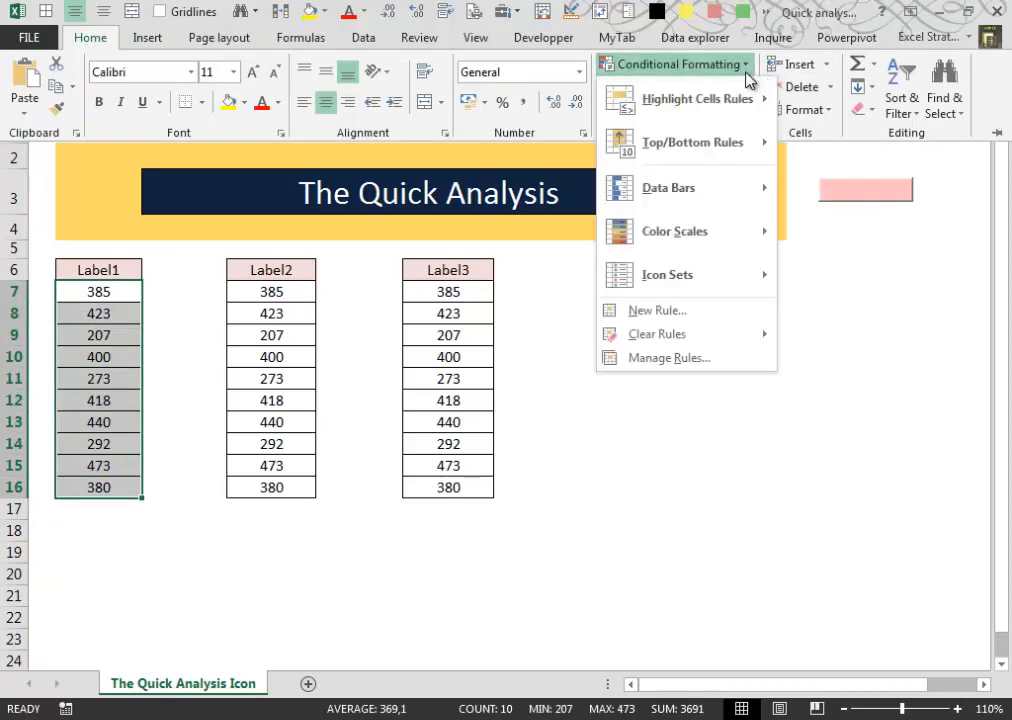
{"action": "mouse_move", "coordinate": [668, 188]}
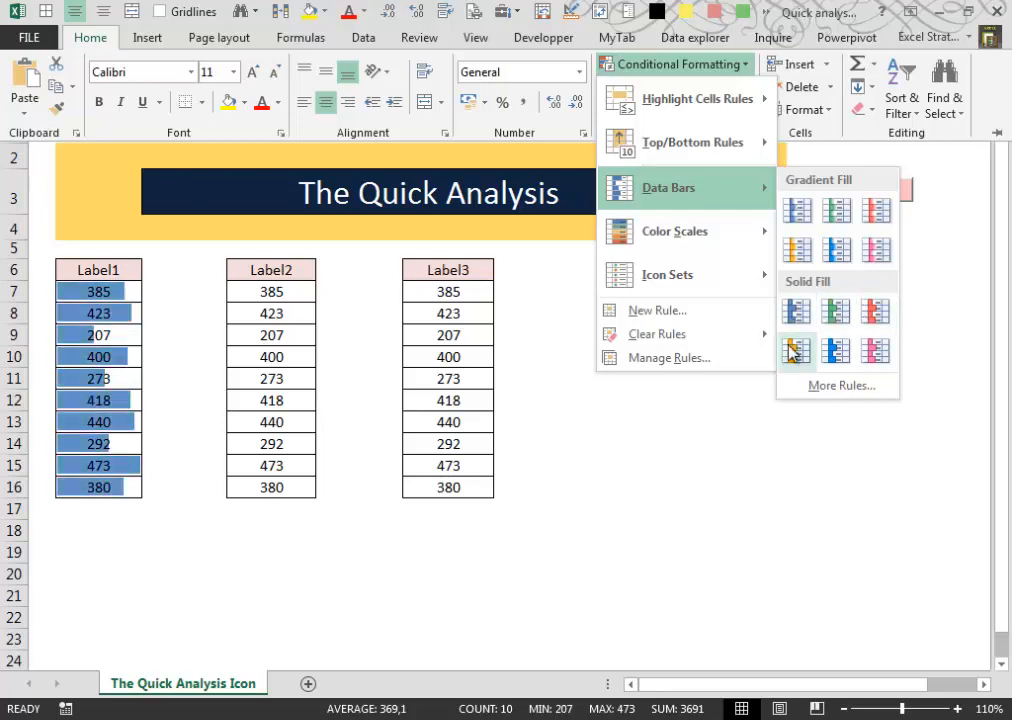
{"action": "left_click", "coordinate": [796, 350]}
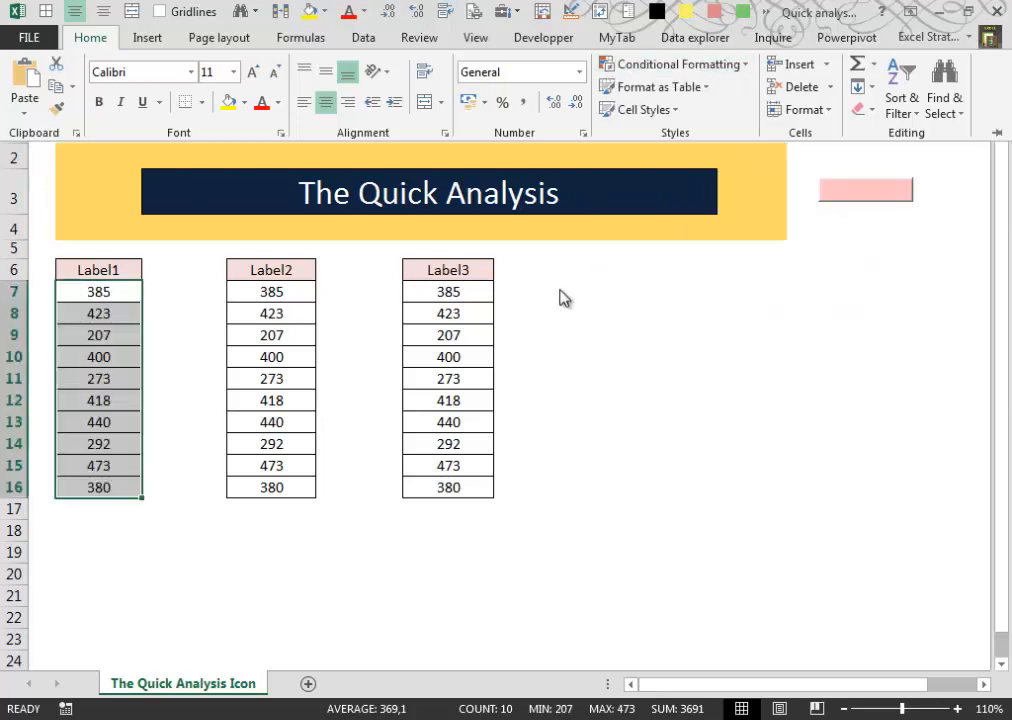
{"action": "left_click", "coordinate": [148, 36]}
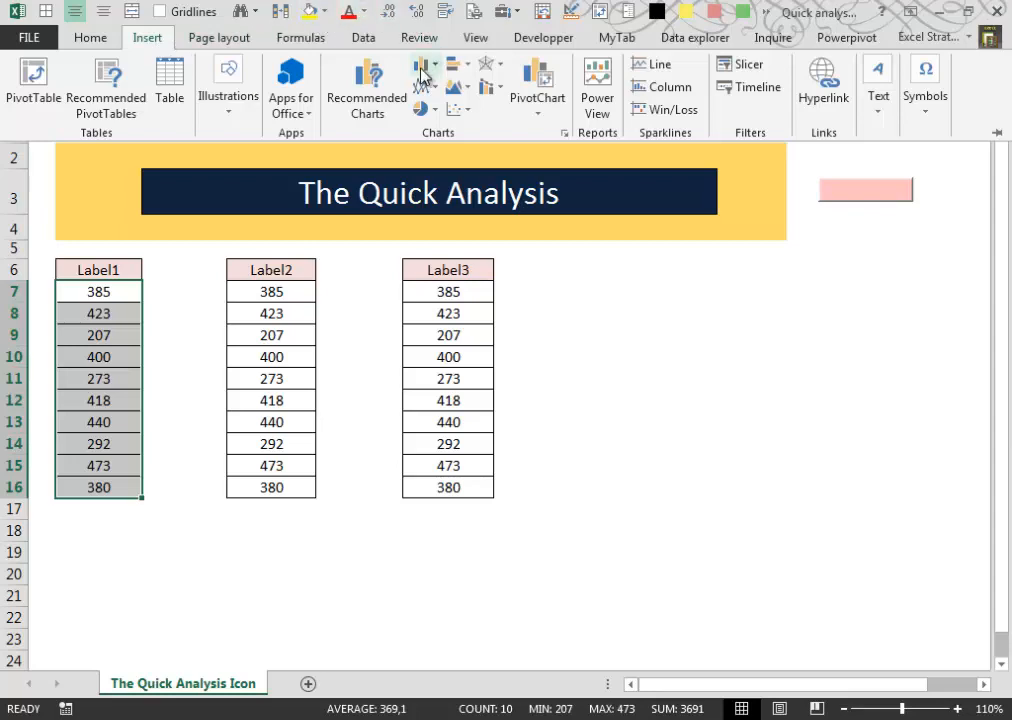
{"action": "mouse_move", "coordinate": [422, 88]}
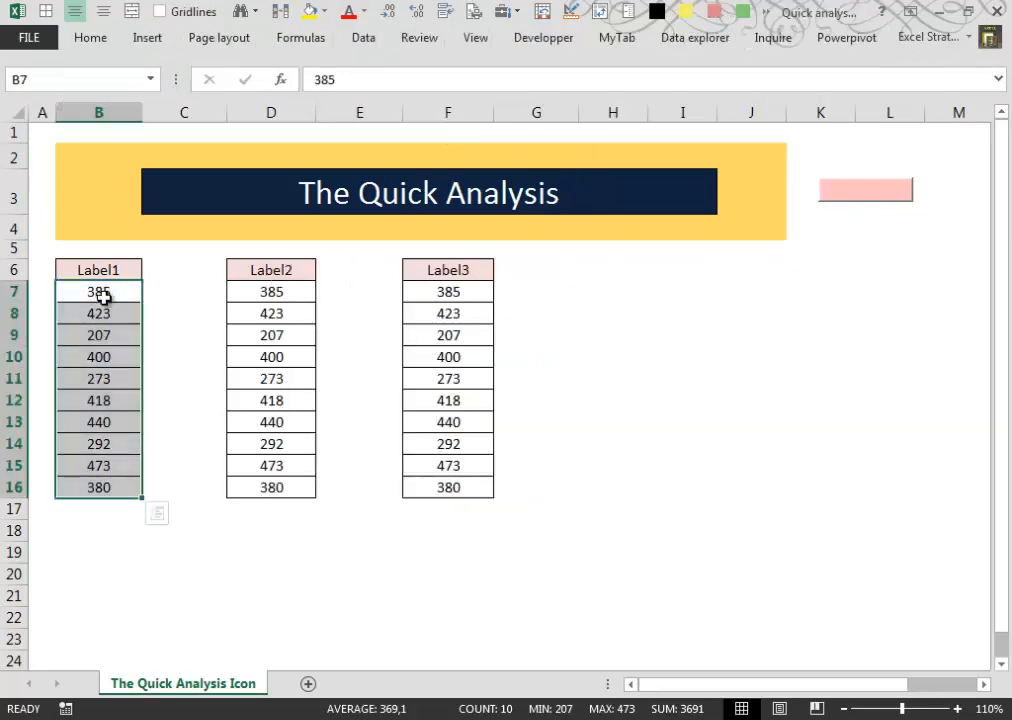
Reopen Quick Analysis for Label1 and reveal the extra Totals options on the right
{"action": "left_click", "coordinate": [156, 512]}
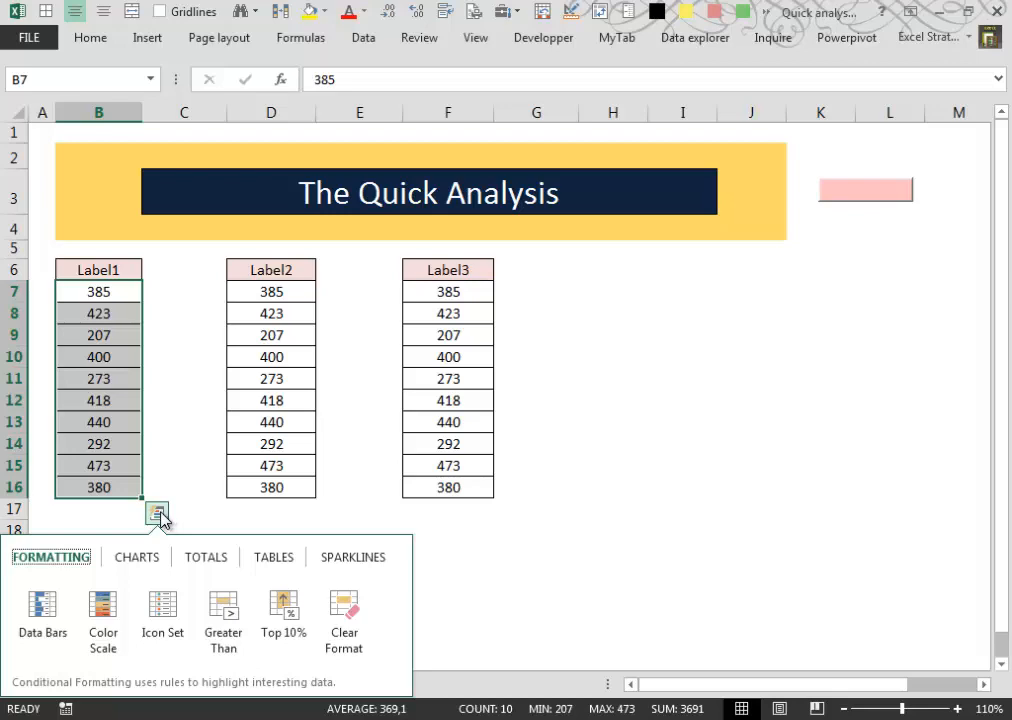
{"action": "left_click", "coordinate": [204, 556]}
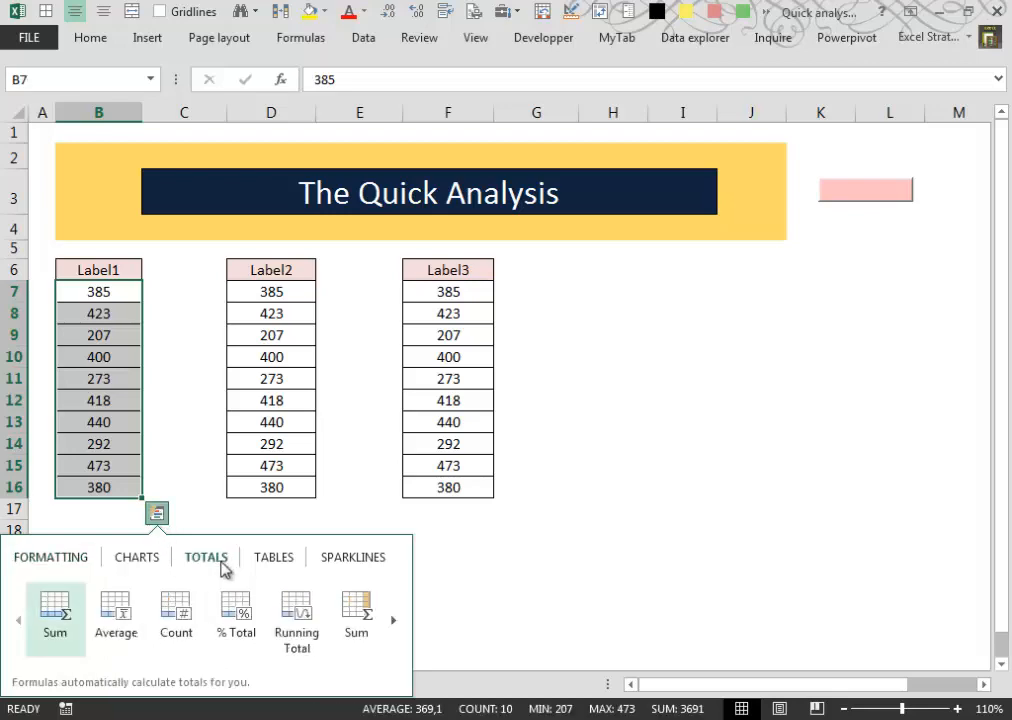
{"action": "mouse_move", "coordinate": [396, 628]}
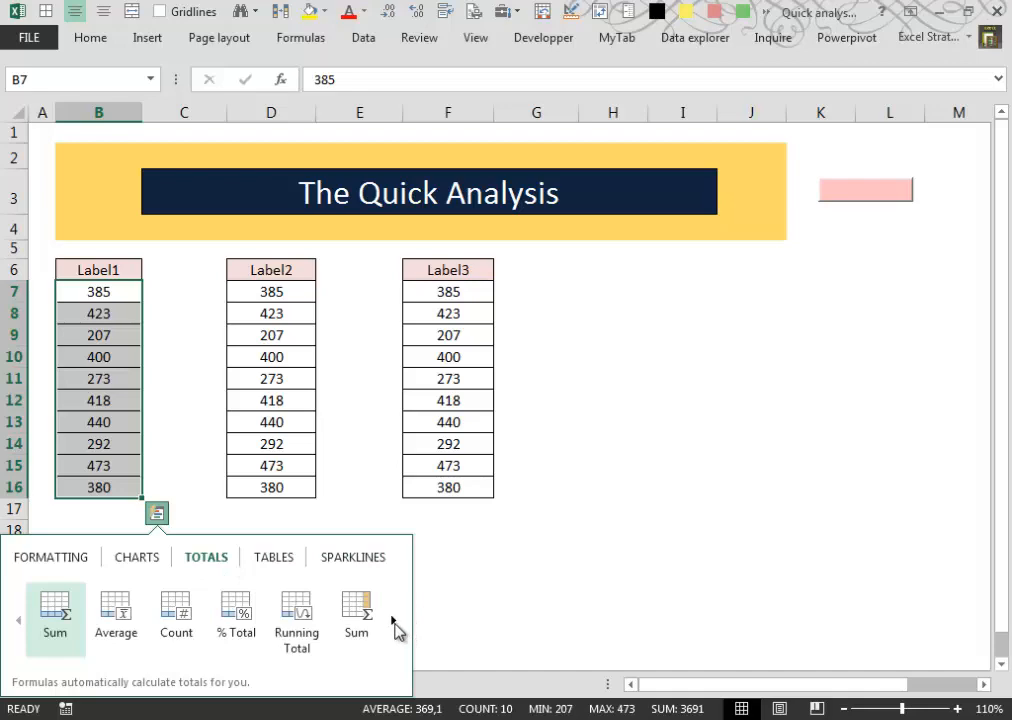
{"action": "left_click", "coordinate": [392, 620]}
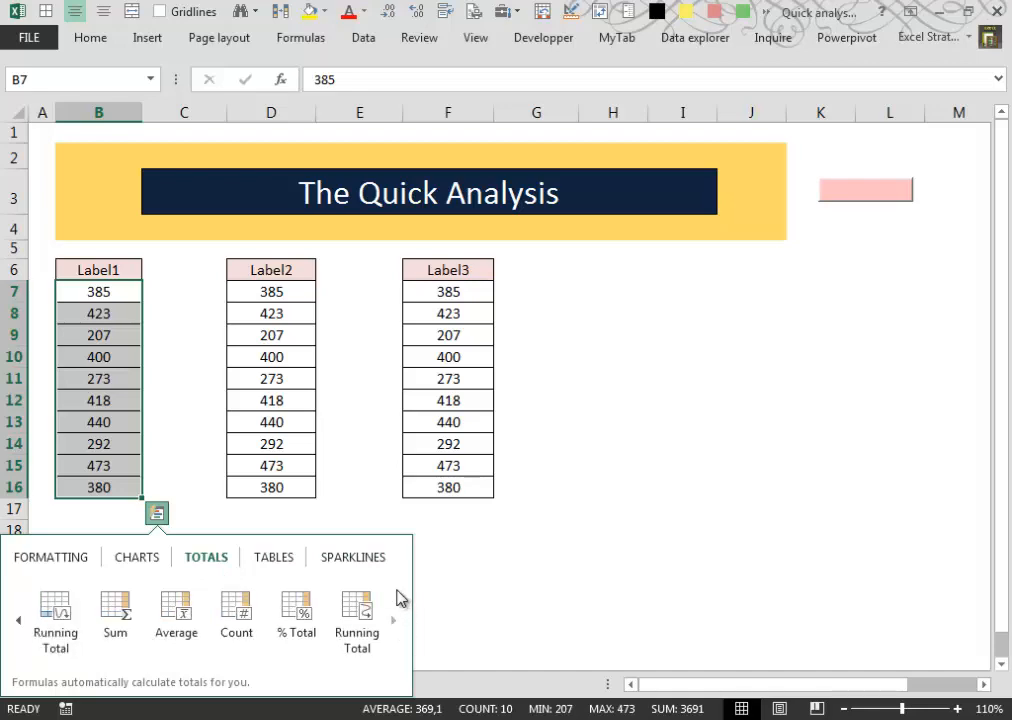
{"action": "mouse_move", "coordinate": [296, 612]}
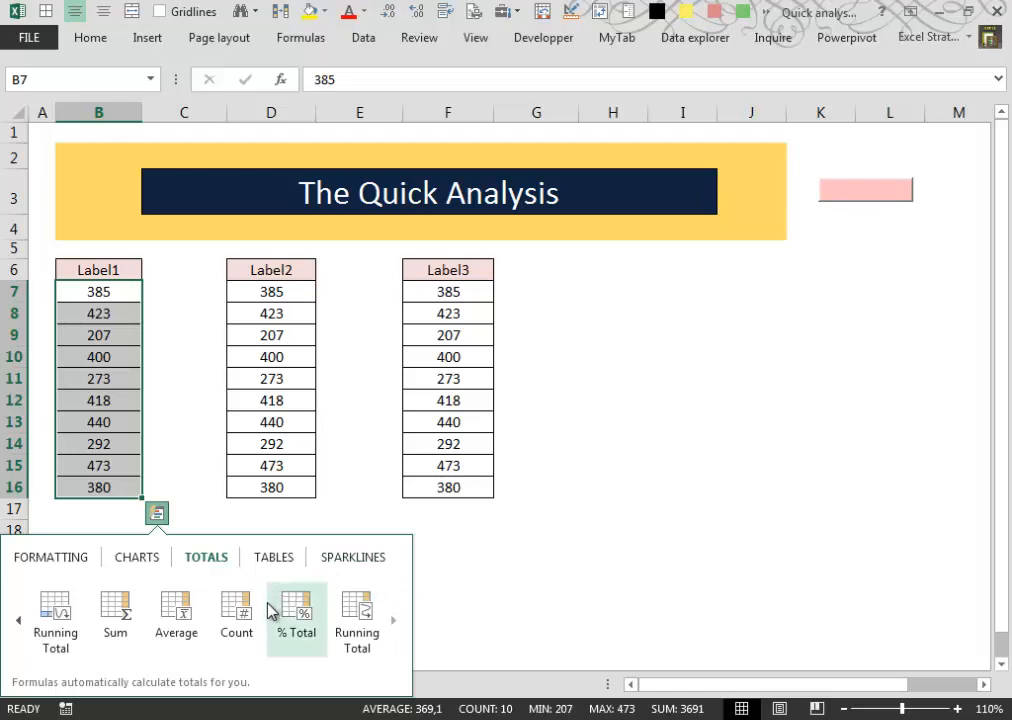
{"action": "mouse_move", "coordinate": [236, 616]}
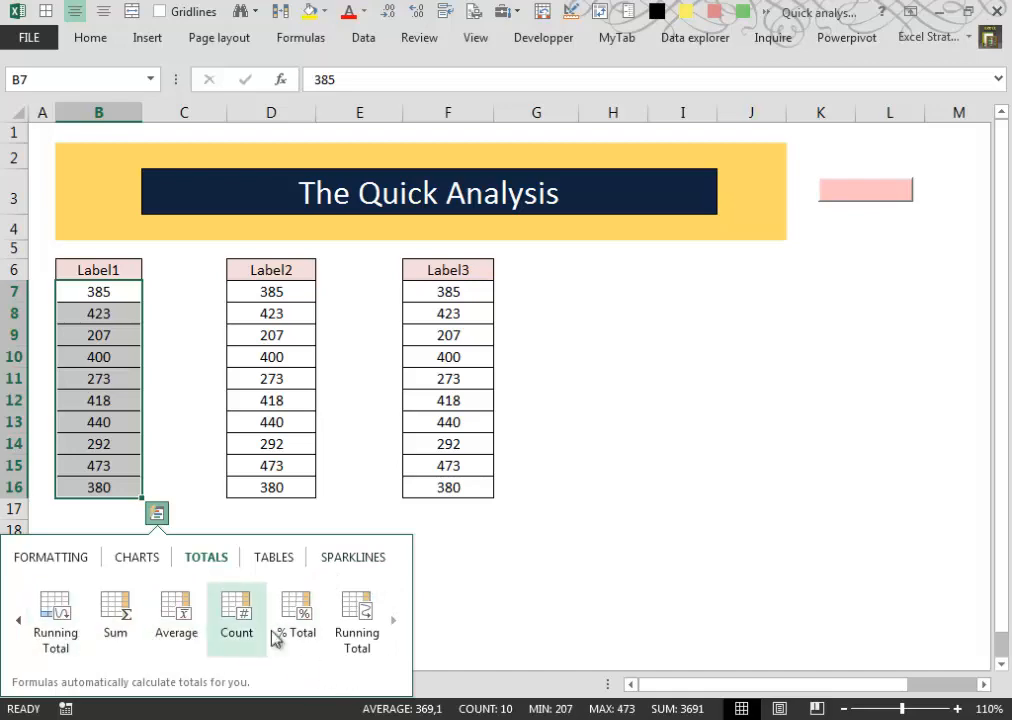
{"action": "mouse_move", "coordinate": [378, 668]}
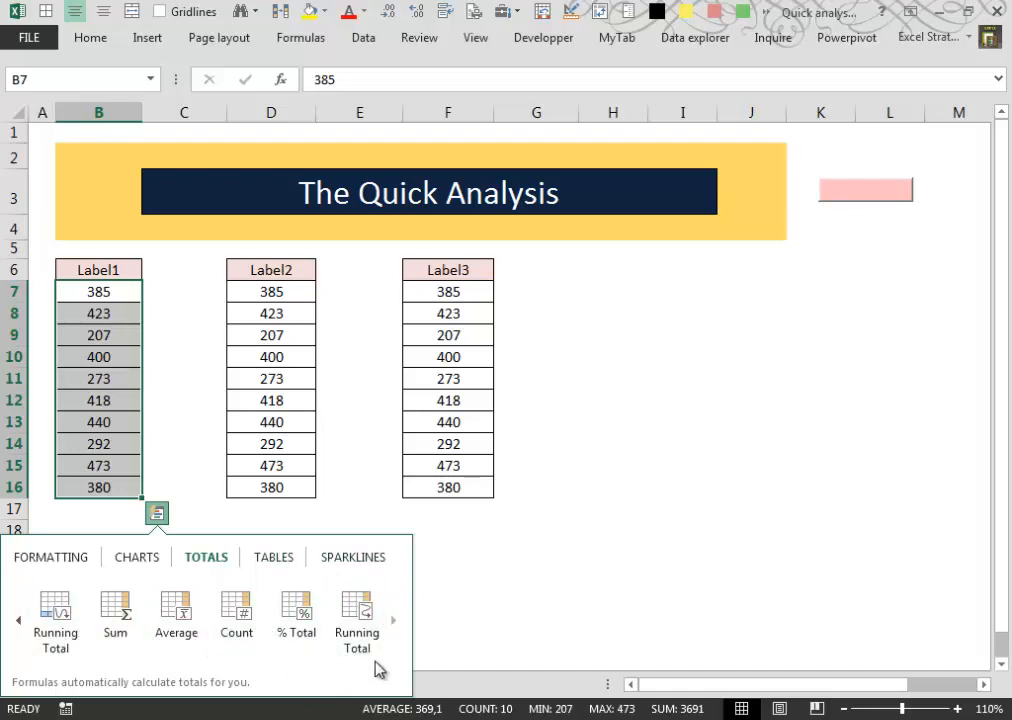
Add each Label1 value's % Total beside it in column C (5.61% to 12.81%)
{"action": "left_click", "coordinate": [296, 616]}
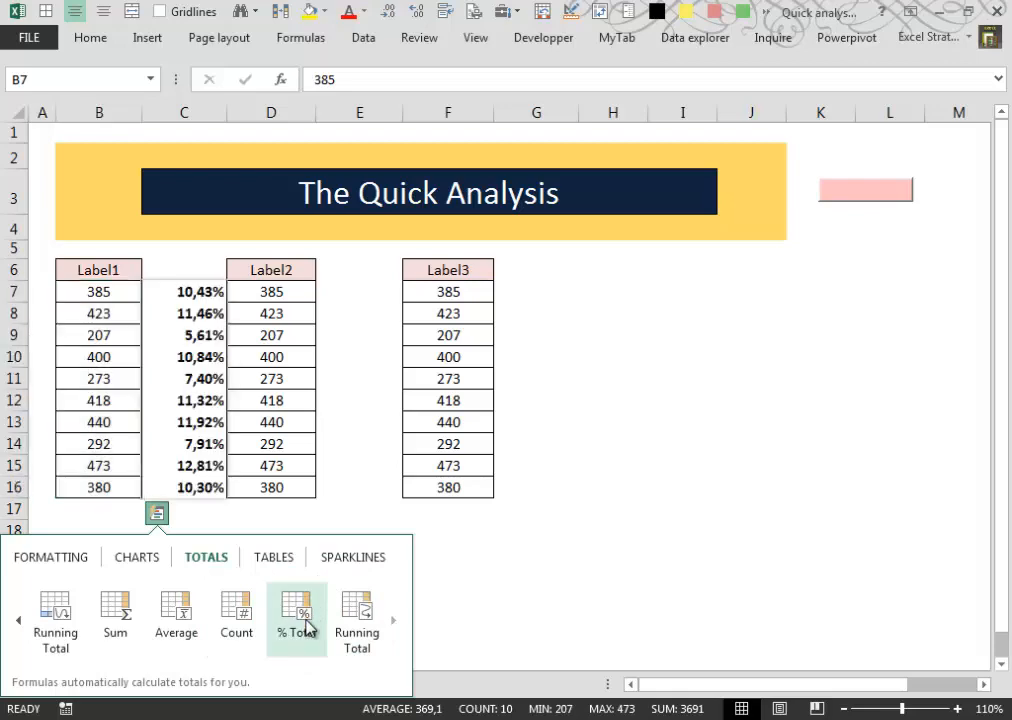
{"action": "left_click", "coordinate": [356, 618]}
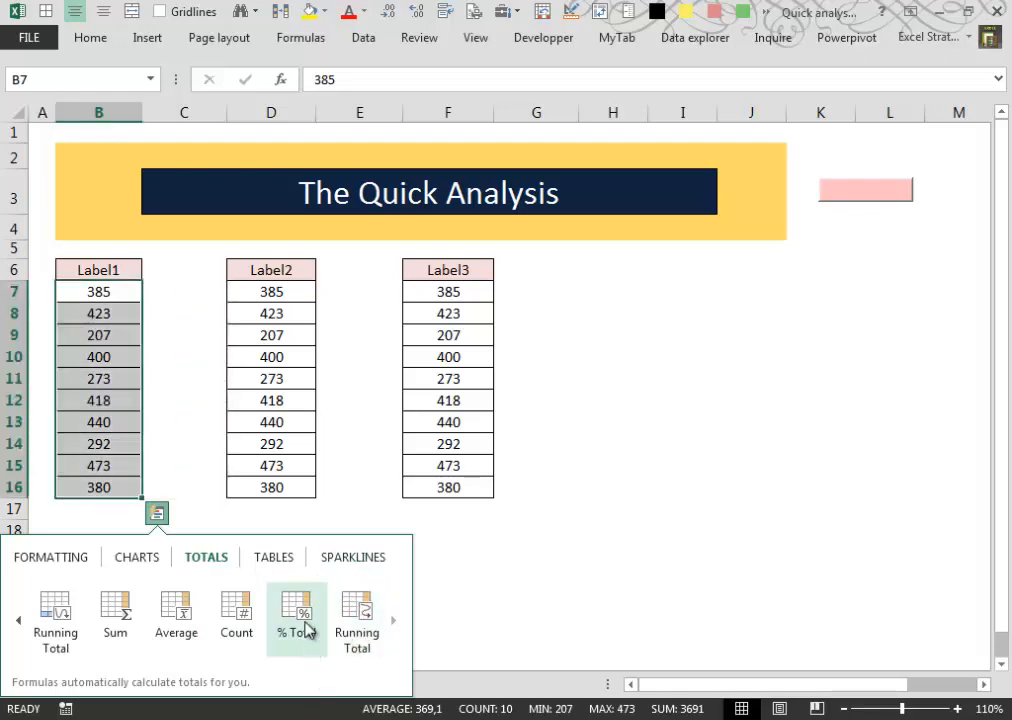
{"action": "left_click", "coordinate": [296, 616]}
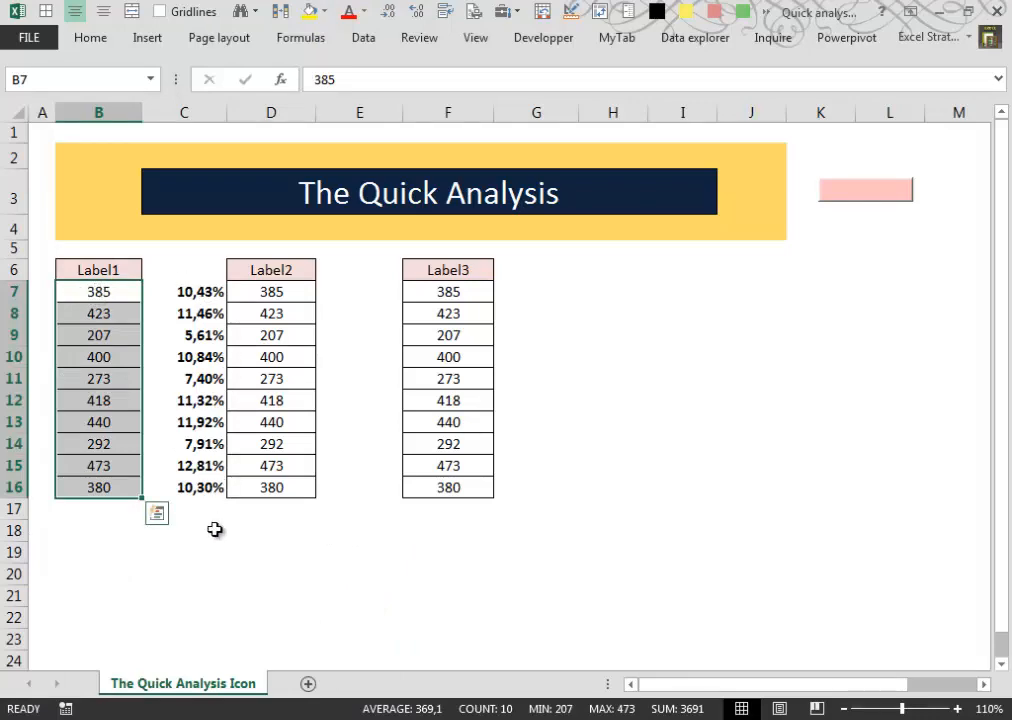
Inspect the SUM(B7)/SUM($B$7:$B$16) percentage formula and begin selecting the column C percentages
{"action": "left_click", "coordinate": [98, 510]}
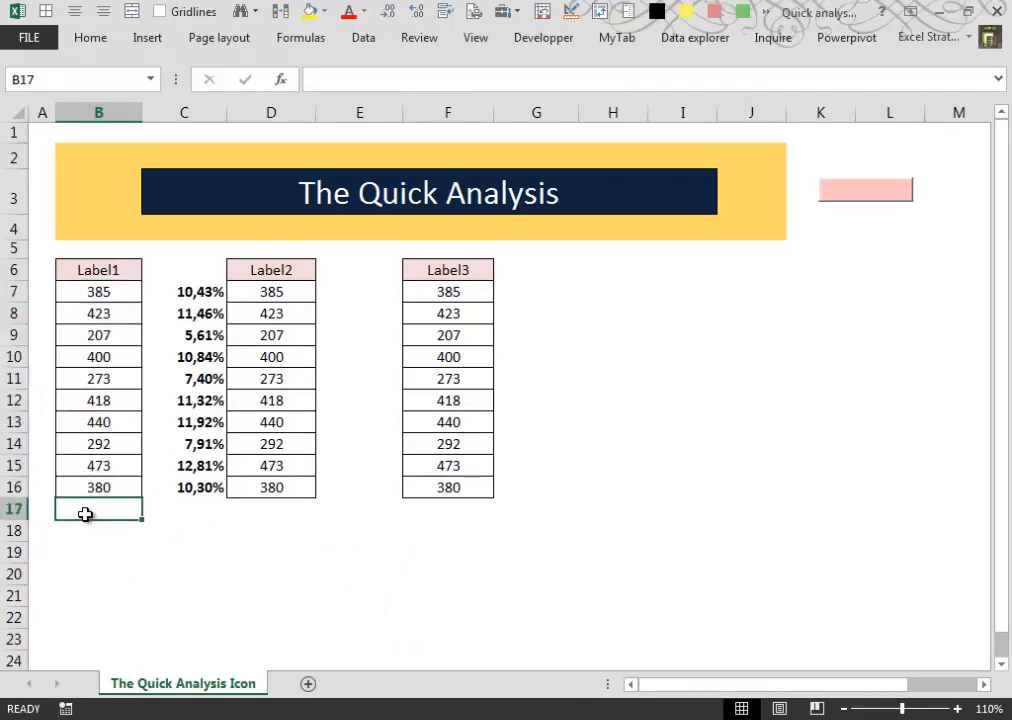
{"action": "mouse_move", "coordinate": [180, 296]}
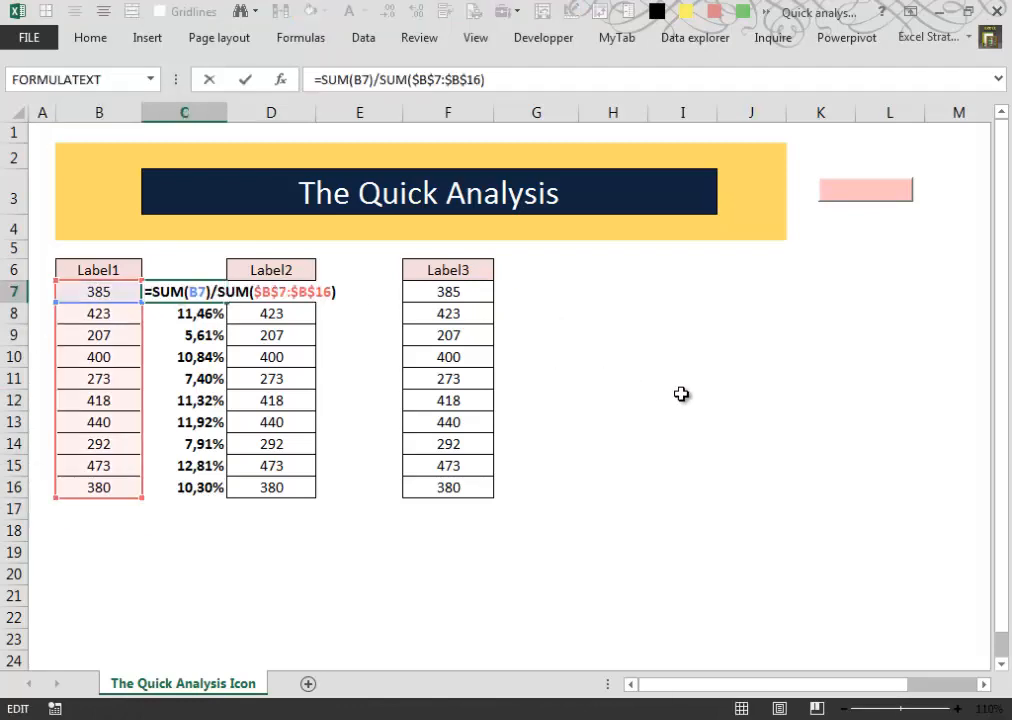
{"action": "mouse_move", "coordinate": [156, 252]}
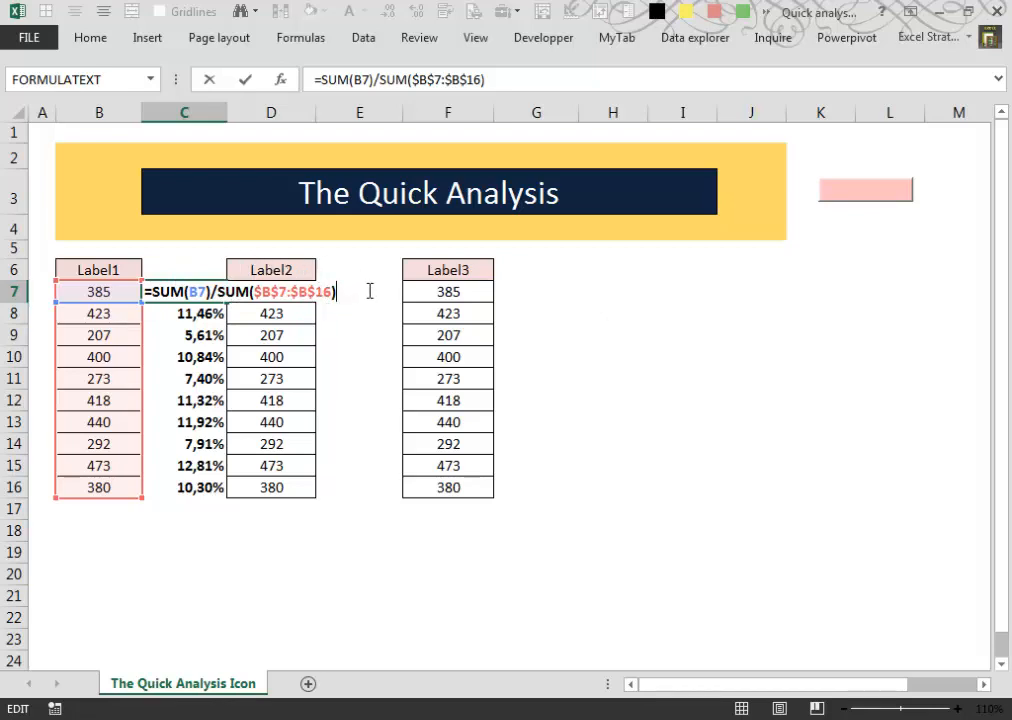
{"action": "mouse_move", "coordinate": [158, 276]}
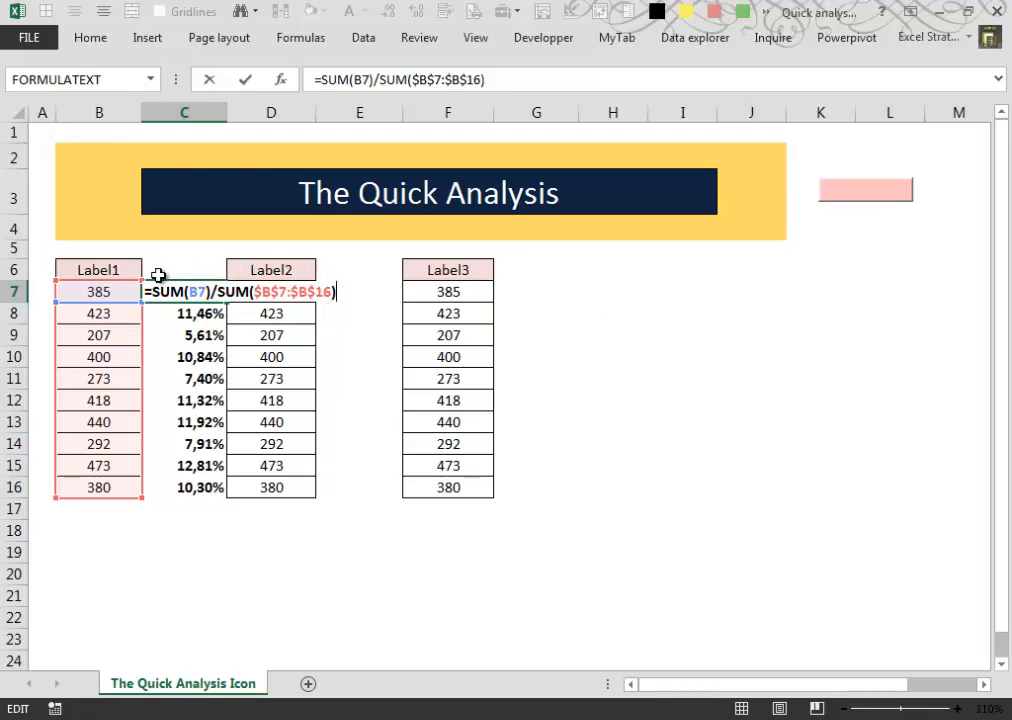
{"action": "mouse_move", "coordinate": [200, 312]}
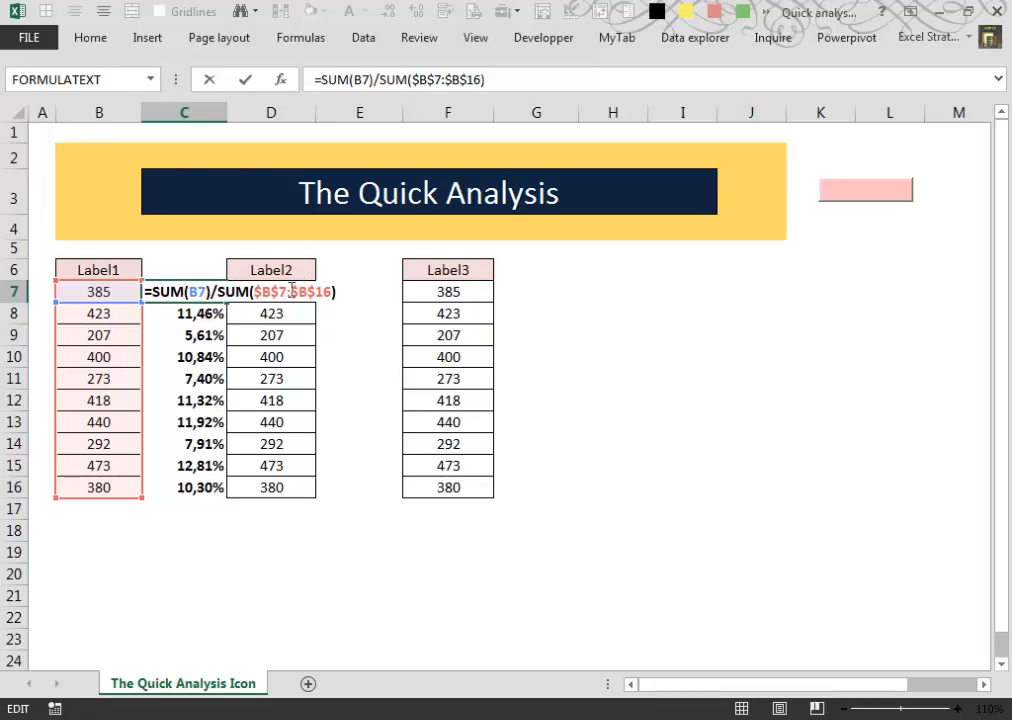
{"action": "key", "text": "enter"}
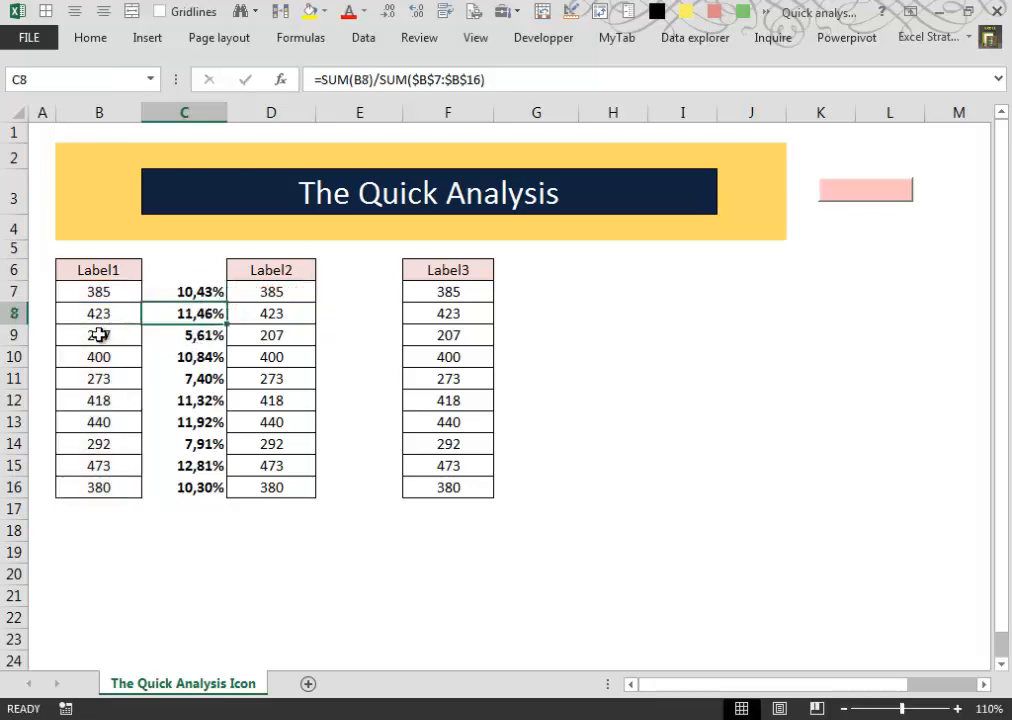
{"action": "left_click", "coordinate": [184, 336]}
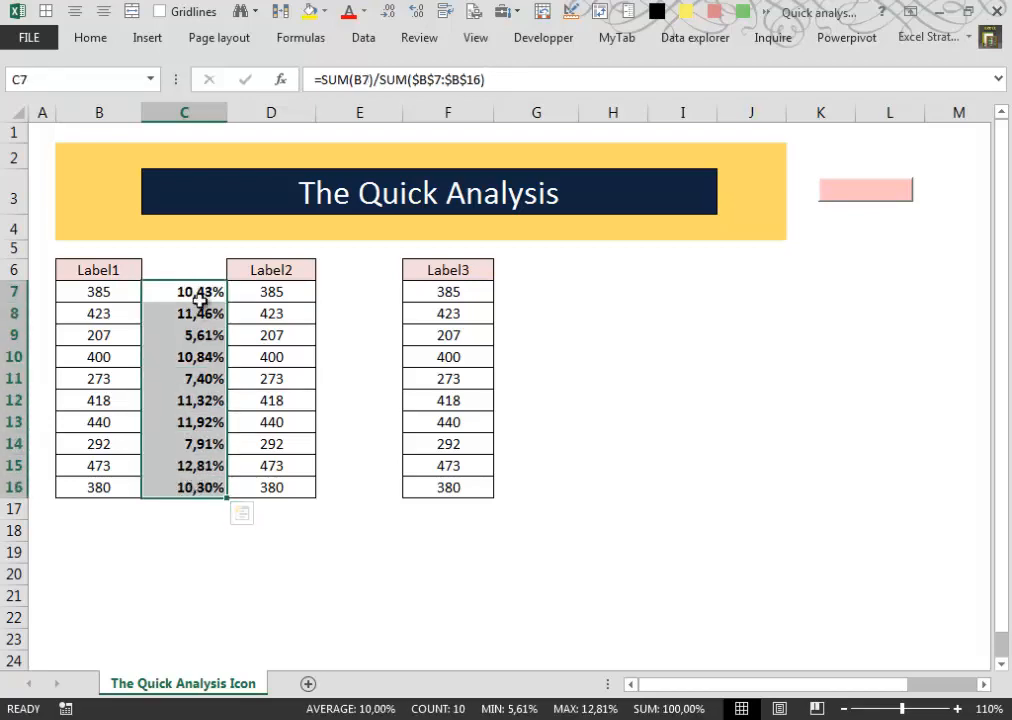
{"action": "mouse_move", "coordinate": [204, 272]}
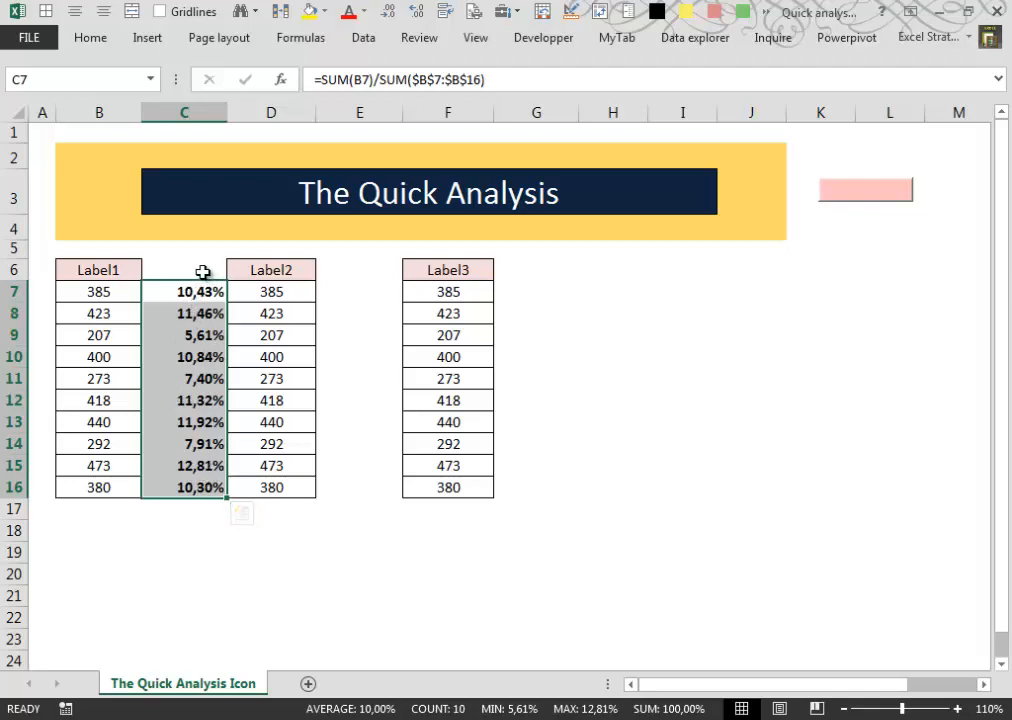
{"action": "mouse_move", "coordinate": [186, 336]}
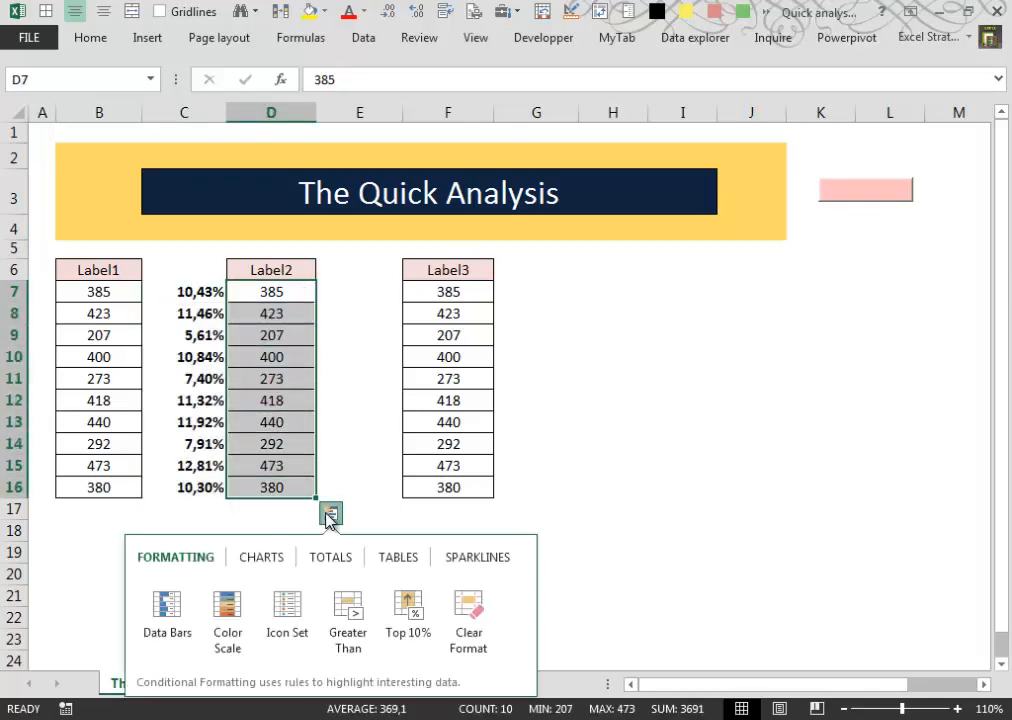
Add a Running Total of Label2 in column E via SUM($D$7:D7), ending at 3691, and select E7:E16
{"action": "left_click", "coordinate": [330, 556]}
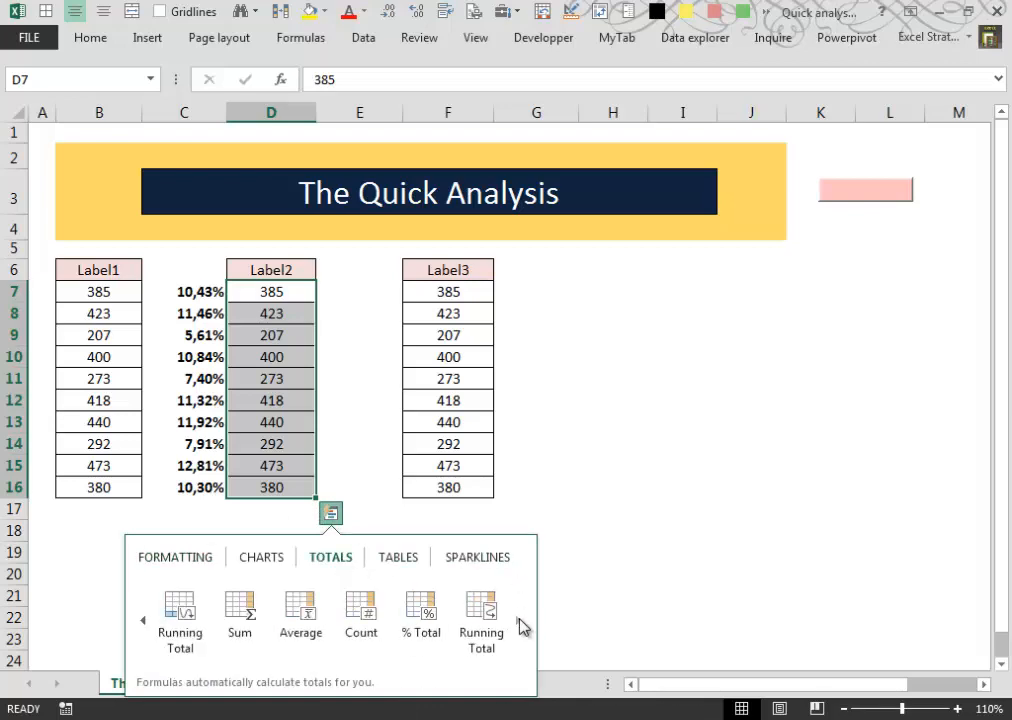
{"action": "mouse_move", "coordinate": [512, 624]}
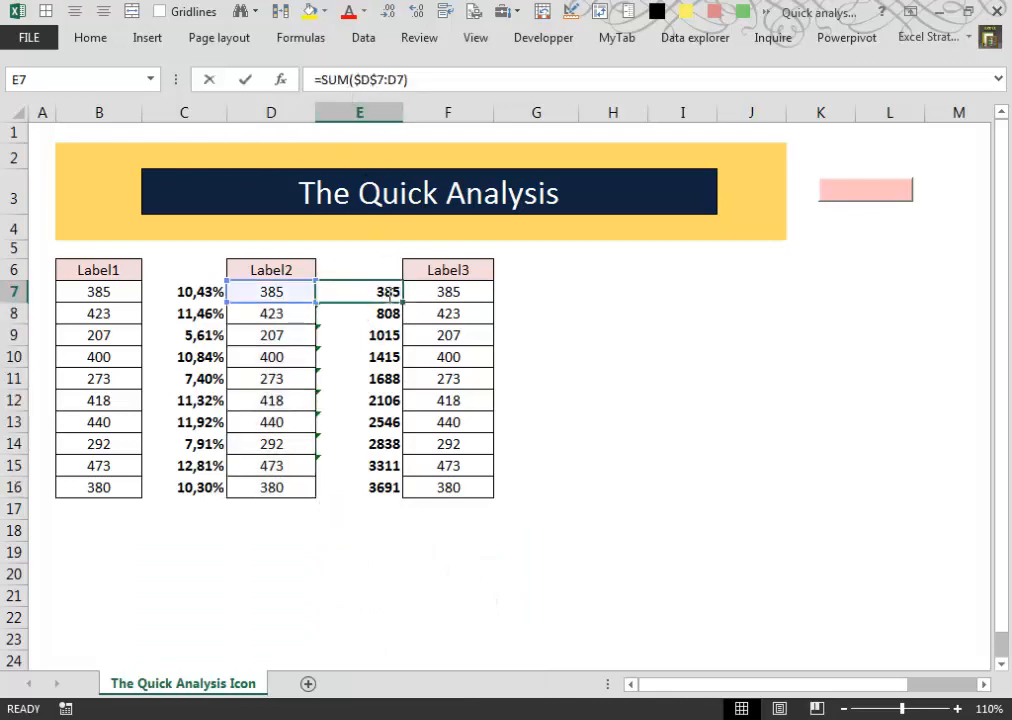
{"action": "double_click", "coordinate": [384, 292]}
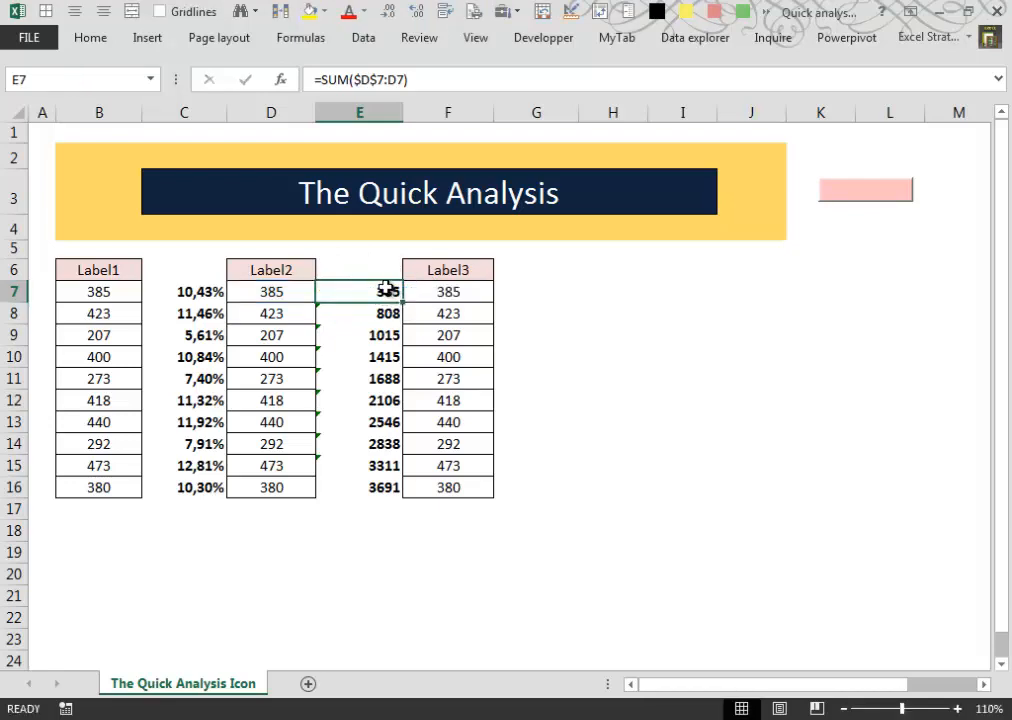
{"action": "left_click_drag", "start_coordinate": [360, 292], "coordinate": [360, 488]}
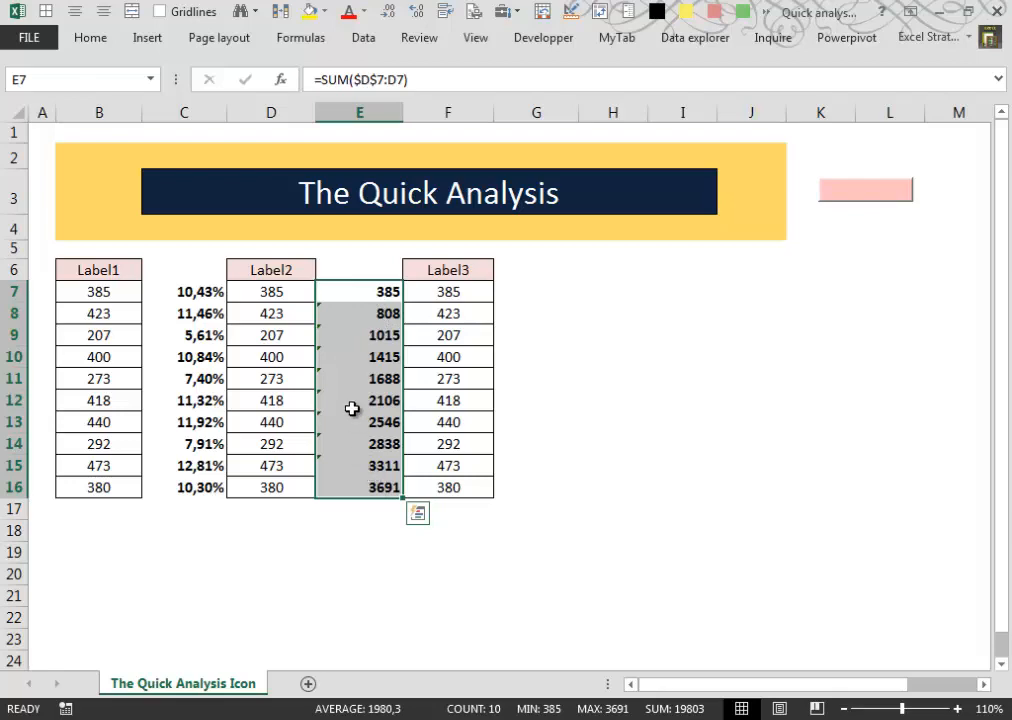
{"action": "mouse_move", "coordinate": [356, 292]}
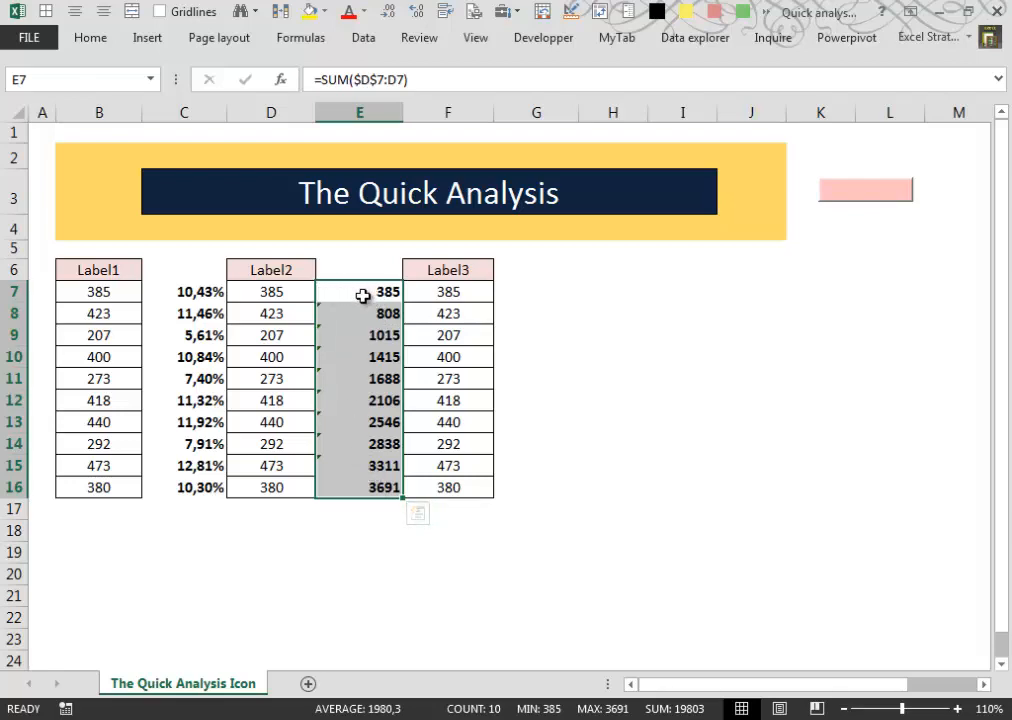
{"action": "mouse_move", "coordinate": [354, 292]}
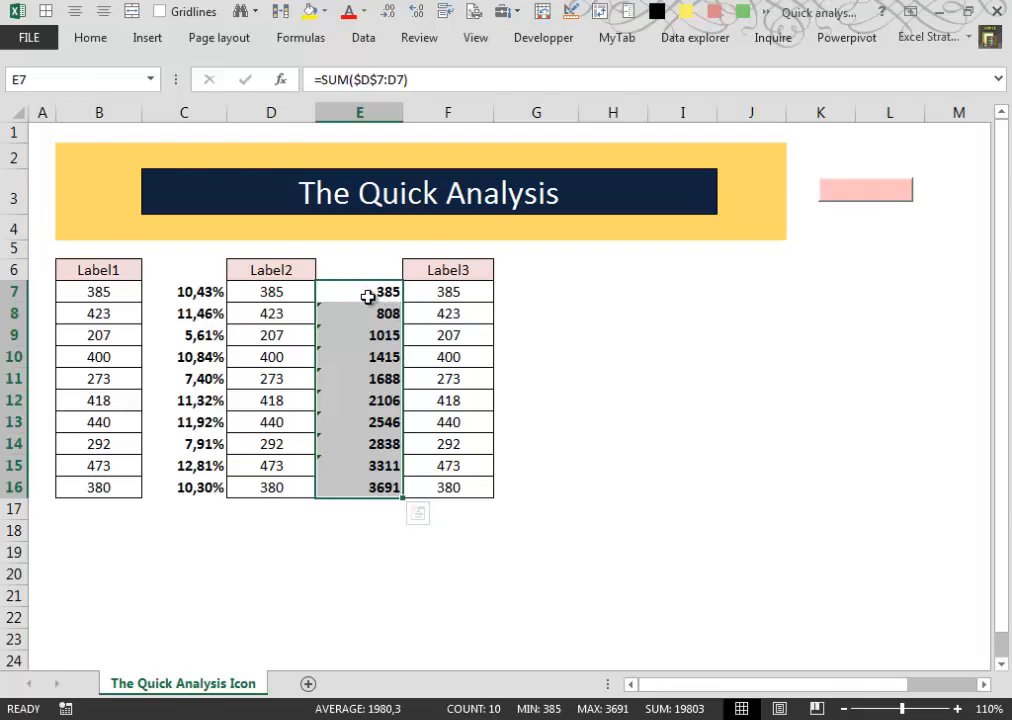
{"action": "mouse_move", "coordinate": [450, 292]}
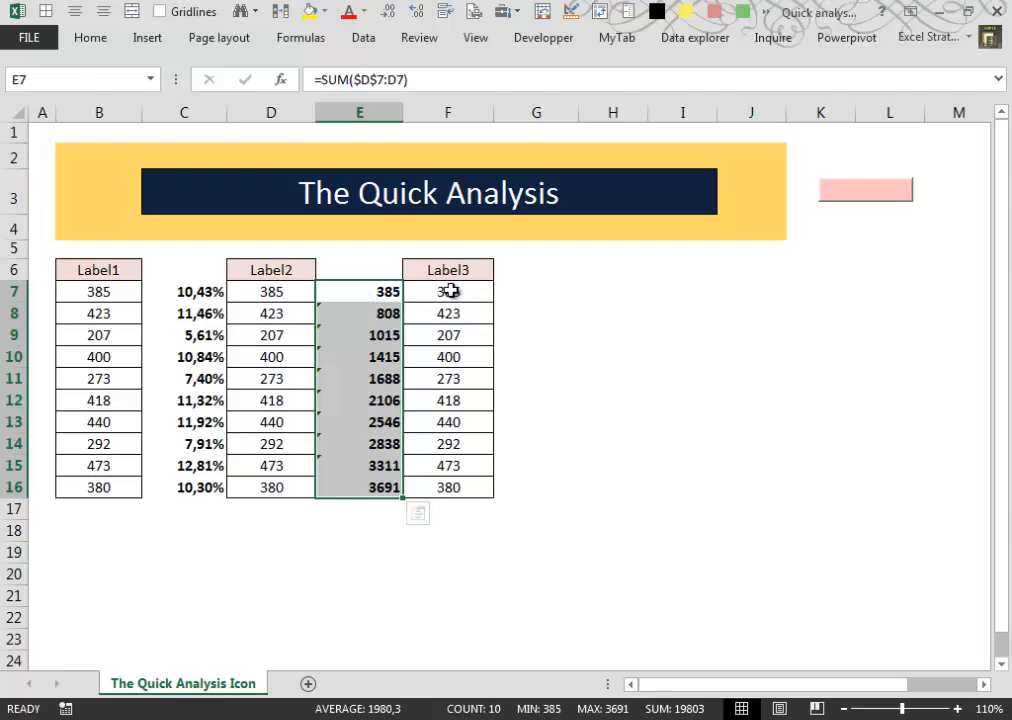
{"action": "left_click", "coordinate": [536, 292]}
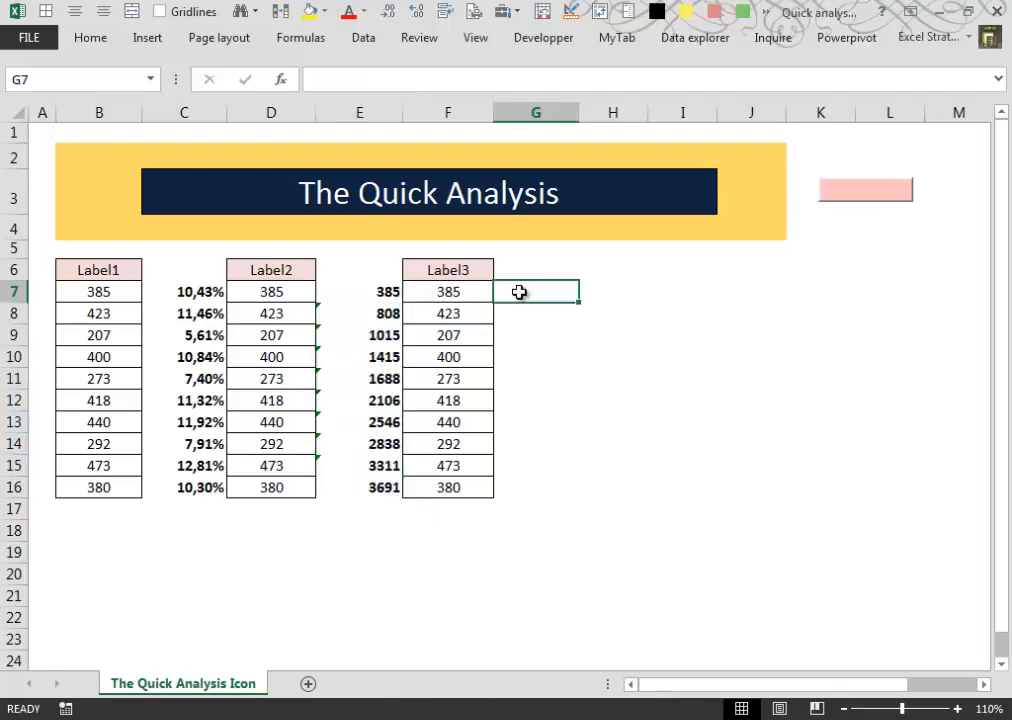
{"action": "mouse_move", "coordinate": [600, 312]}
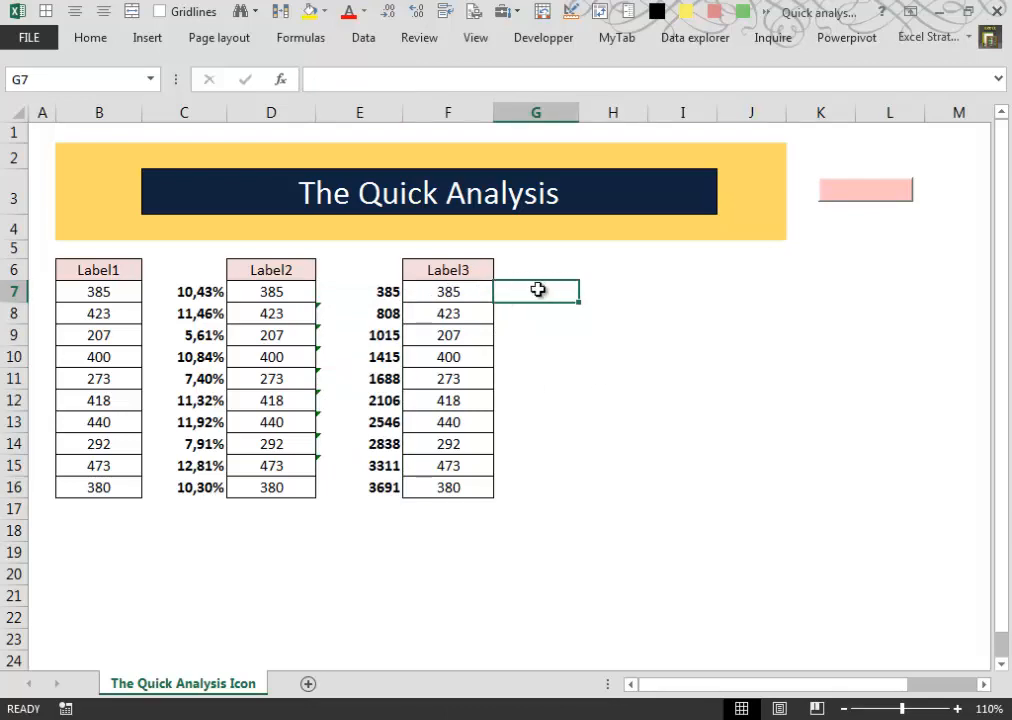
{"action": "mouse_move", "coordinate": [540, 296]}
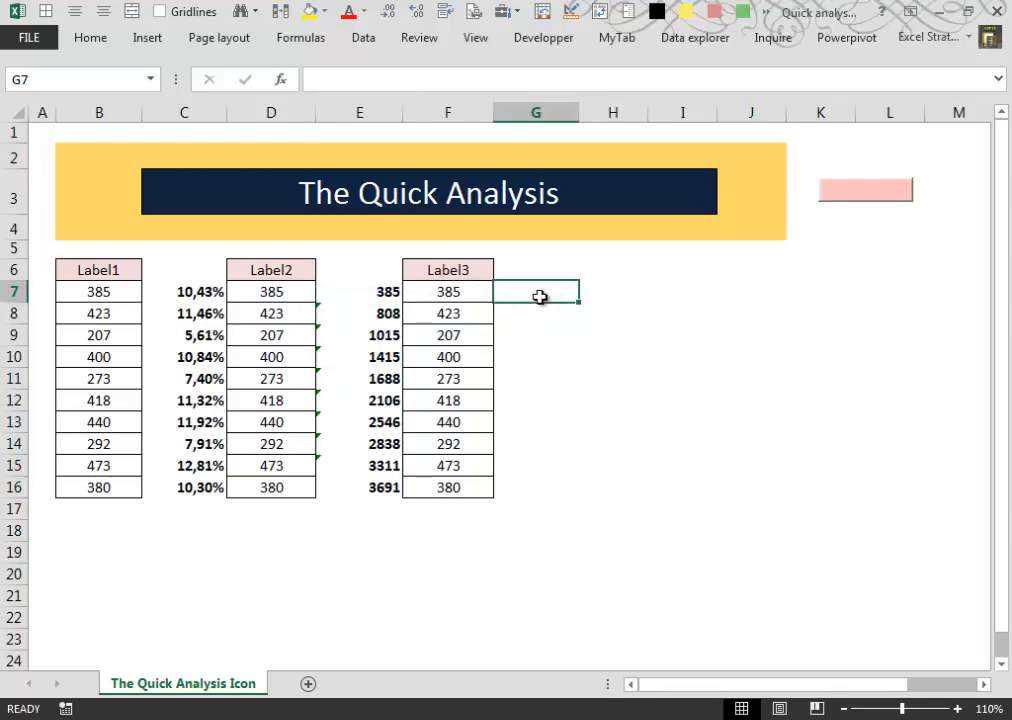
{"action": "mouse_move", "coordinate": [552, 308]}
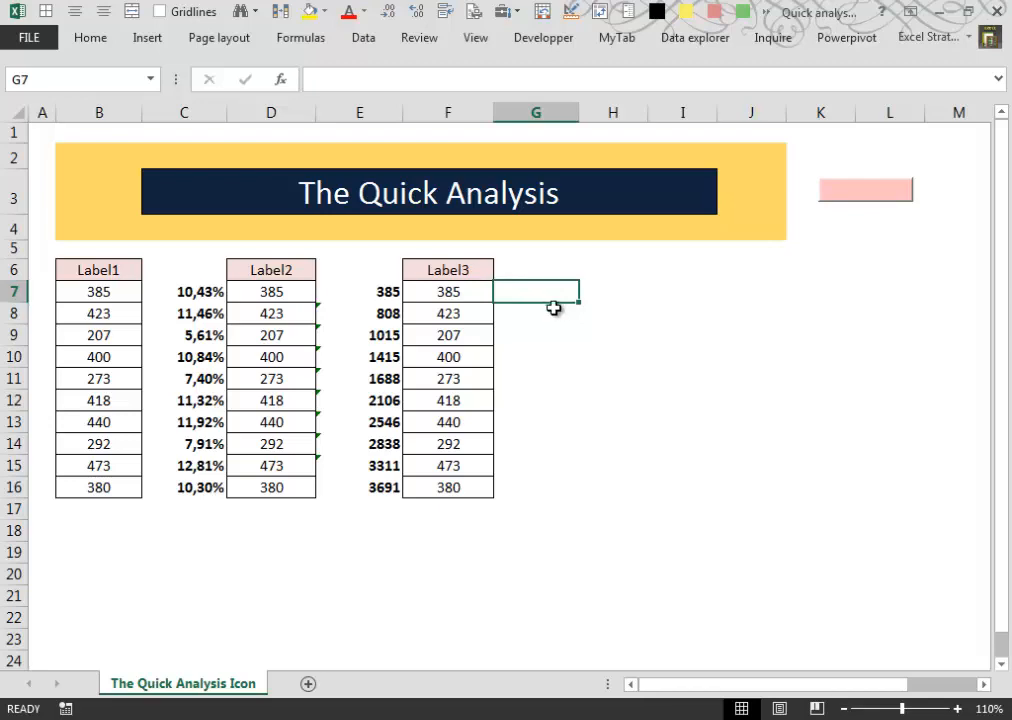
{"action": "mouse_move", "coordinate": [548, 308]}
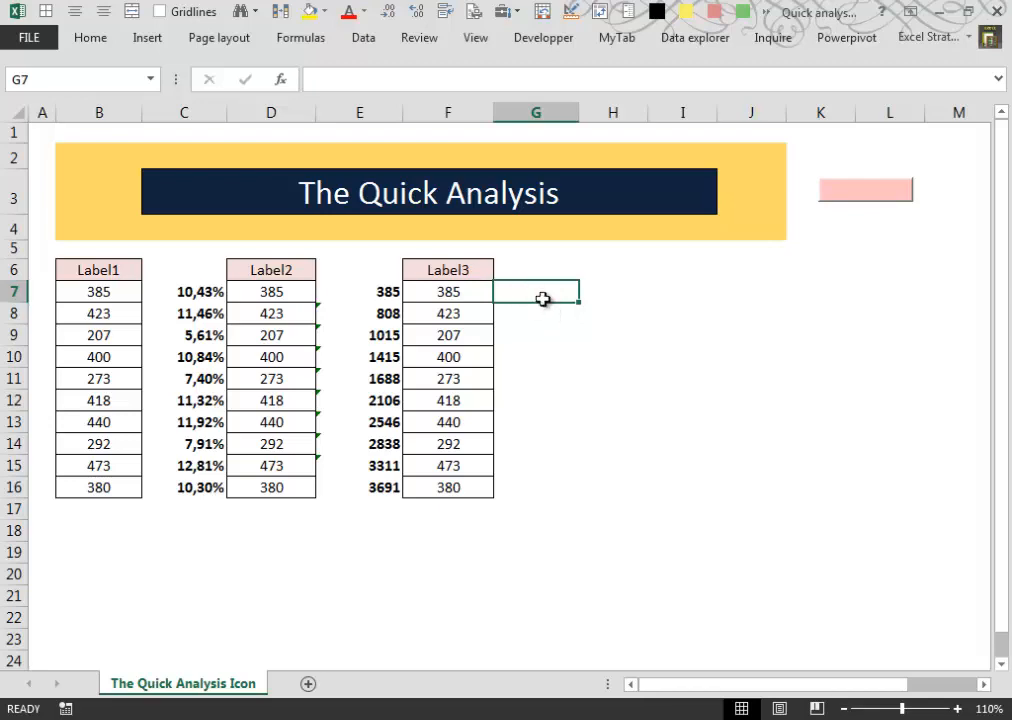
{"action": "mouse_move", "coordinate": [536, 294]}
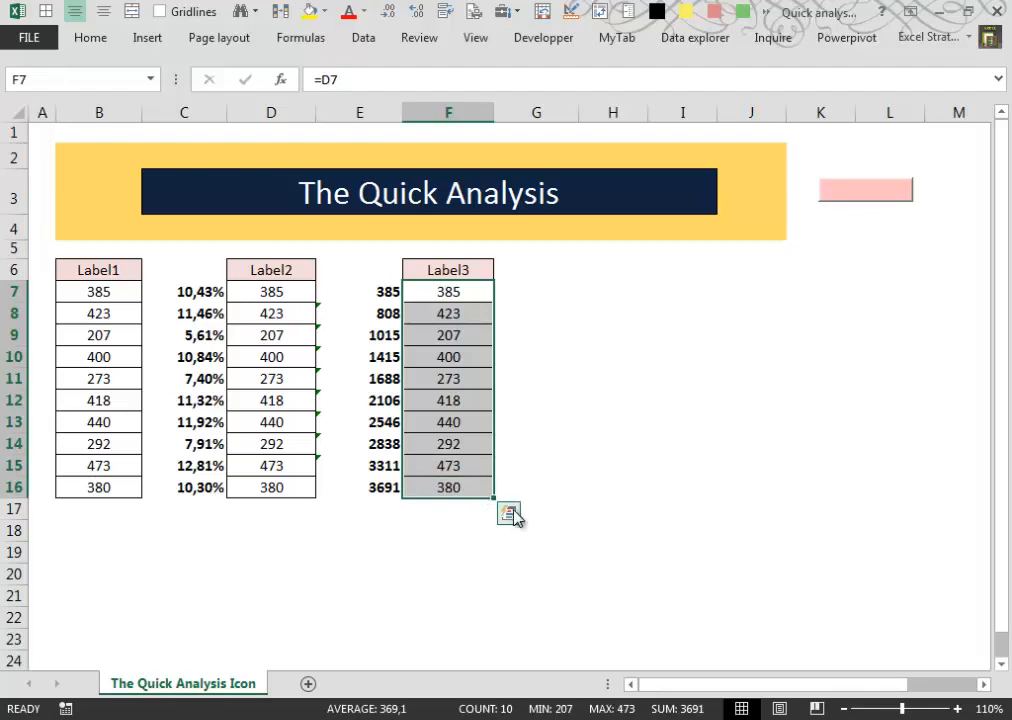
{"action": "left_click", "coordinate": [508, 512]}
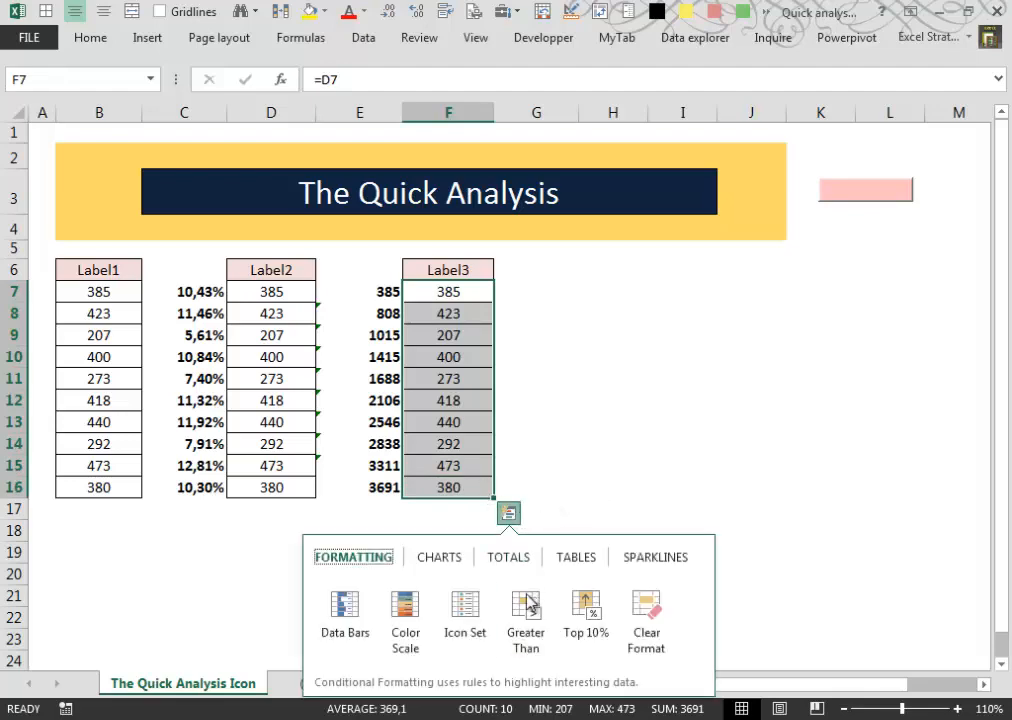
{"action": "left_click", "coordinate": [508, 556]}
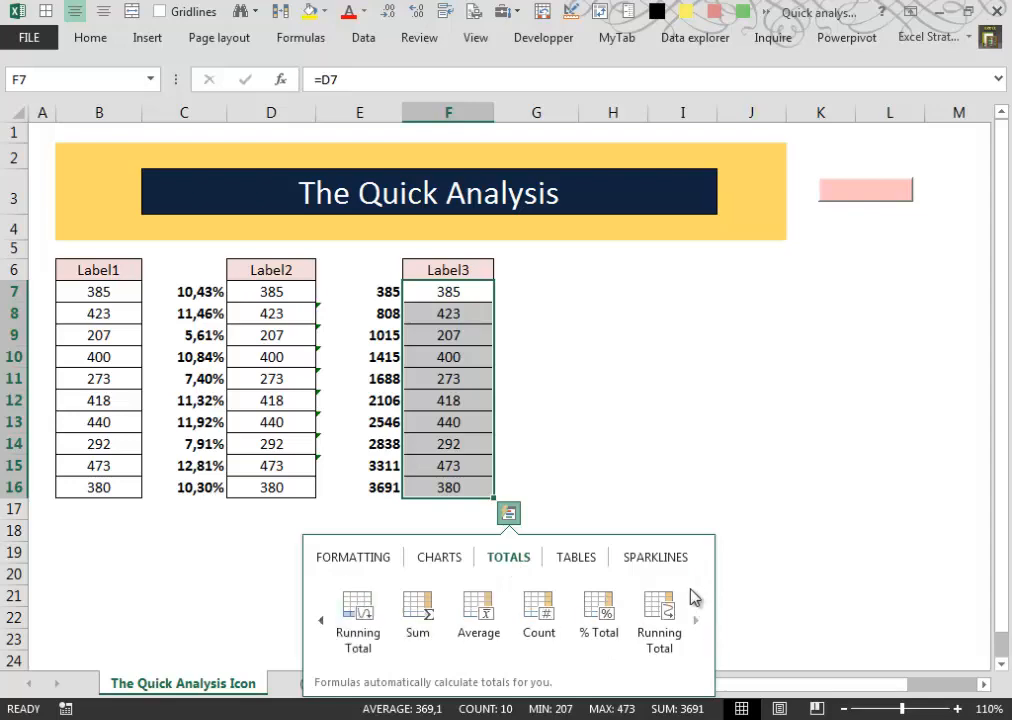
{"action": "left_click", "coordinate": [658, 612]}
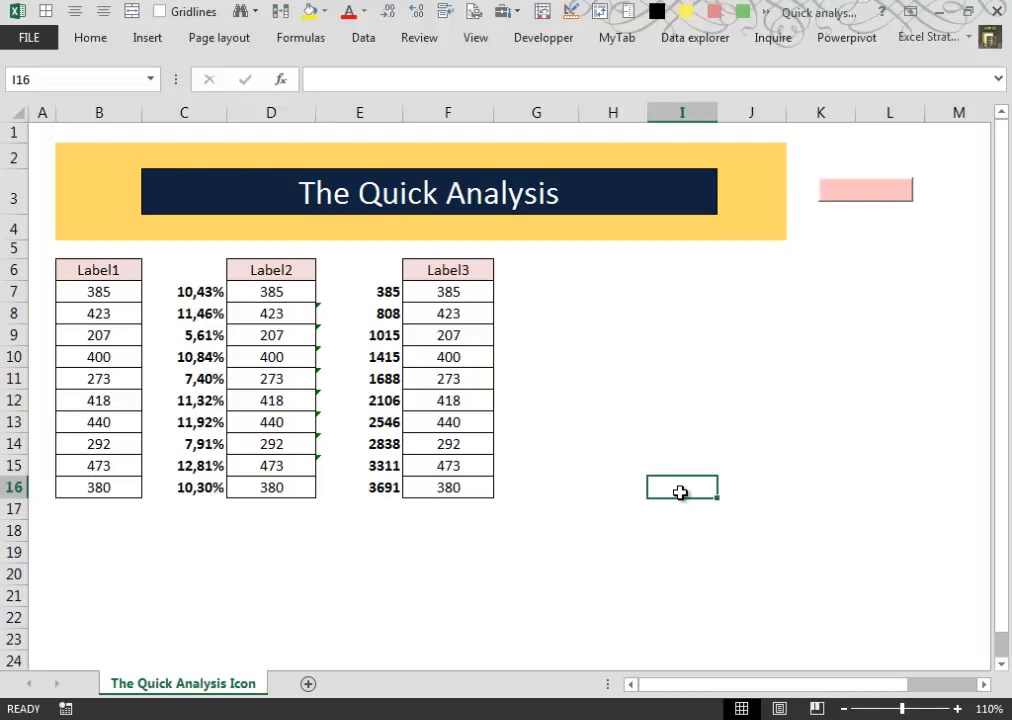
{"action": "mouse_move", "coordinate": [644, 450]}
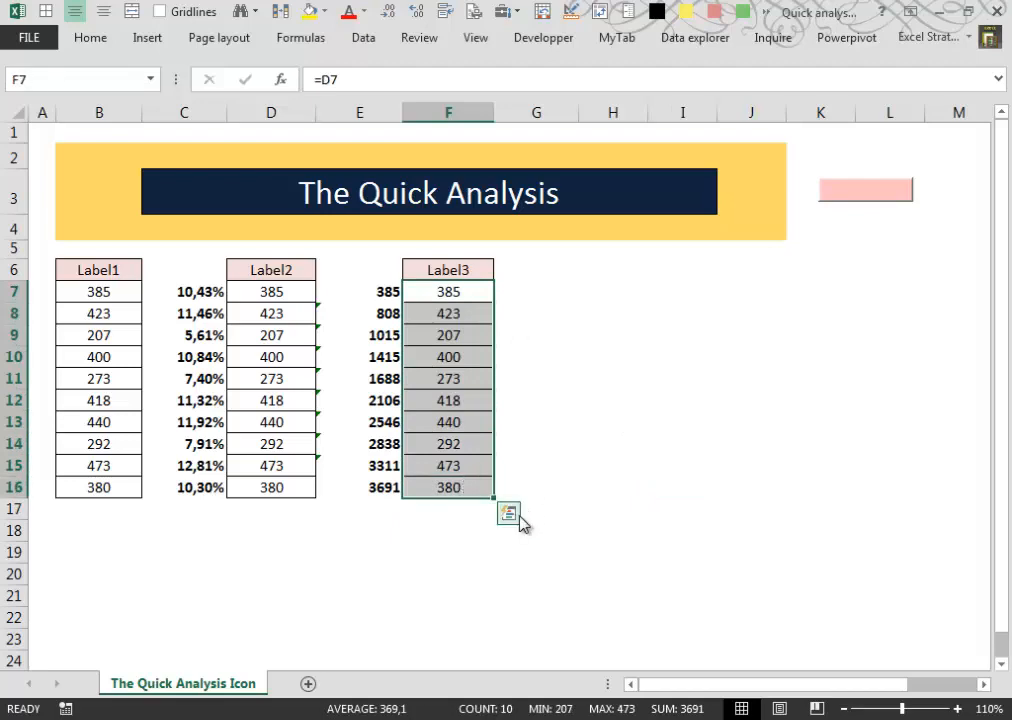
{"action": "left_click", "coordinate": [508, 512]}
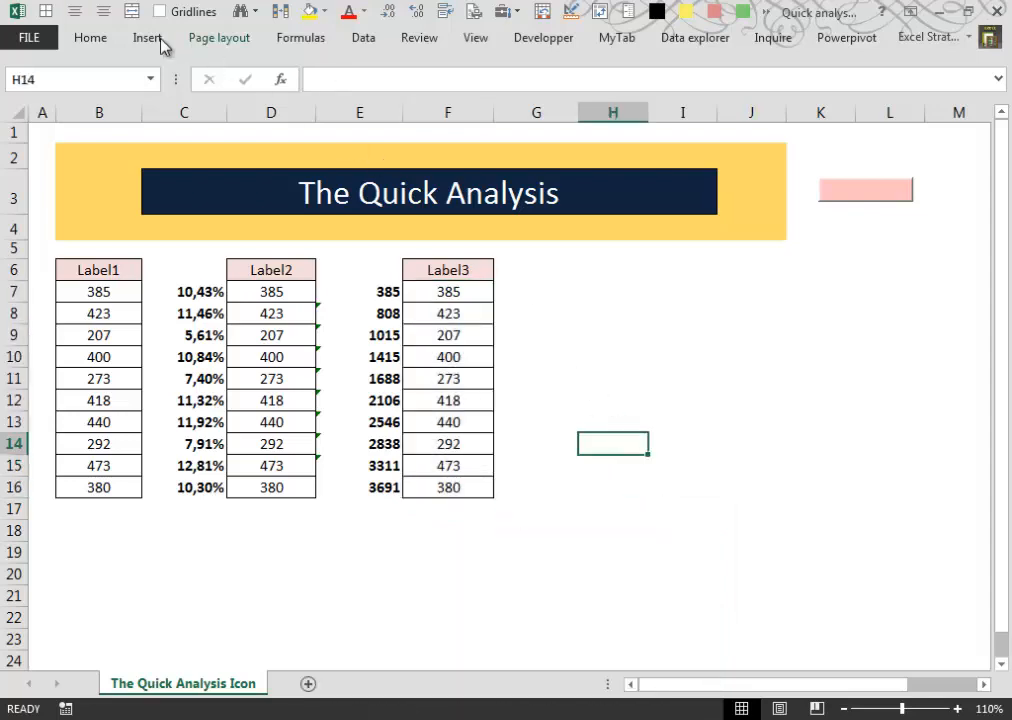
{"action": "left_click", "coordinate": [90, 36]}
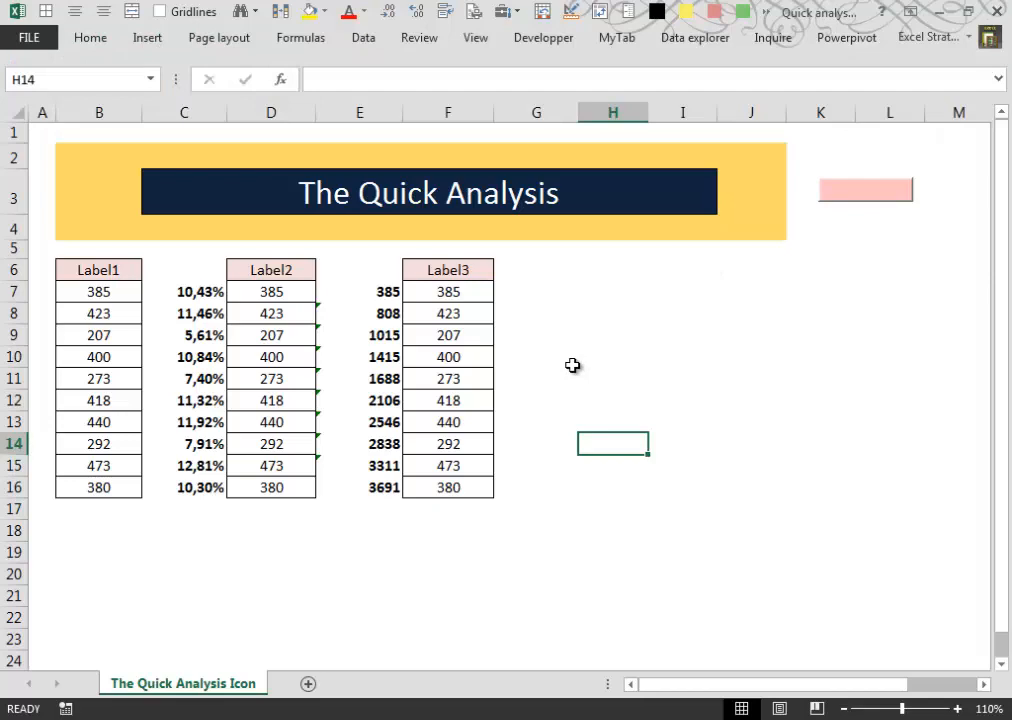
{"action": "mouse_move", "coordinate": [604, 392]}
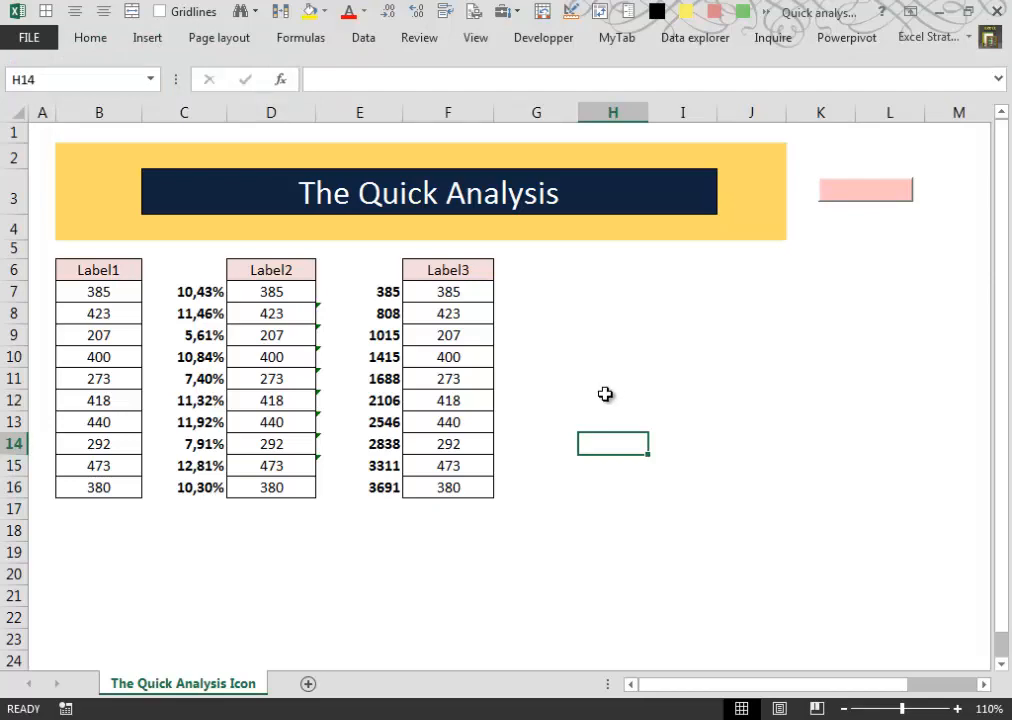
{"action": "left_click_drag", "start_coordinate": [448, 292], "coordinate": [448, 464]}
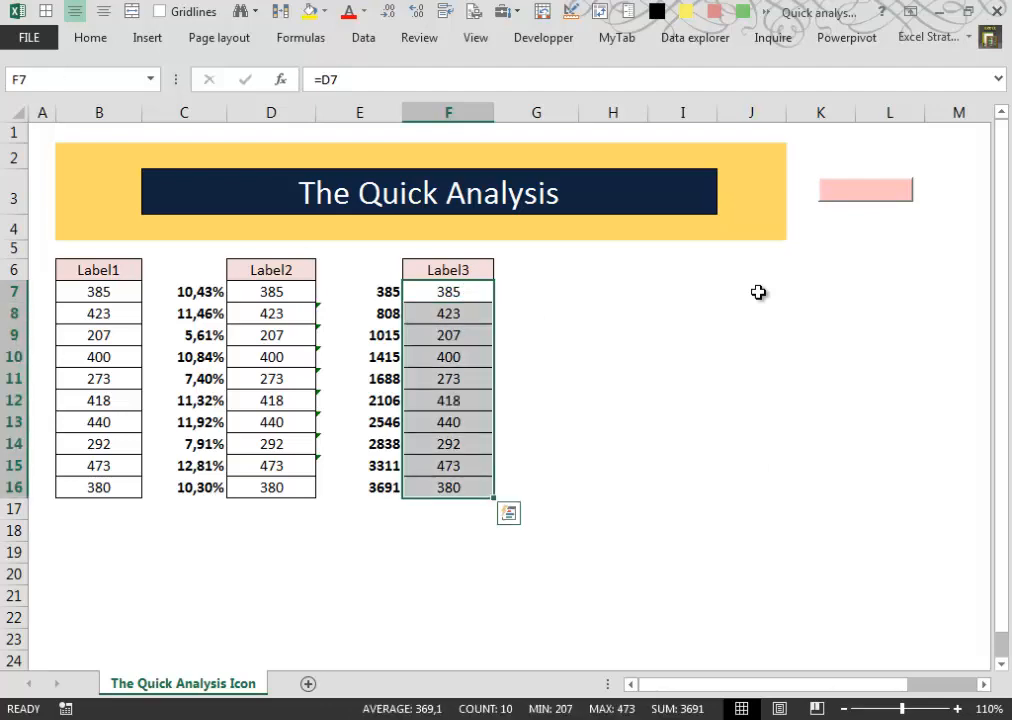
{"action": "mouse_move", "coordinate": [532, 550]}
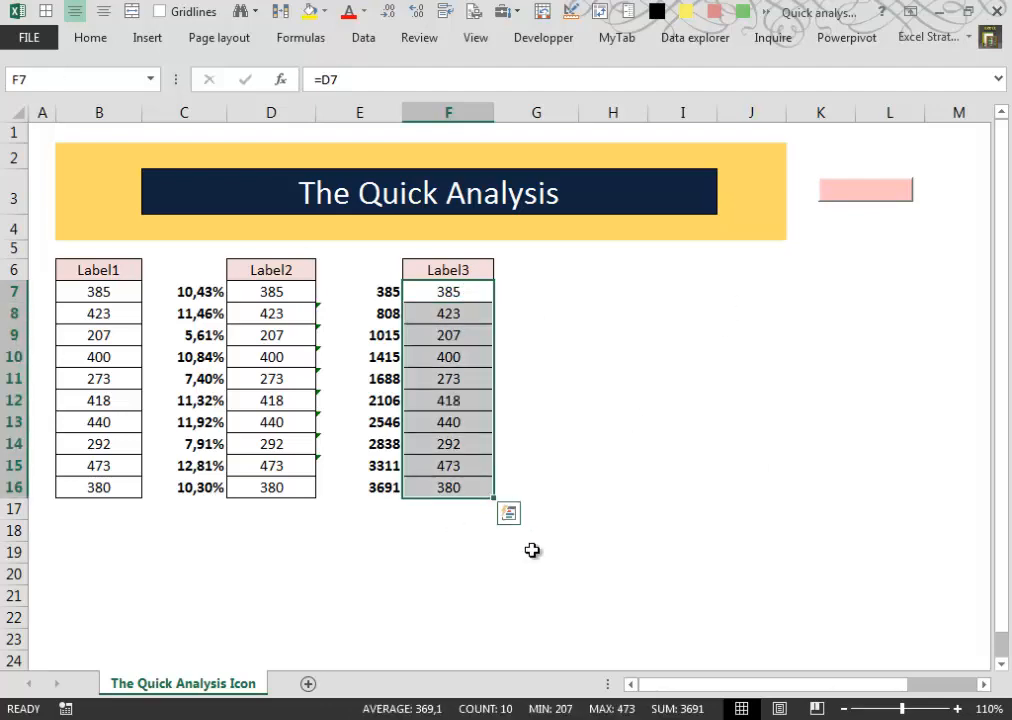
{"action": "mouse_move", "coordinate": [528, 476]}
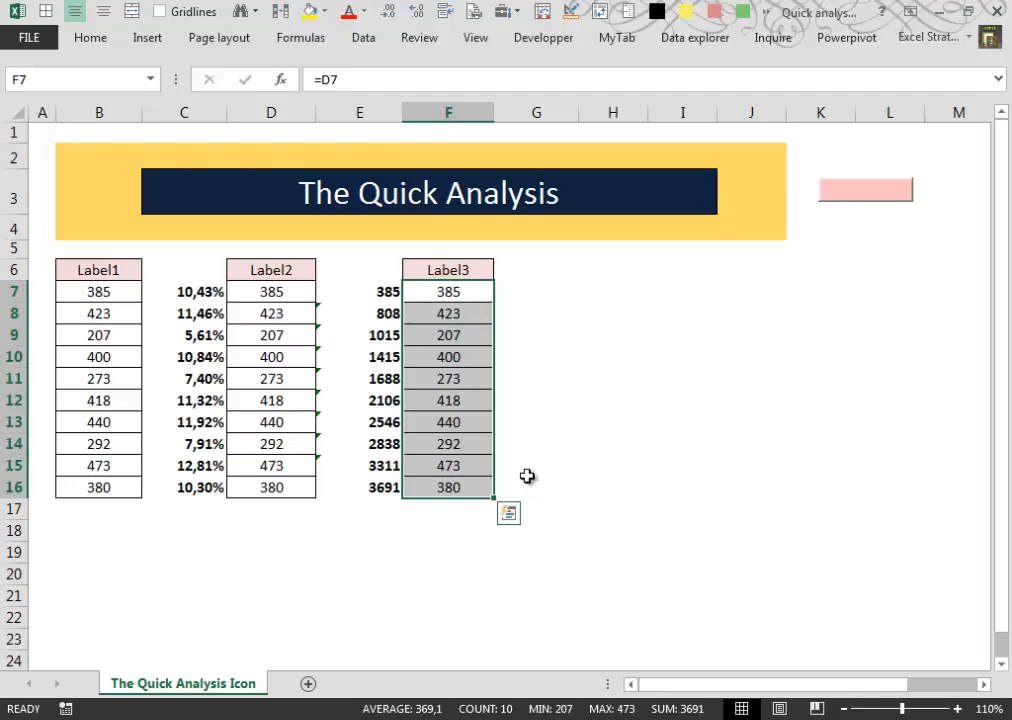
{"action": "mouse_move", "coordinate": [688, 452]}
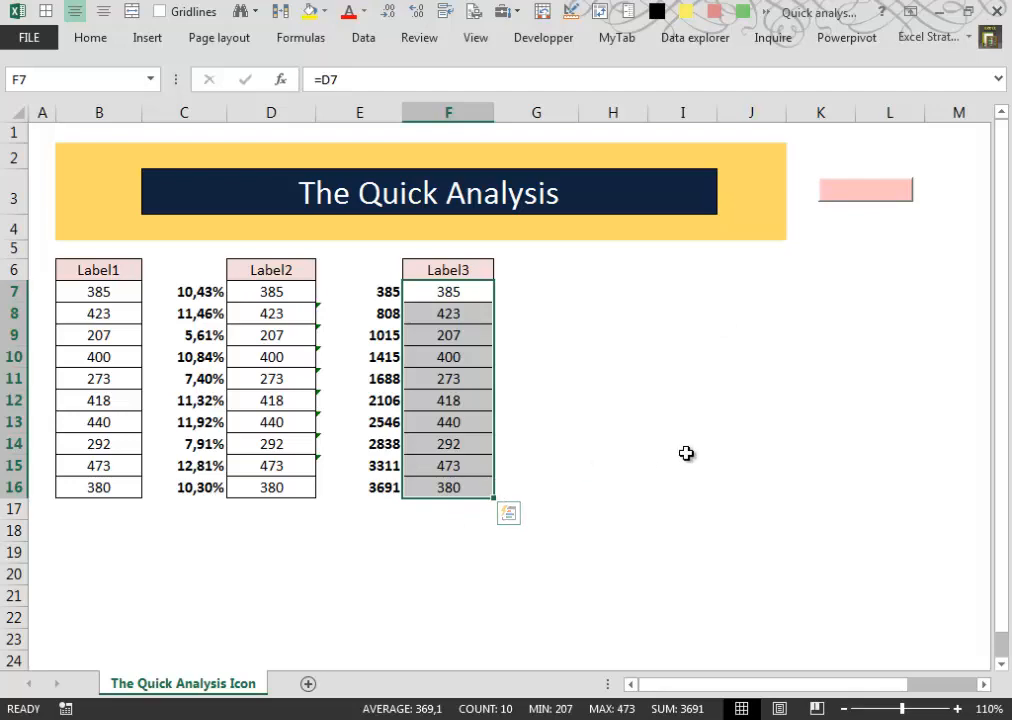
{"action": "left_click", "coordinate": [508, 512]}
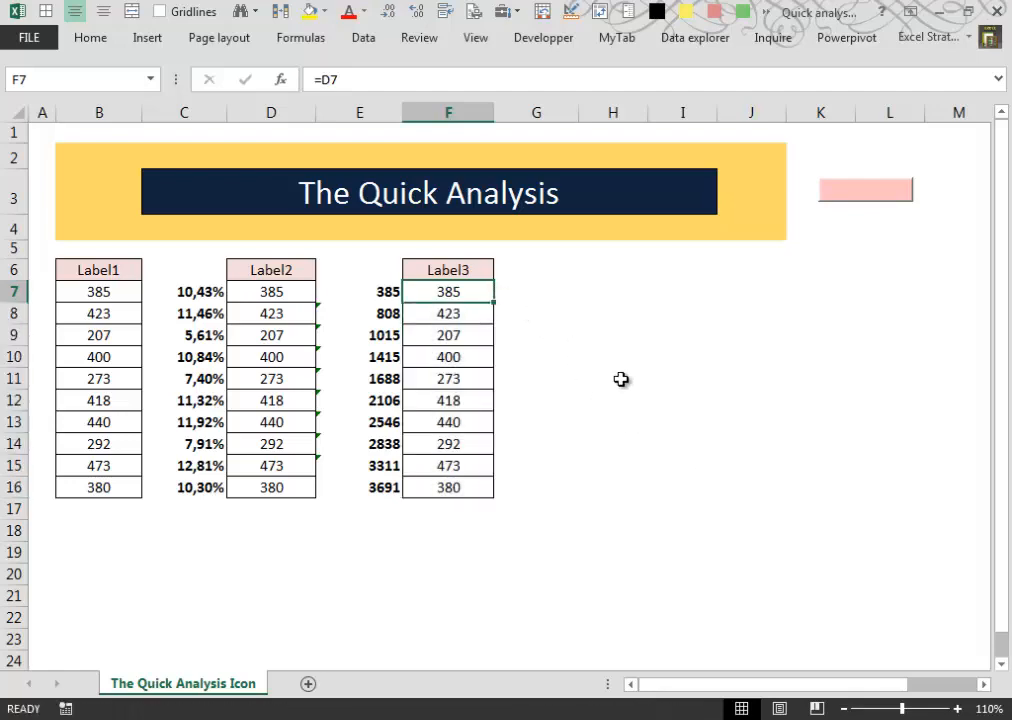
{"action": "mouse_move", "coordinate": [644, 396]}
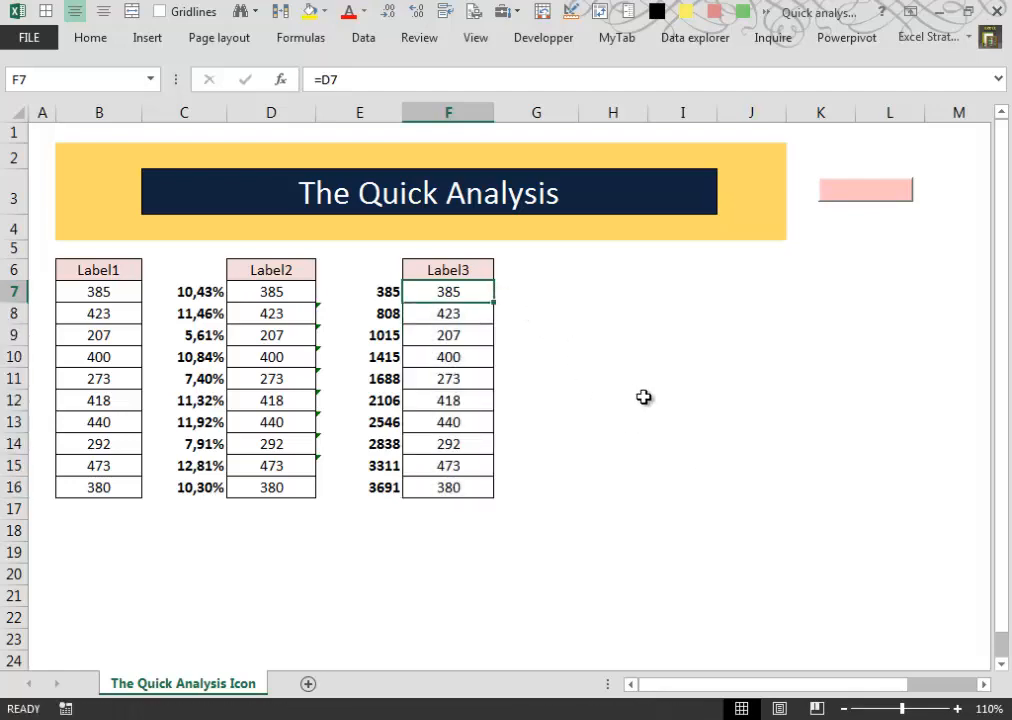
{"action": "mouse_move", "coordinate": [672, 386]}
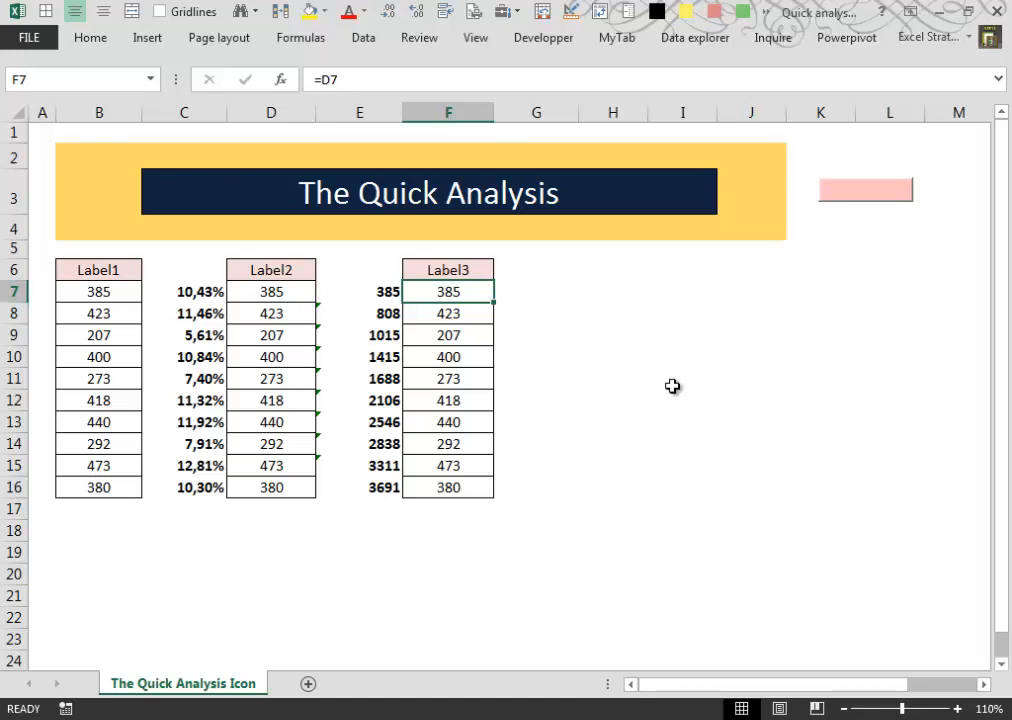
{"action": "mouse_move", "coordinate": [664, 392]}
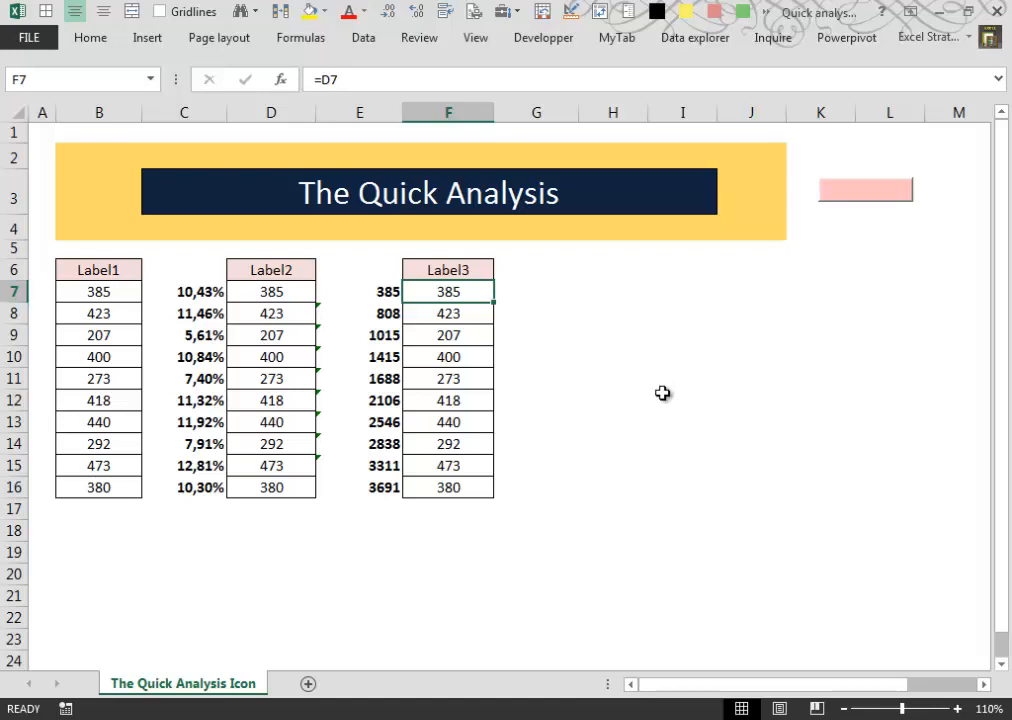
In Excel Options > General, uncheck 'Show Quick Analysis options on selection' and confirm OK
{"action": "left_click", "coordinate": [28, 36]}
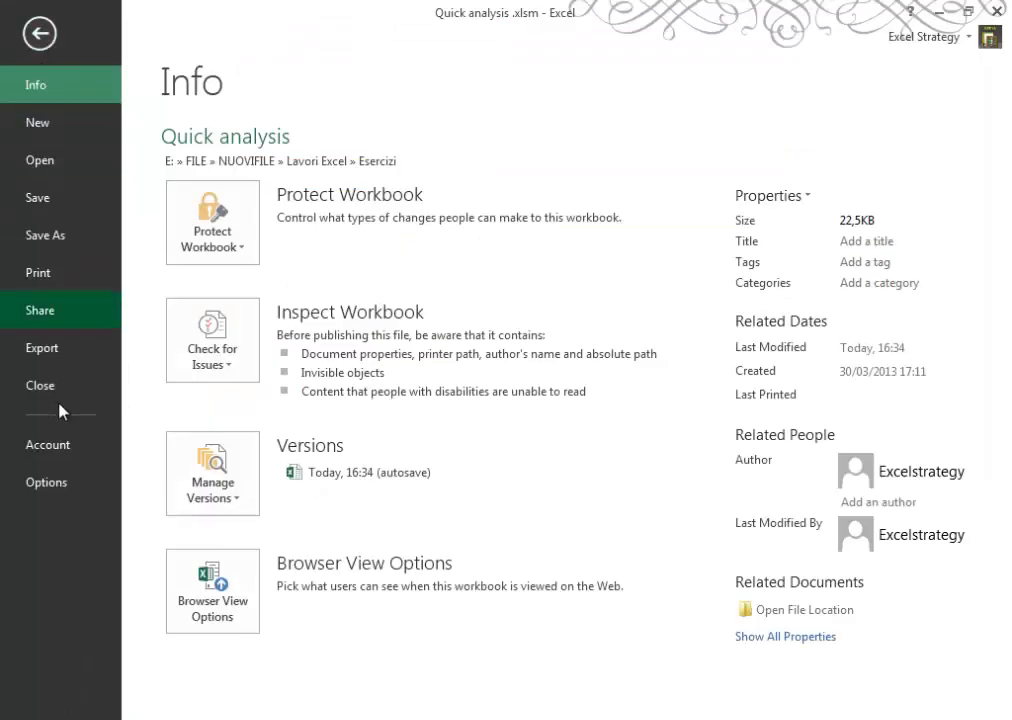
{"action": "left_click", "coordinate": [46, 482]}
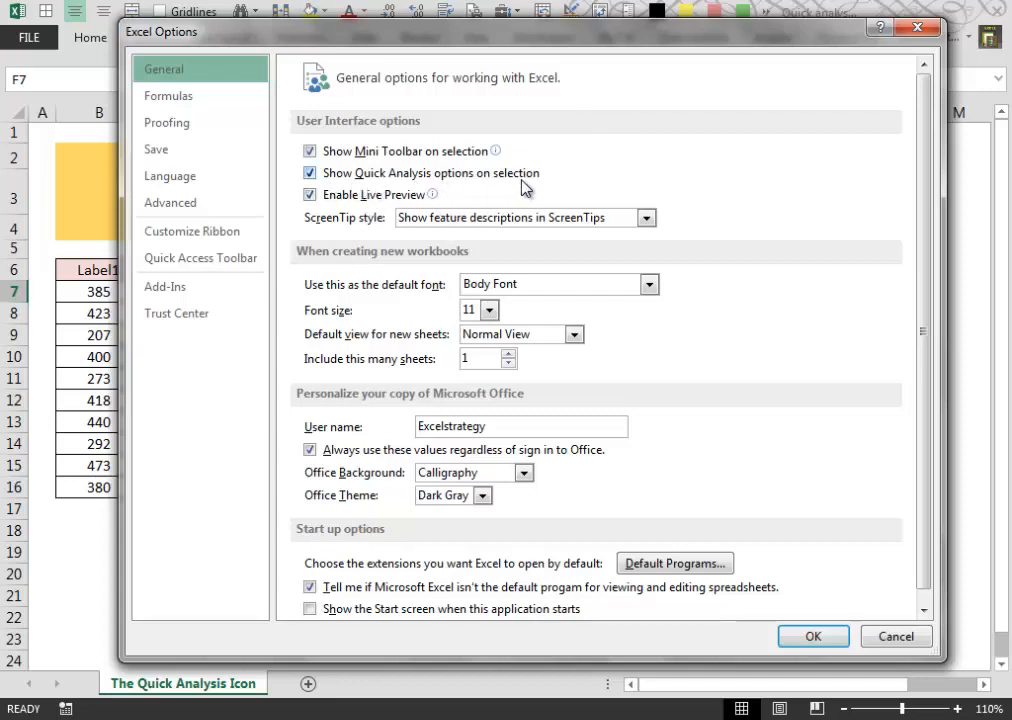
{"action": "mouse_move", "coordinate": [448, 164]}
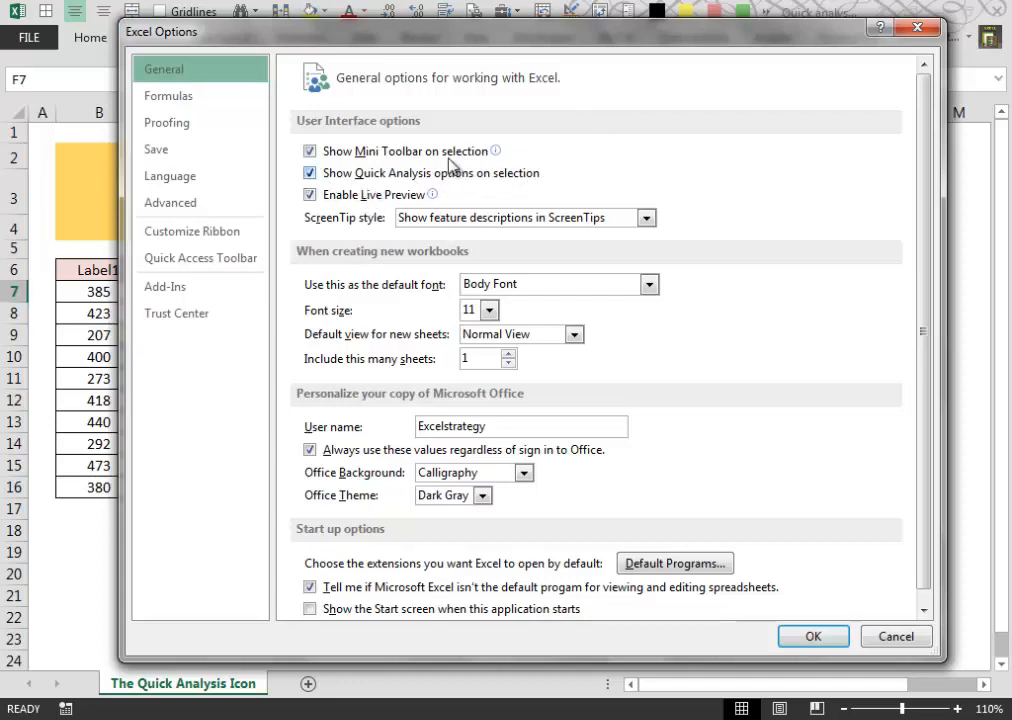
{"action": "left_click", "coordinate": [308, 172]}
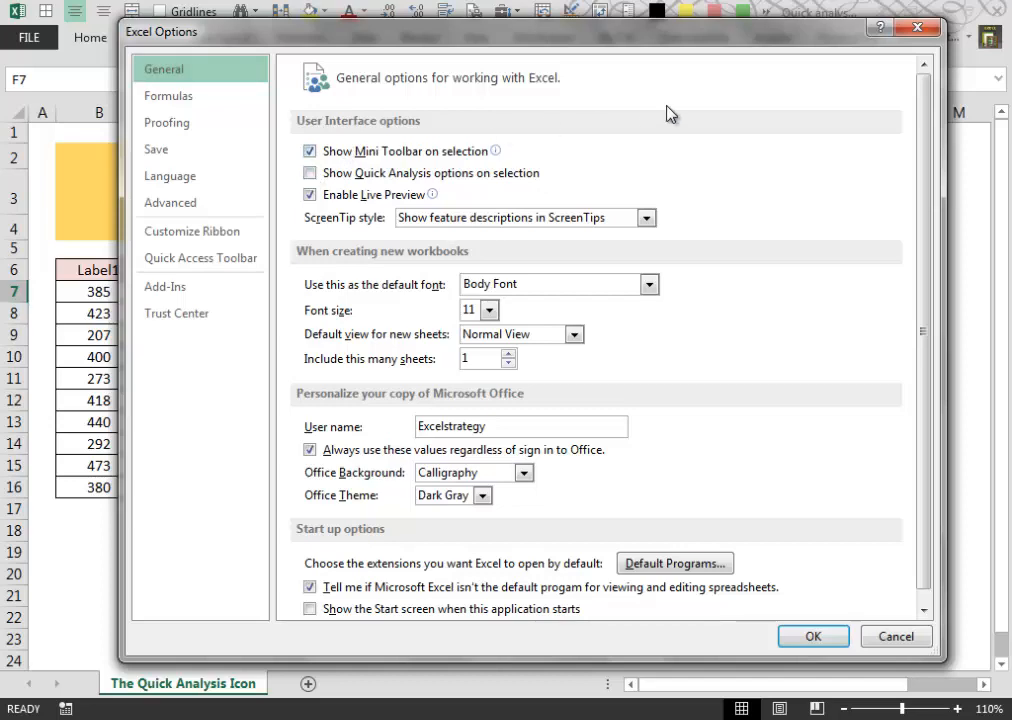
{"action": "left_click", "coordinate": [812, 636]}
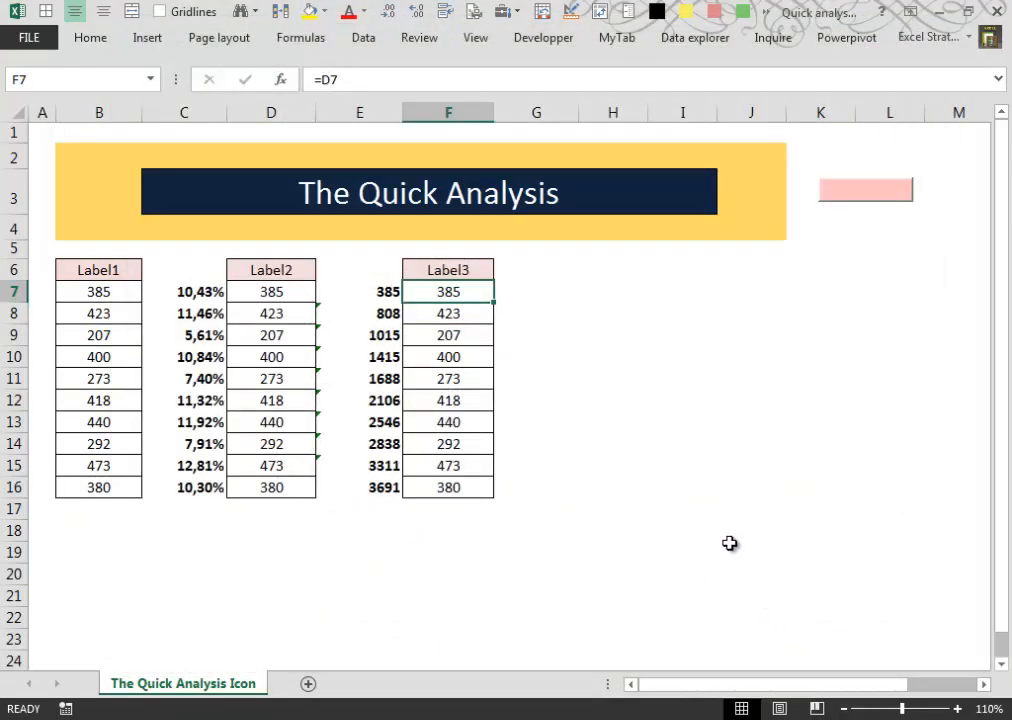
{"action": "mouse_move", "coordinate": [474, 292]}
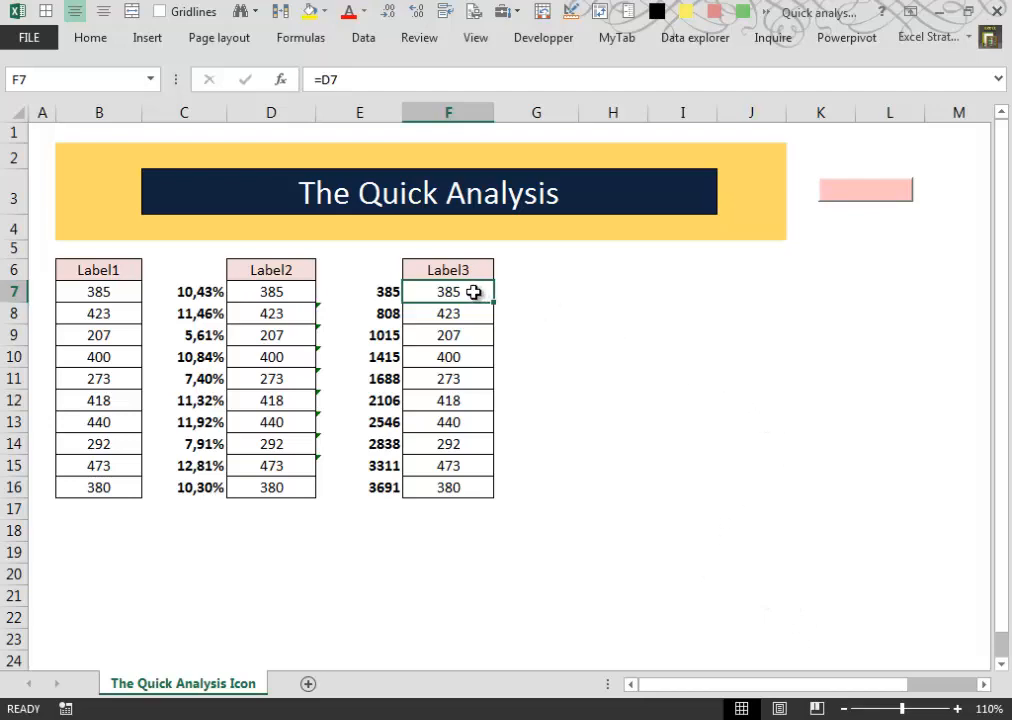
Select the Label3 values F7:F16, confirming no Quick Analysis button appears
{"action": "left_click_drag", "start_coordinate": [448, 292], "coordinate": [448, 488]}
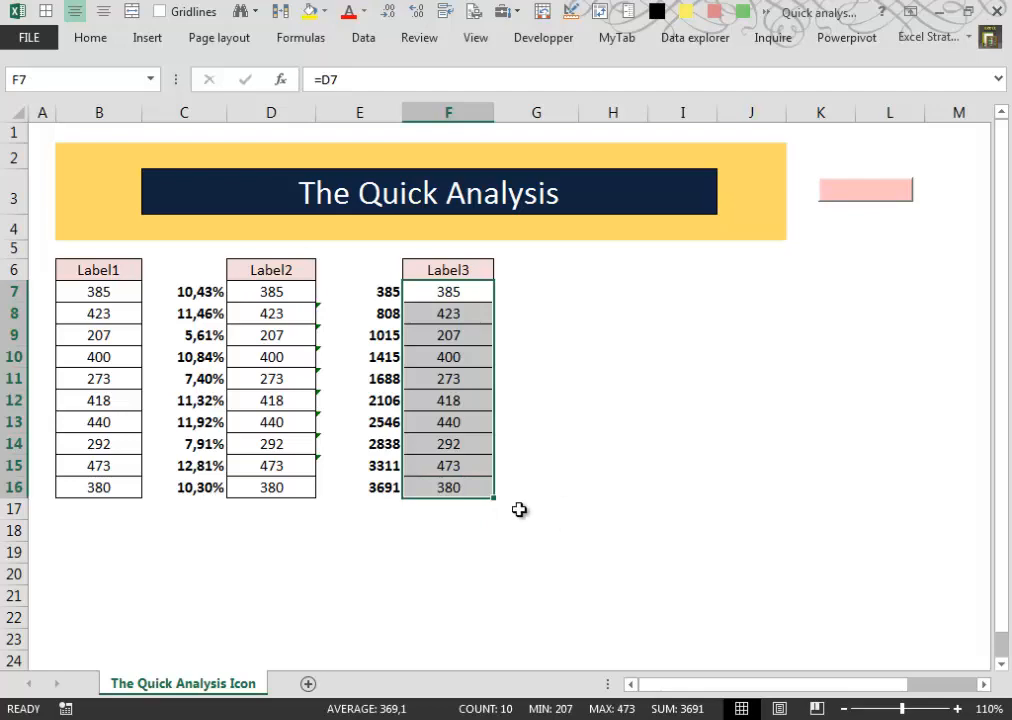
{"action": "mouse_move", "coordinate": [708, 488]}
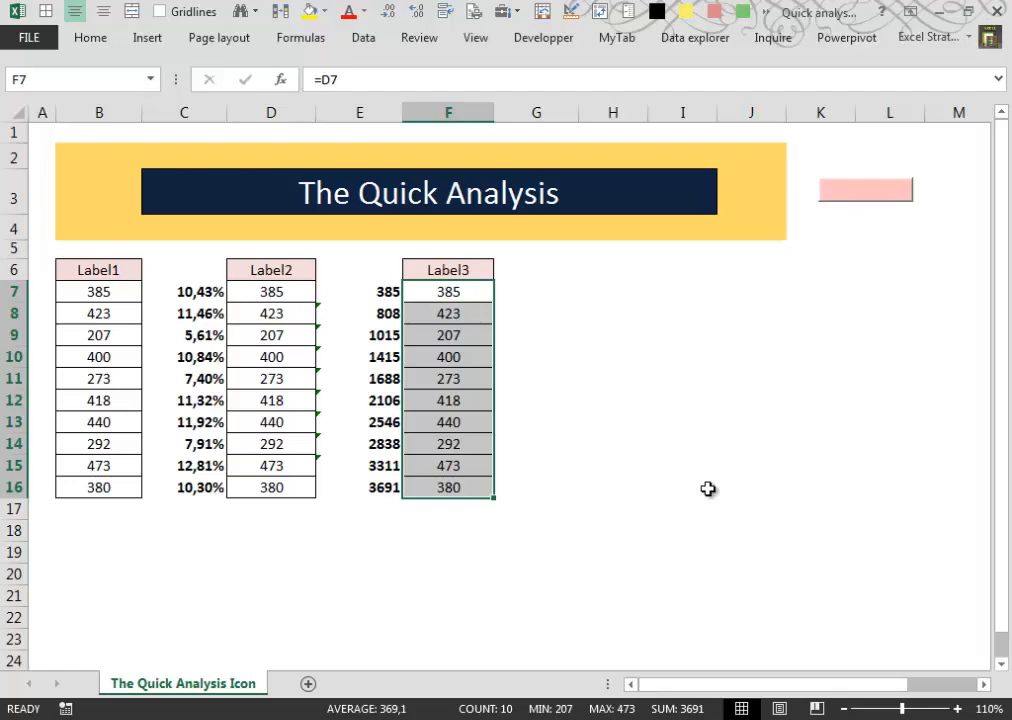
{"action": "mouse_move", "coordinate": [816, 558]}
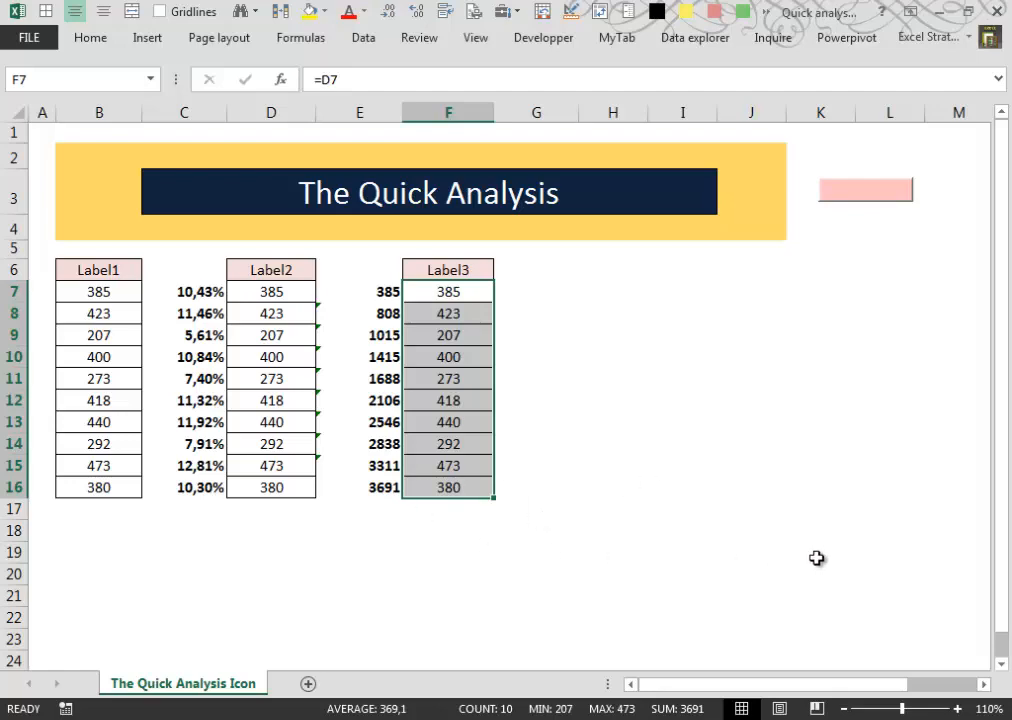
{"action": "mouse_move", "coordinate": [730, 528]}
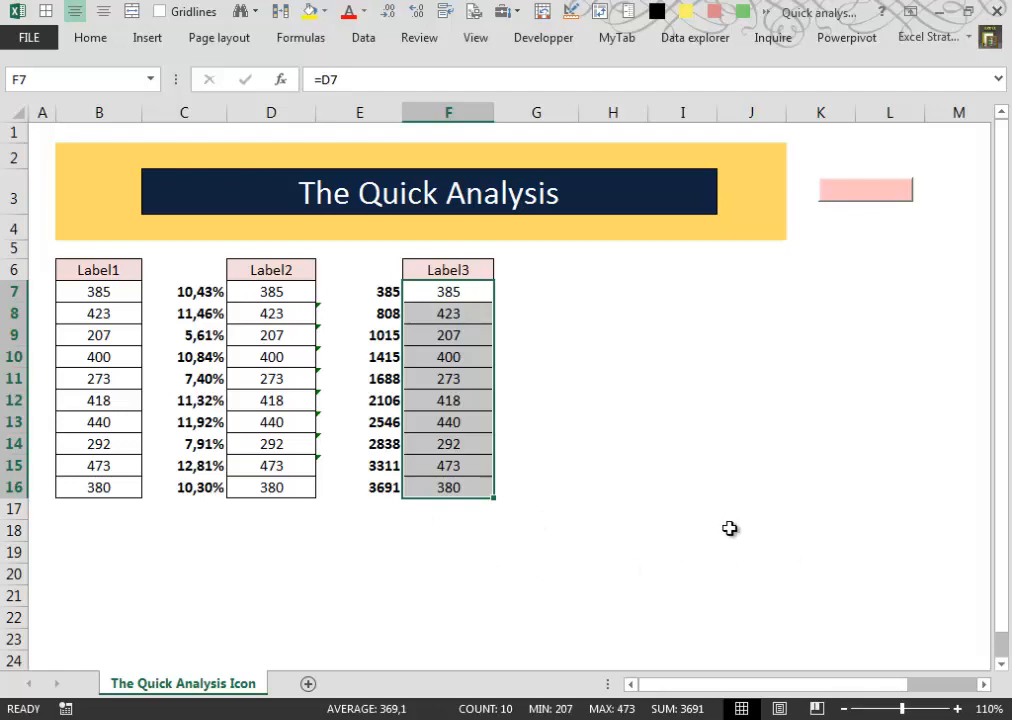
{"action": "mouse_move", "coordinate": [734, 532]}
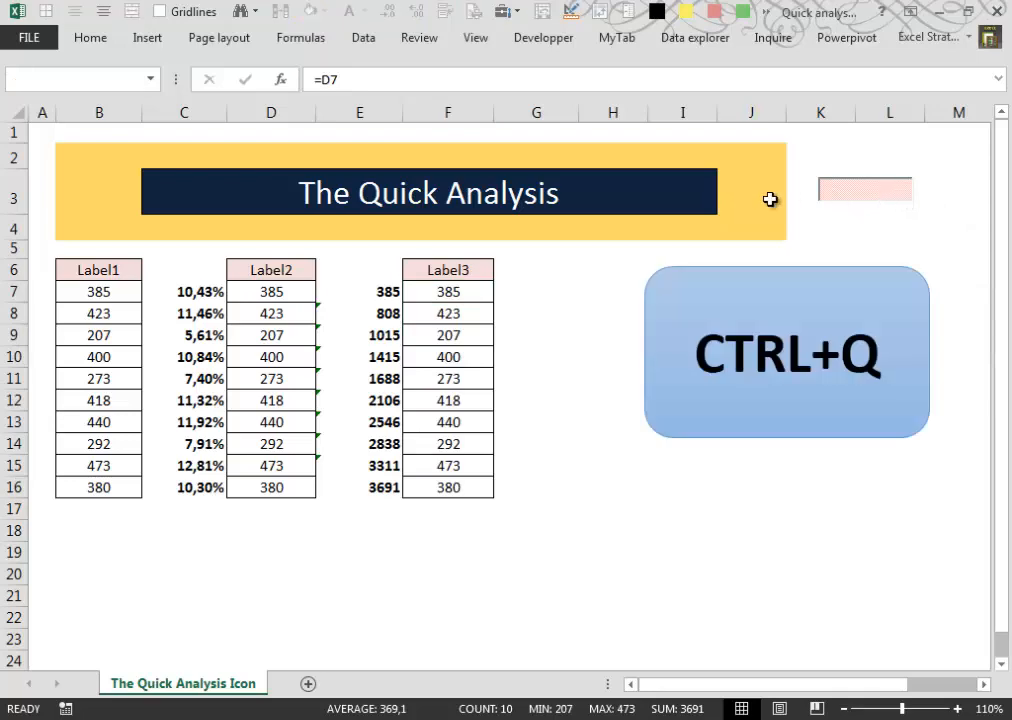
{"action": "mouse_move", "coordinate": [890, 310]}
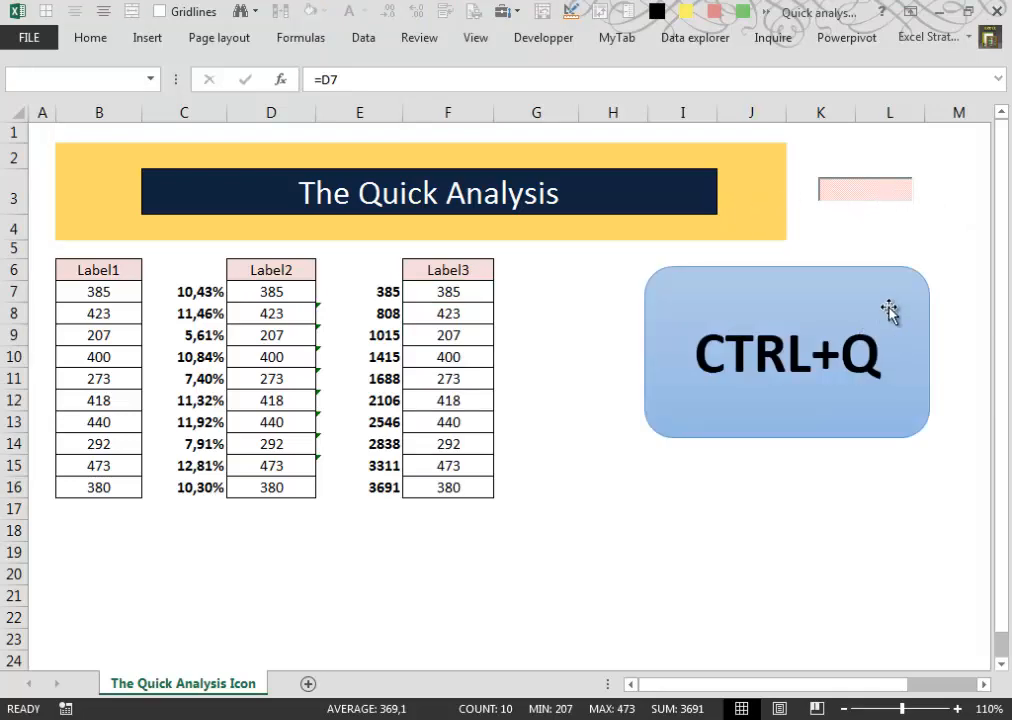
{"action": "mouse_move", "coordinate": [856, 292]}
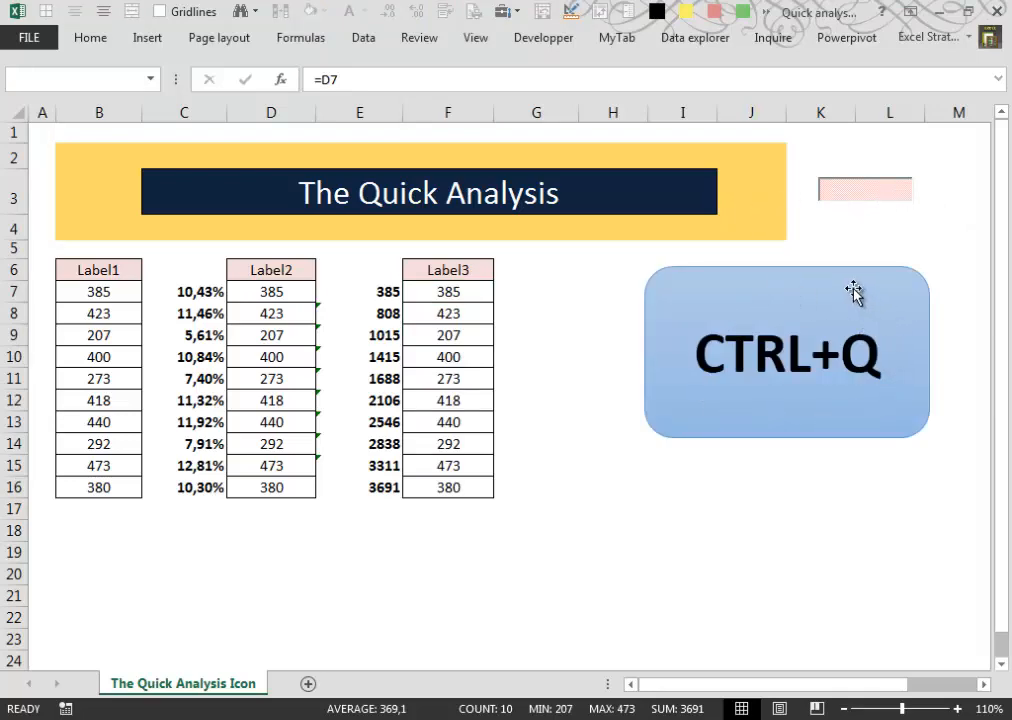
{"action": "mouse_move", "coordinate": [906, 328]}
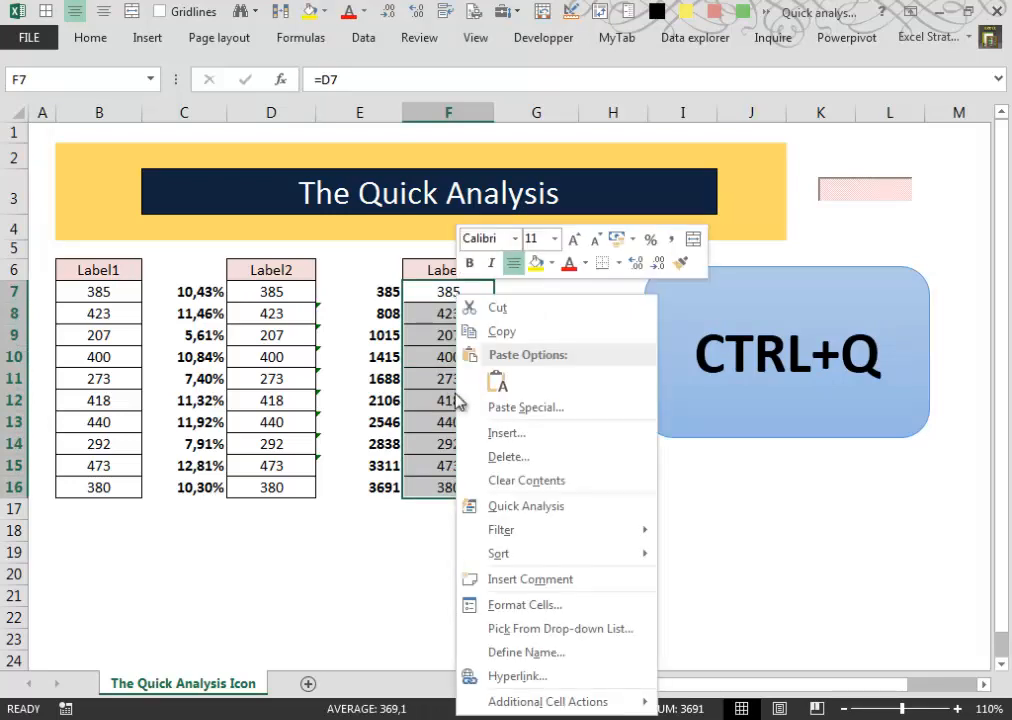
{"action": "mouse_move", "coordinate": [448, 300]}
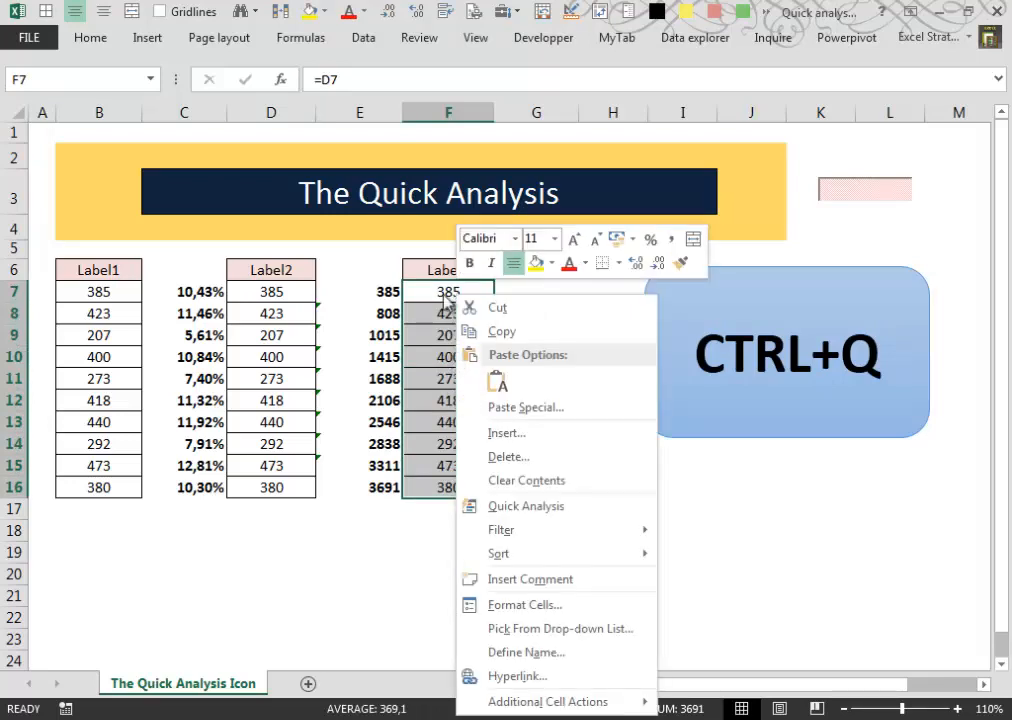
{"action": "mouse_move", "coordinate": [436, 490]}
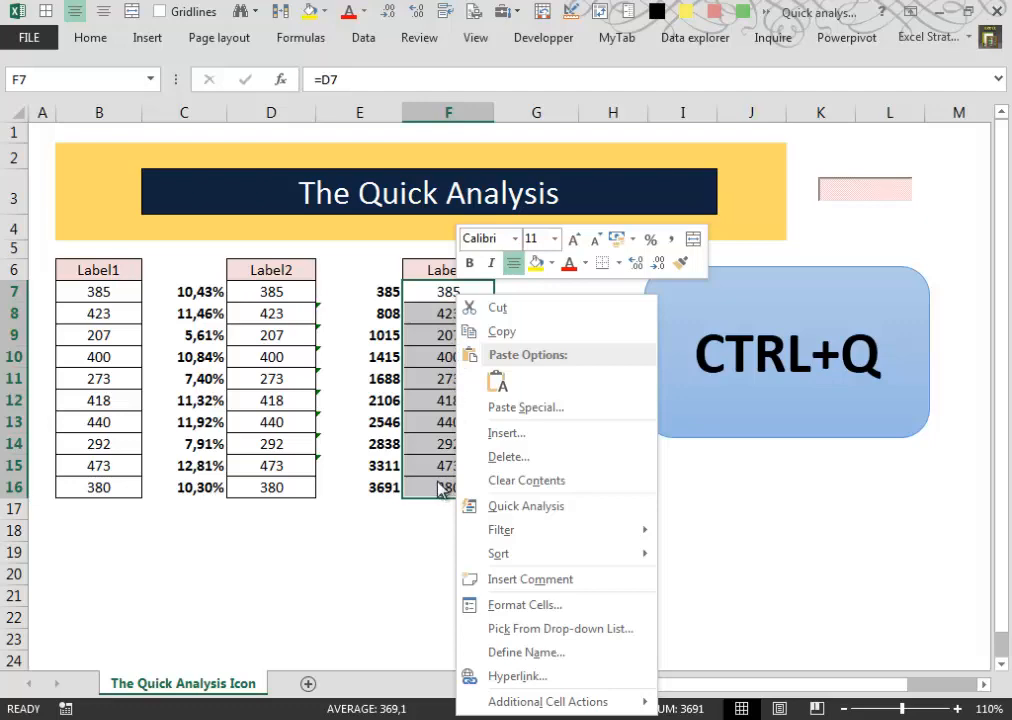
{"action": "mouse_move", "coordinate": [458, 524]}
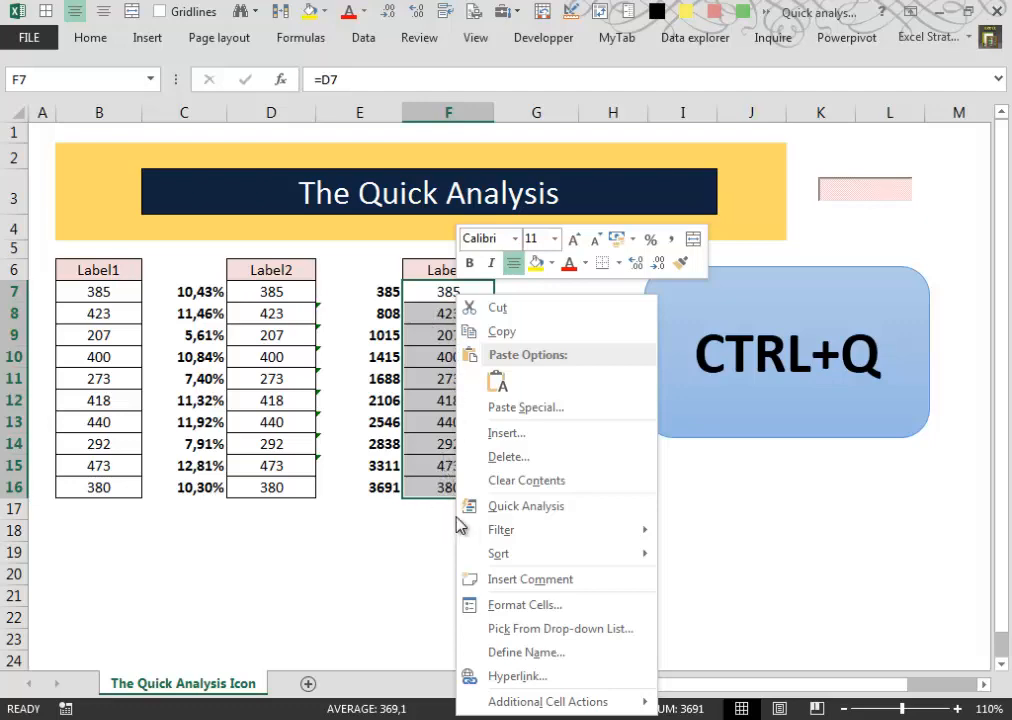
{"action": "mouse_move", "coordinate": [584, 518]}
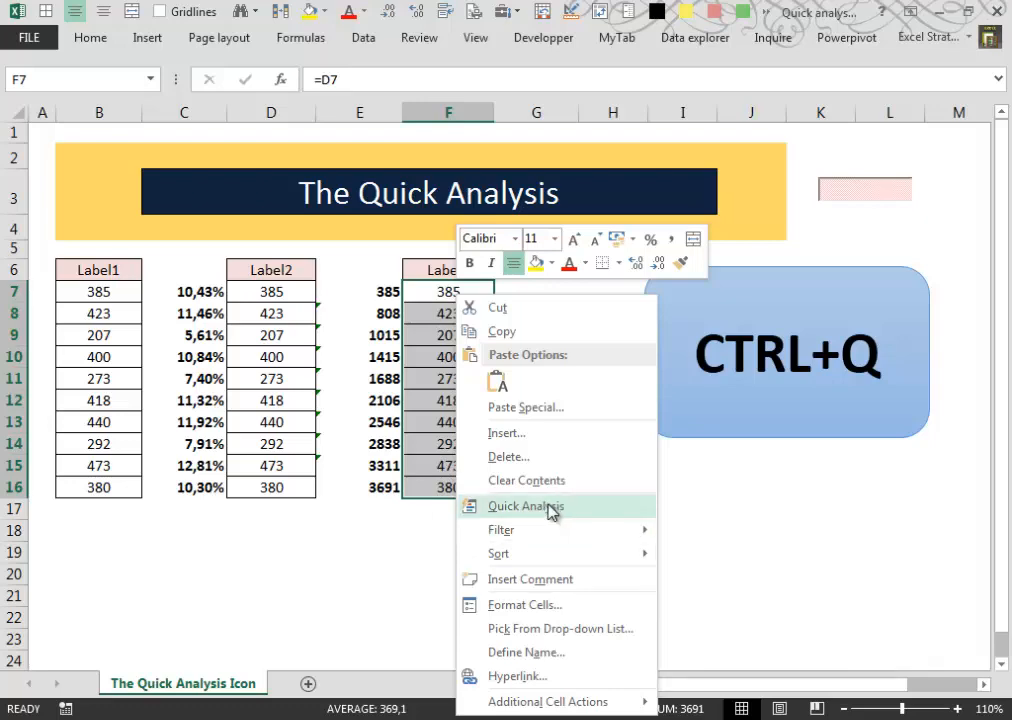
{"action": "left_click", "coordinate": [526, 504]}
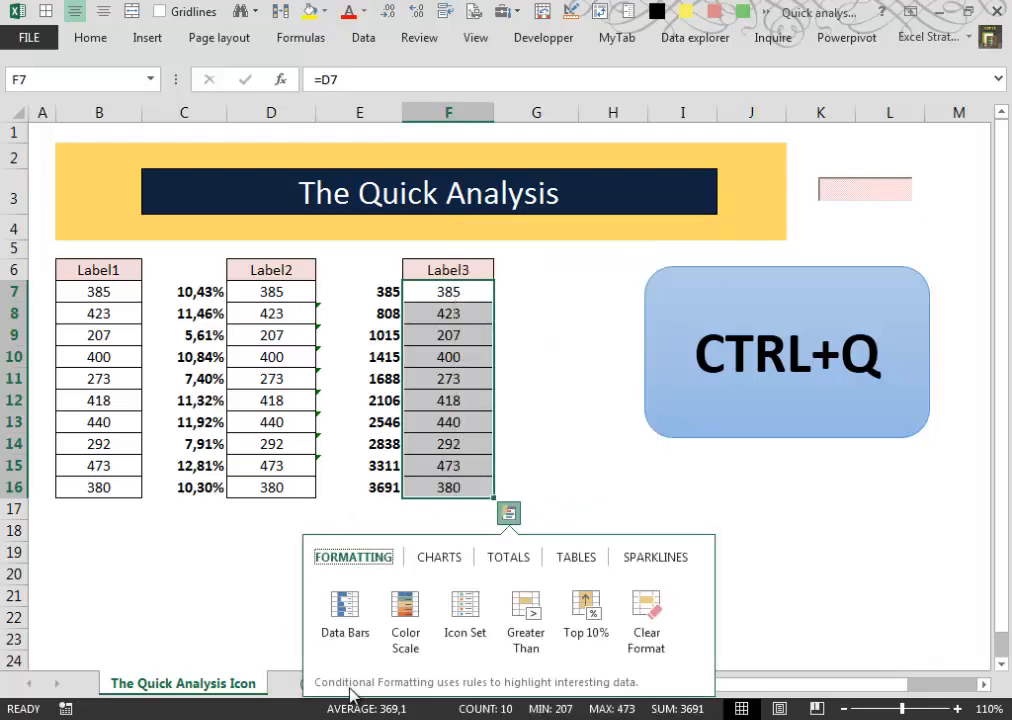
{"action": "mouse_move", "coordinate": [716, 512]}
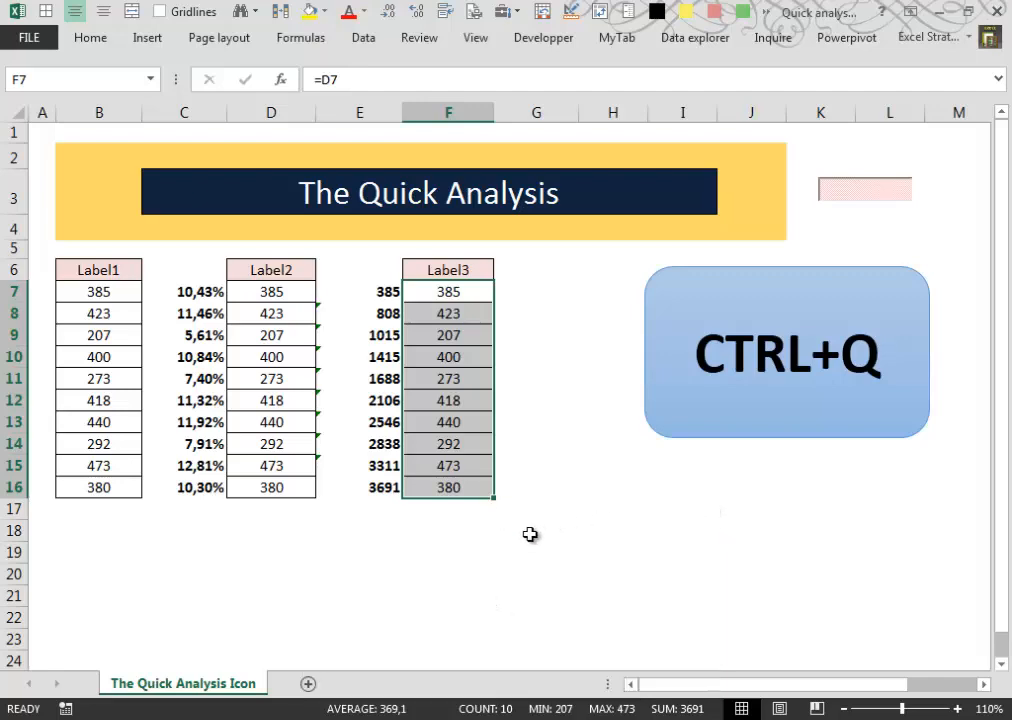
{"action": "mouse_move", "coordinate": [448, 388]}
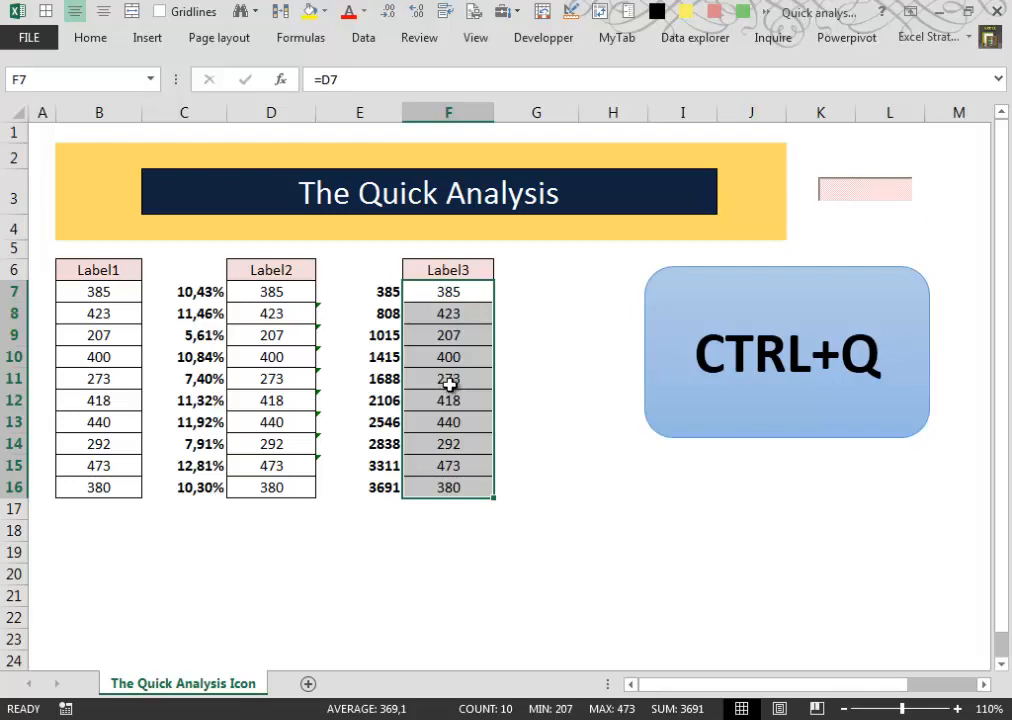
{"action": "mouse_move", "coordinate": [462, 388]}
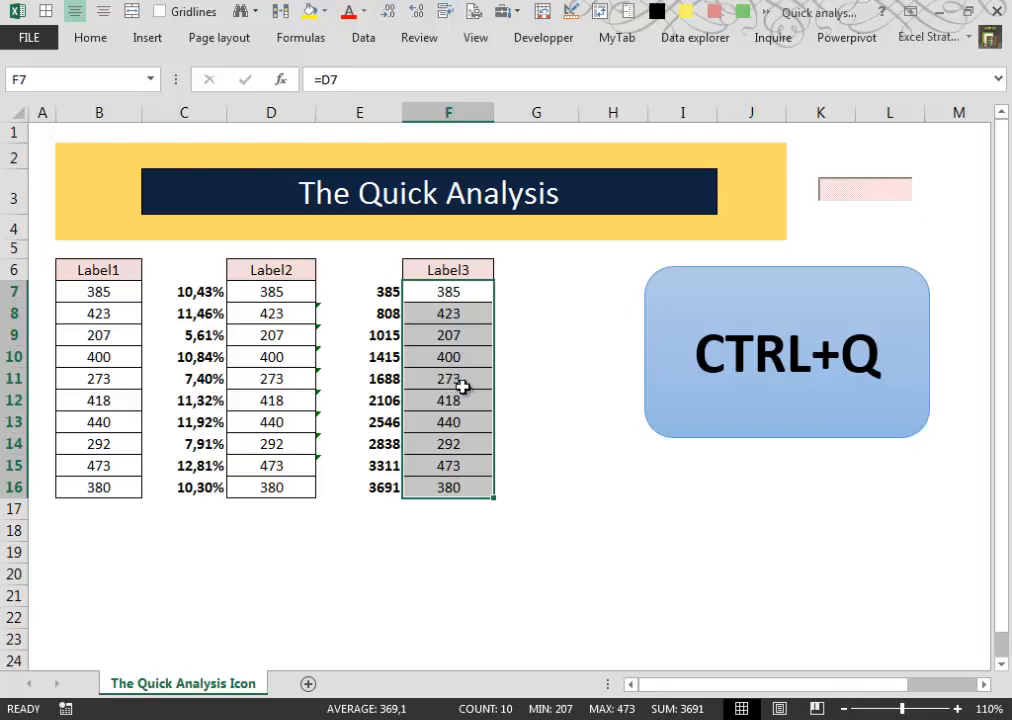